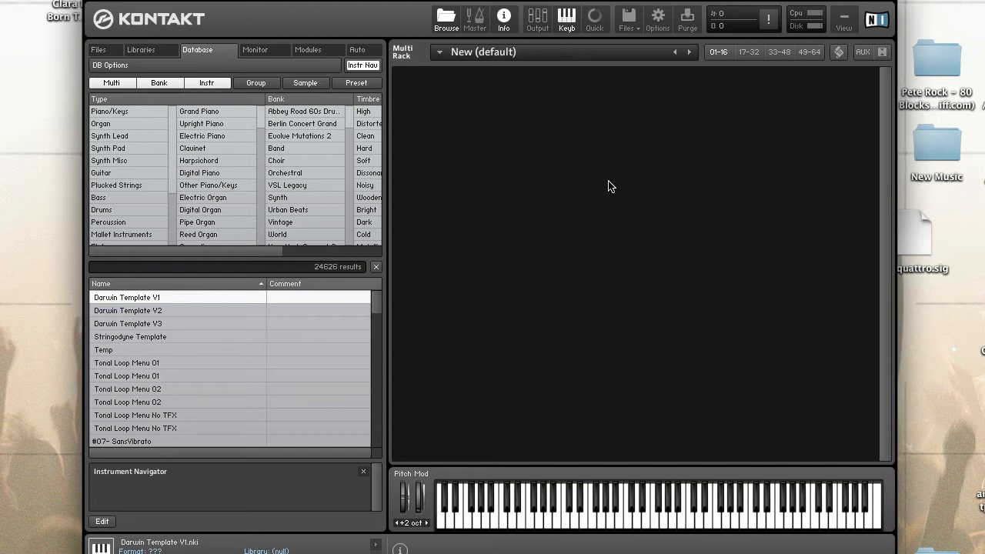
mouse_move(269, 68)
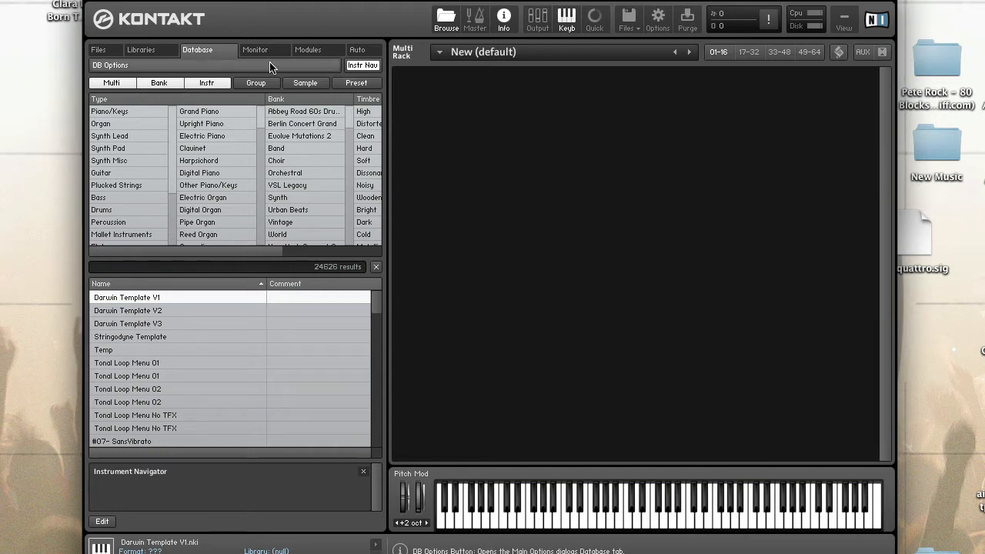
Step: Glance at the instrument monitor, return to the Database browser, and bring up Options > Database
left_click(255, 49)
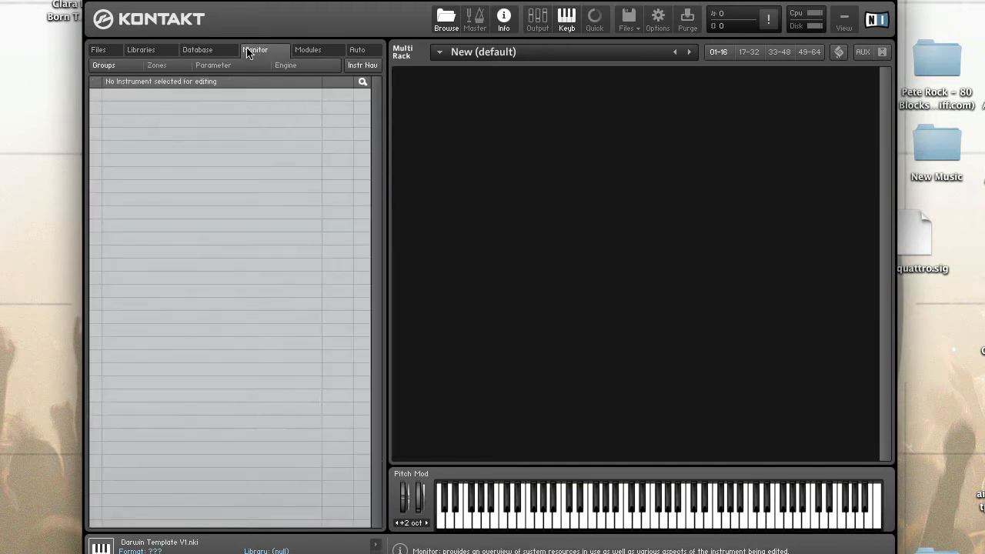
left_click(197, 49)
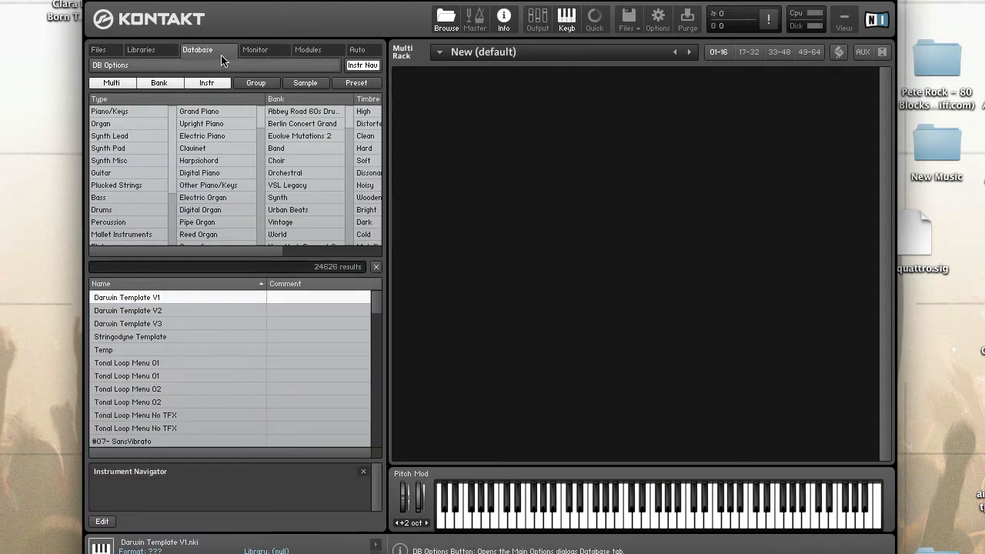
mouse_move(403, 86)
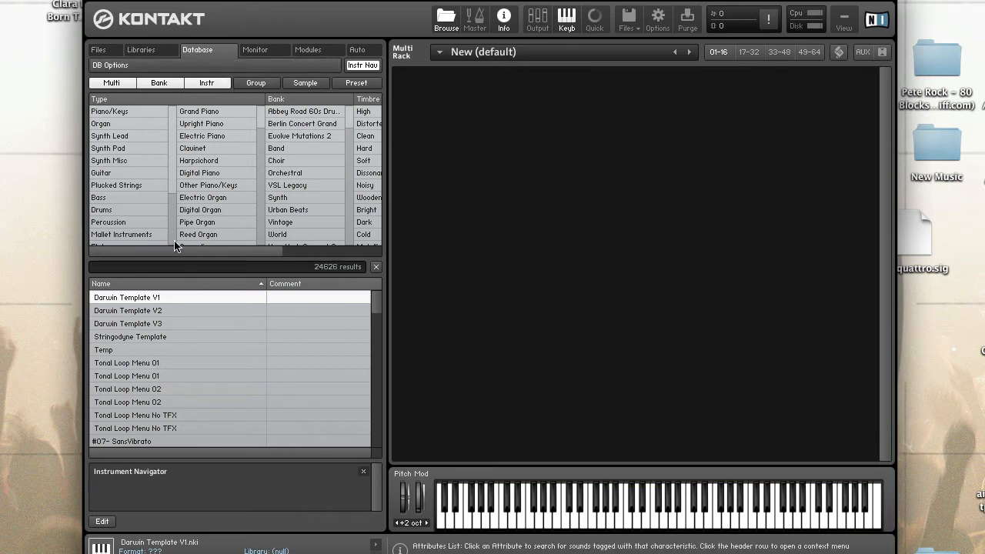
mouse_move(624, 18)
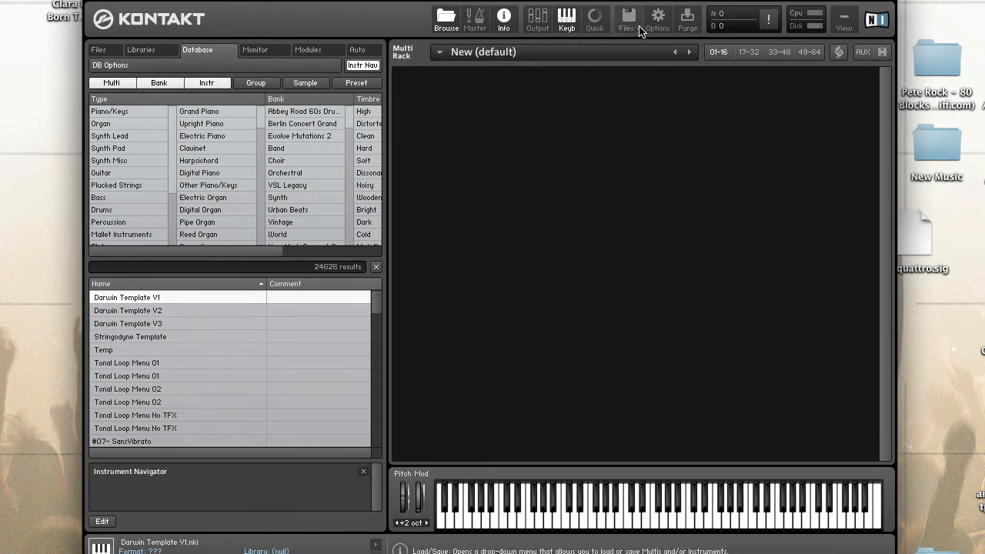
left_click(657, 16)
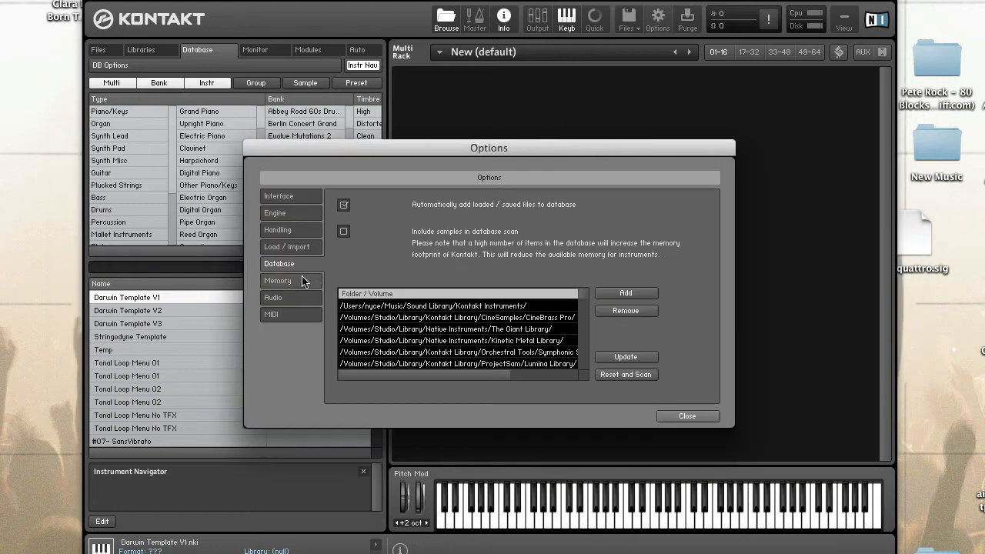
mouse_move(695, 288)
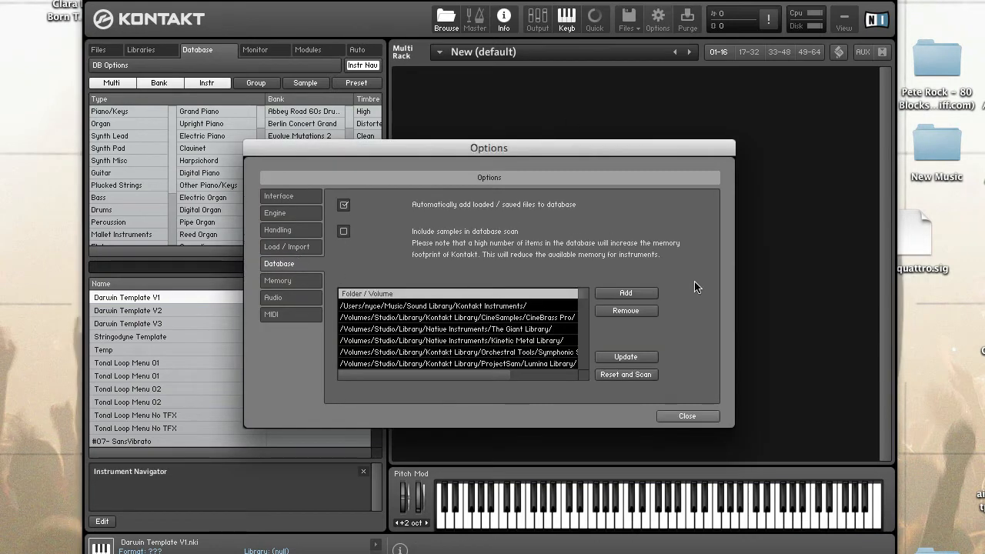
left_click(686, 415)
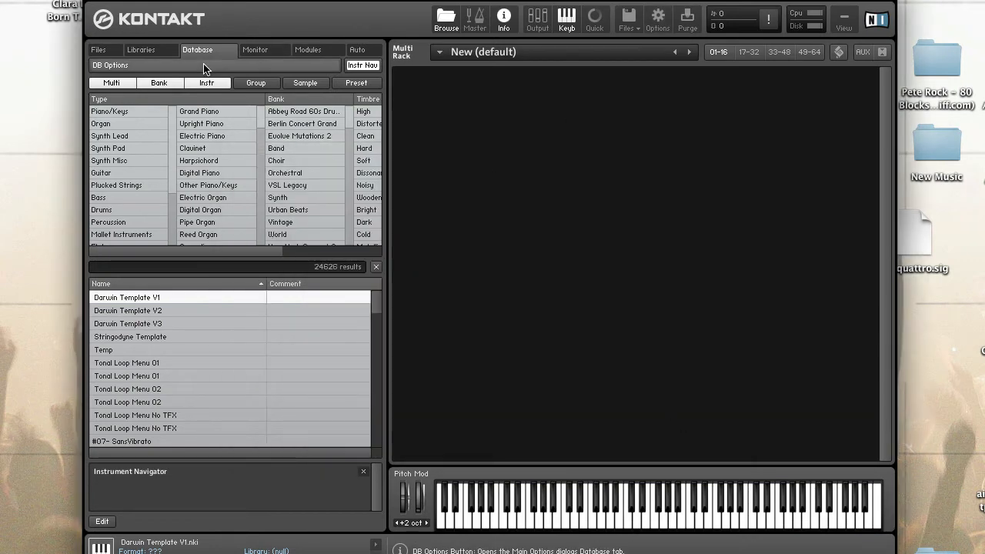
mouse_move(465, 120)
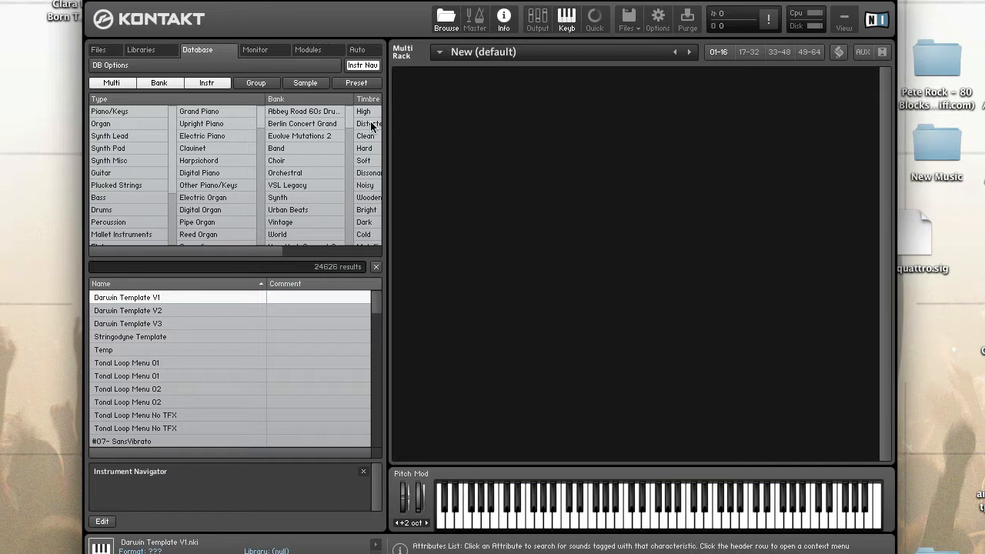
left_click(109, 65)
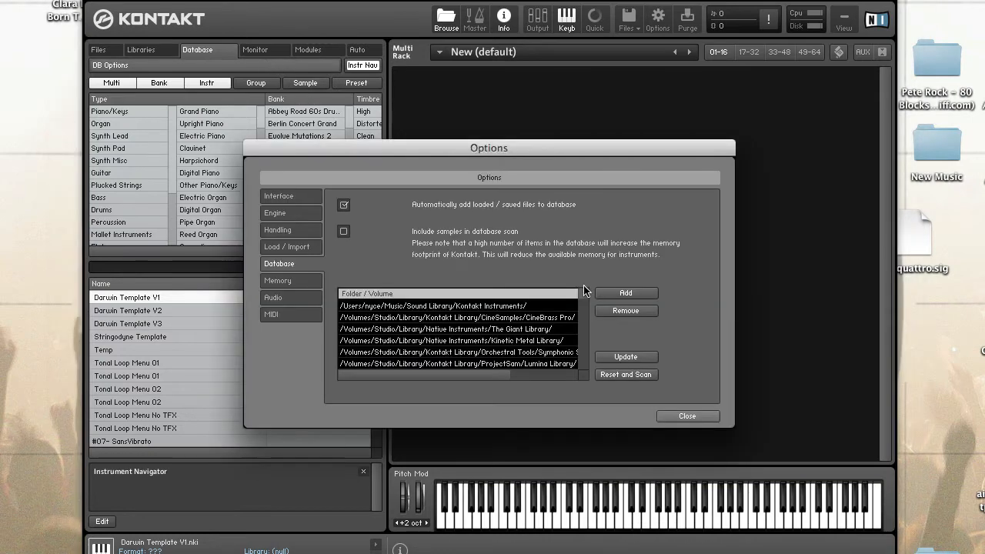
Step: Add the Desktop/Cruzer folder to the database scan folders and review the folder list
left_click(625, 292)
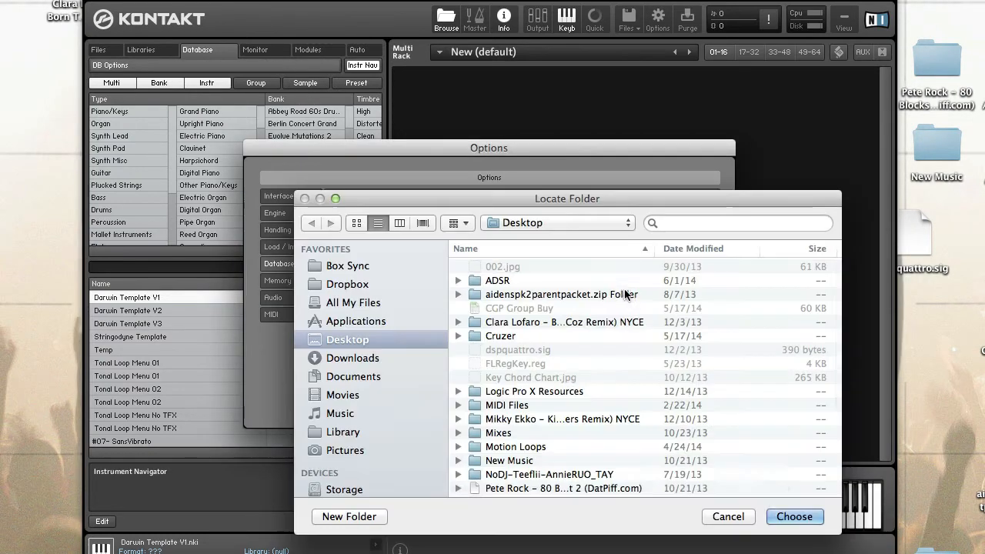
mouse_move(529, 337)
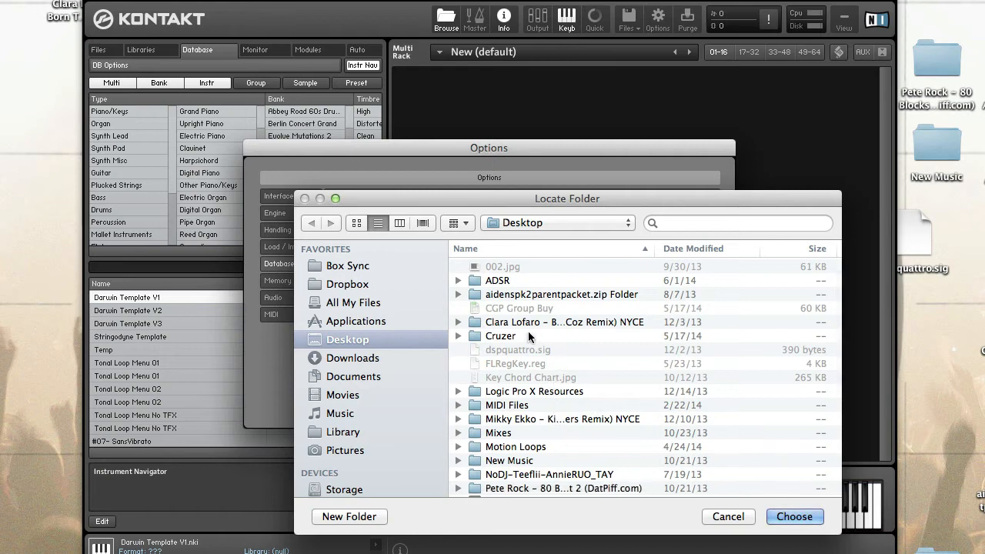
left_click(500, 335)
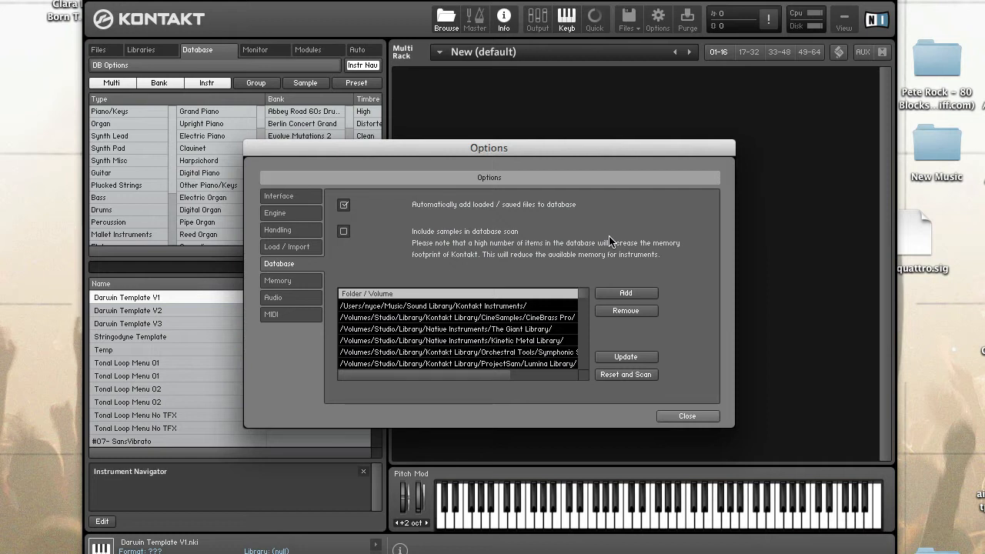
mouse_move(524, 353)
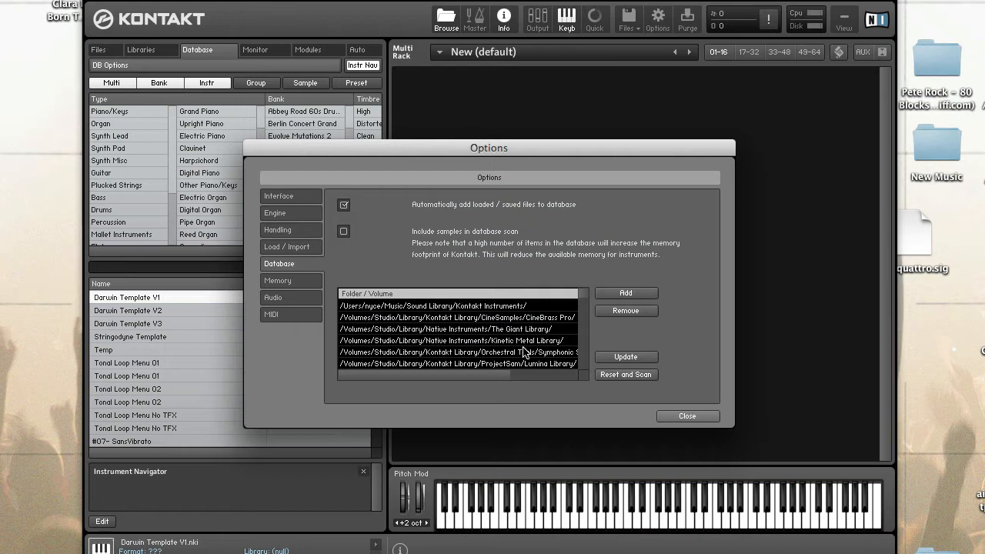
scroll("down", 3)
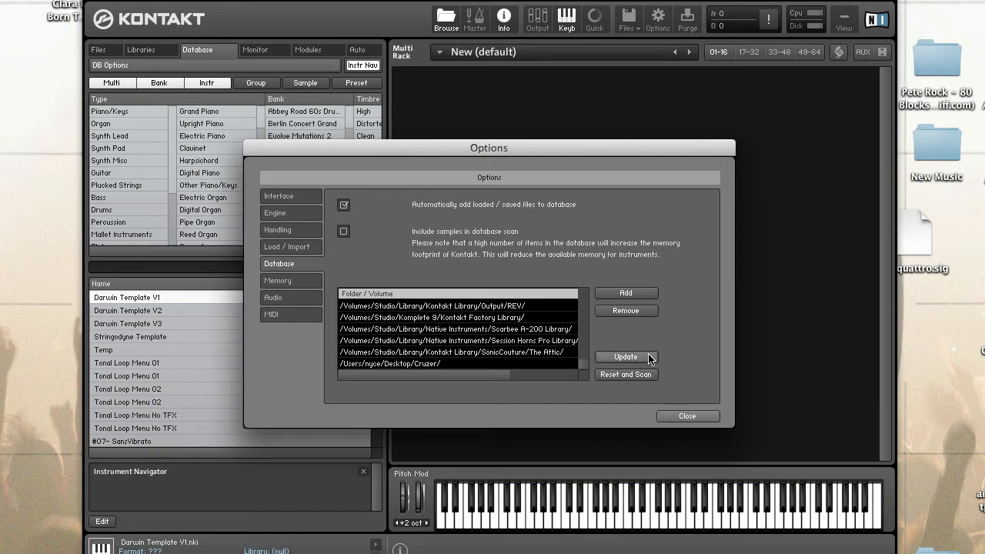
mouse_move(689, 342)
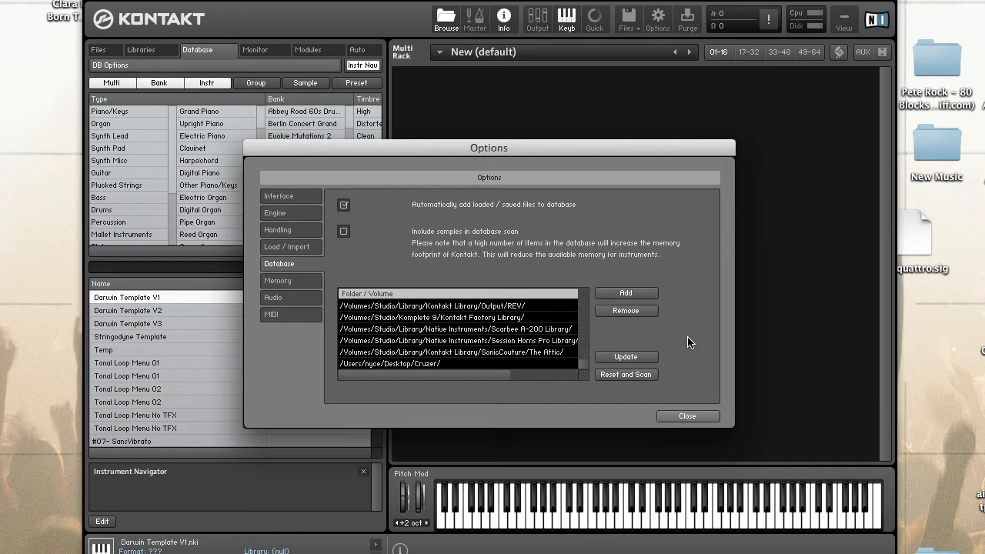
mouse_move(588, 329)
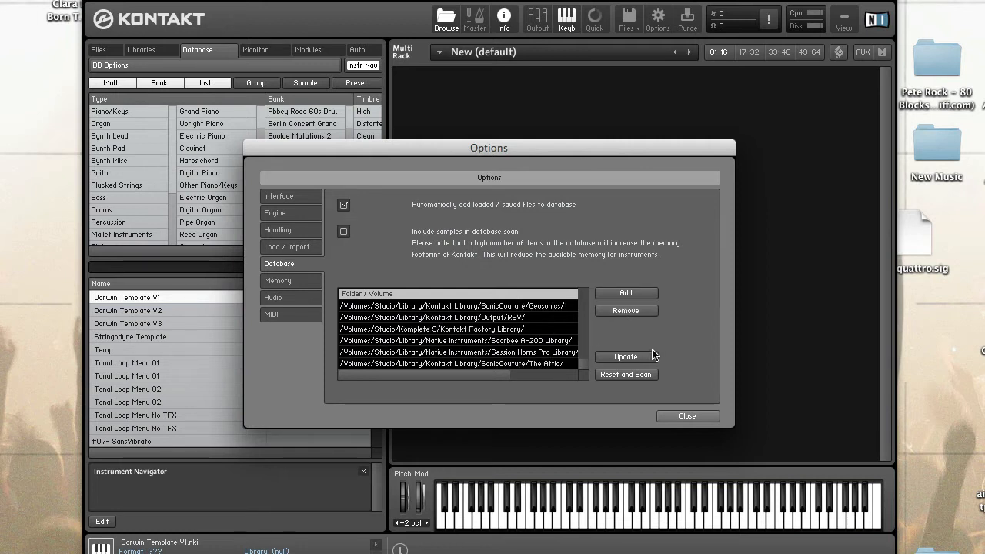
Step: Close Options, adjust the Multi/Bank file-type filters, and highlight instruments like the Template V1 entries
left_click(687, 416)
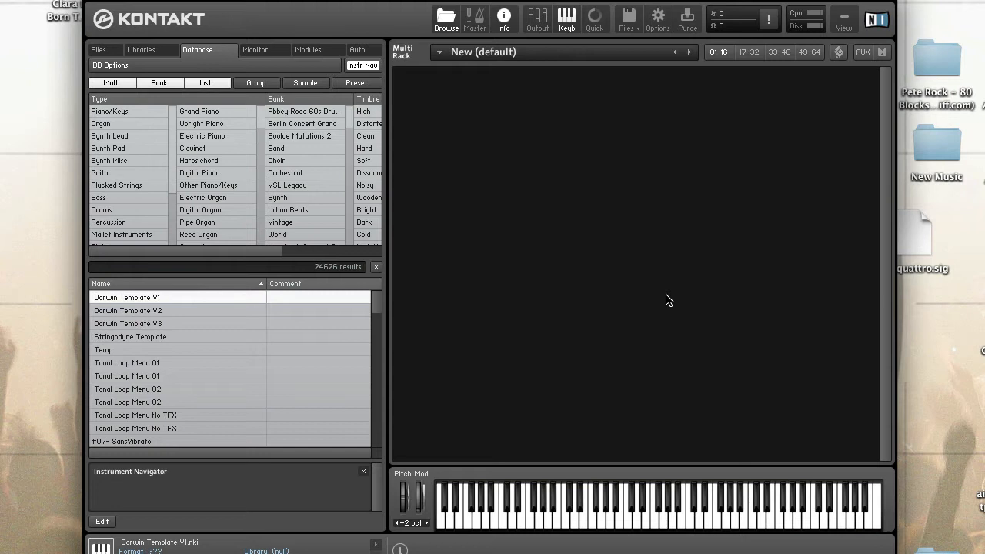
mouse_move(510, 201)
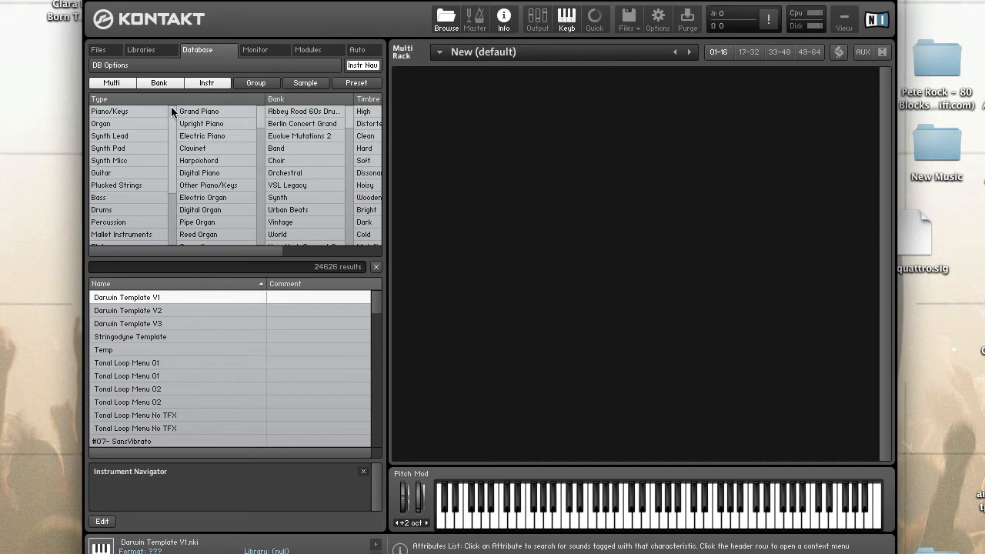
mouse_move(323, 201)
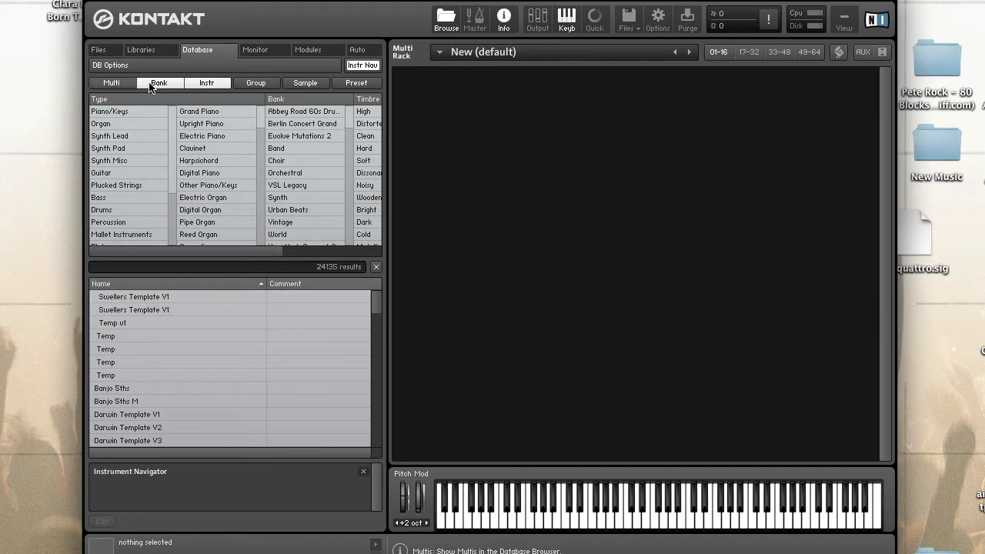
left_click(256, 83)
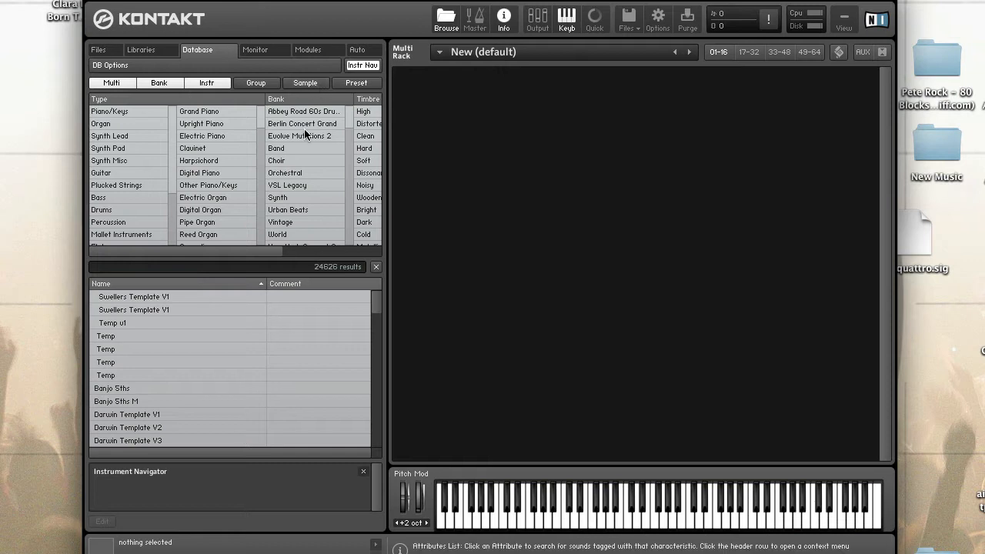
mouse_move(243, 145)
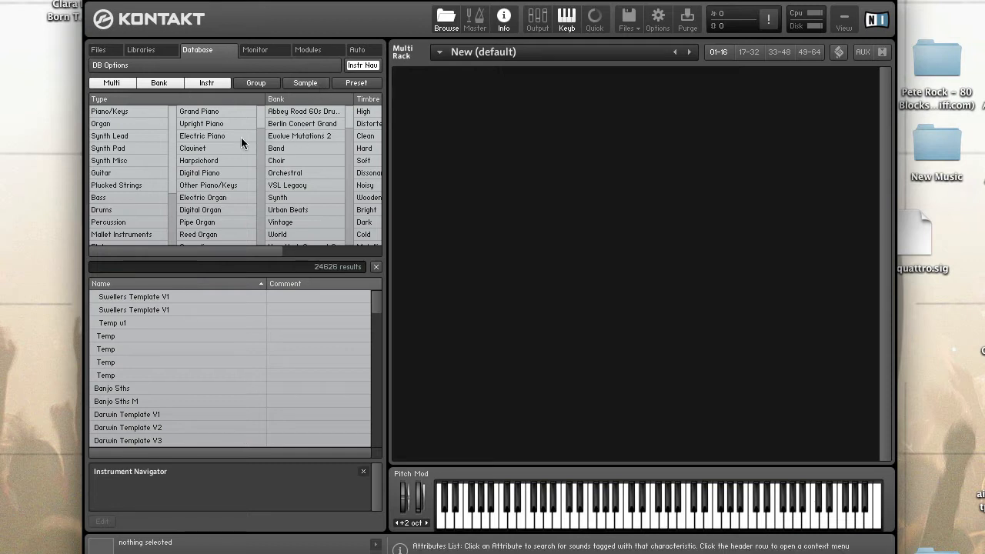
left_click(135, 296)
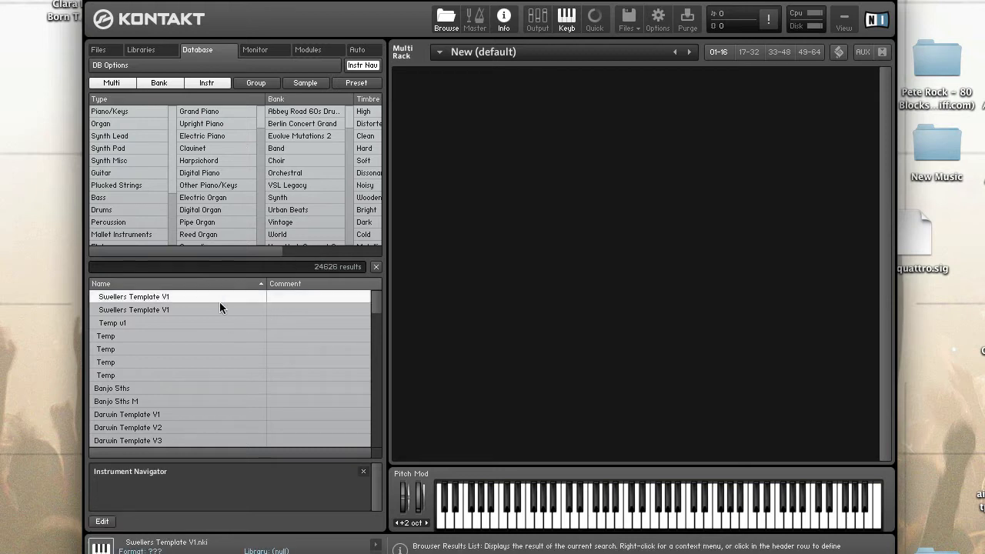
mouse_move(221, 336)
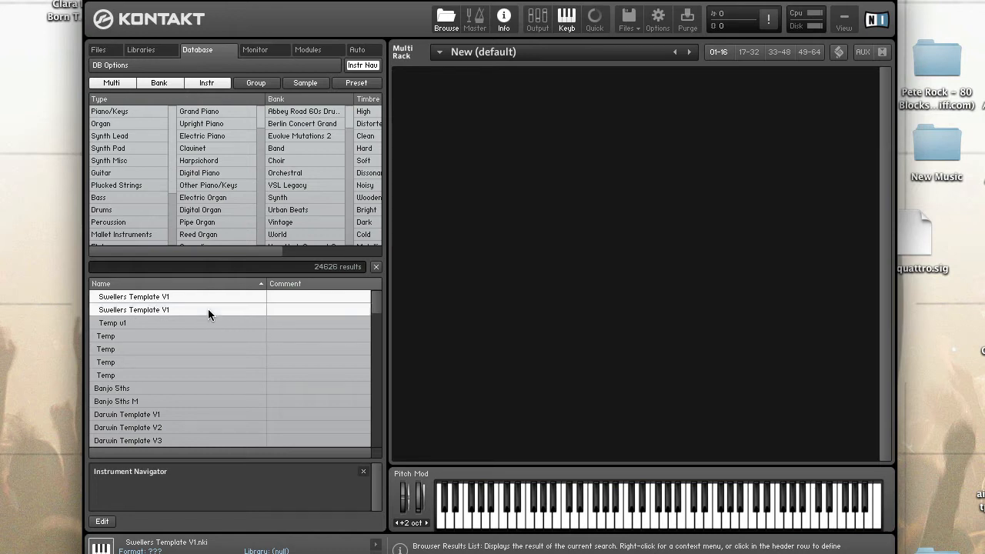
left_click(111, 323)
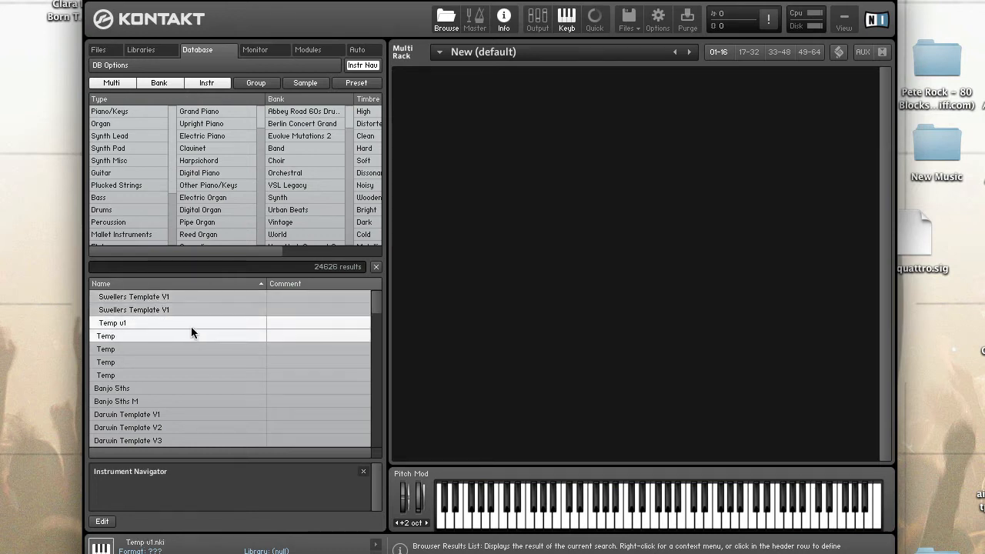
mouse_move(259, 322)
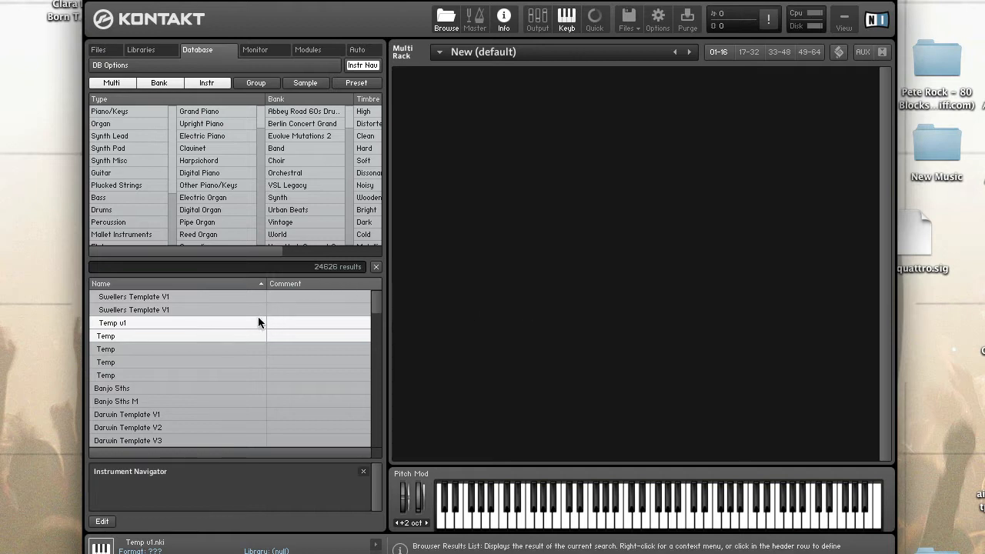
mouse_move(240, 323)
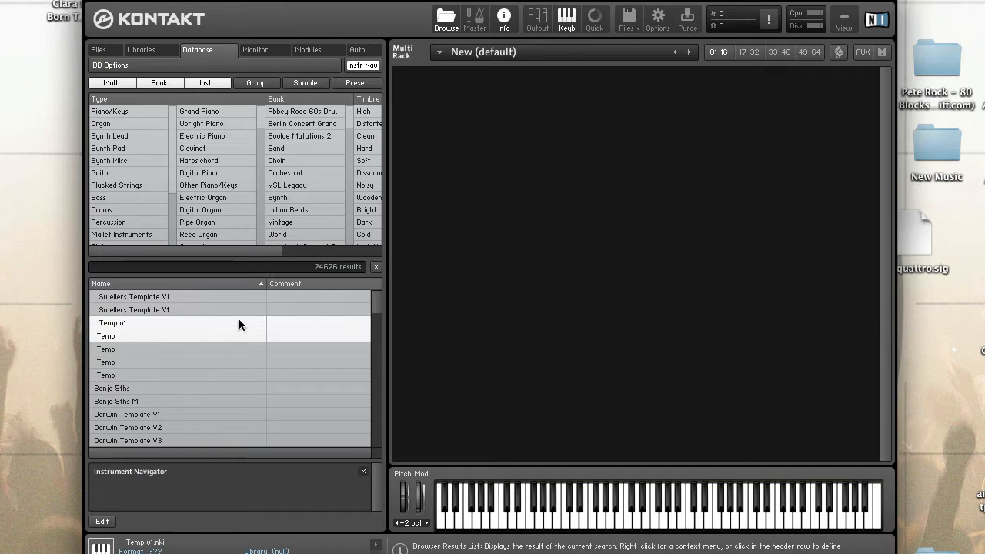
left_click(154, 309)
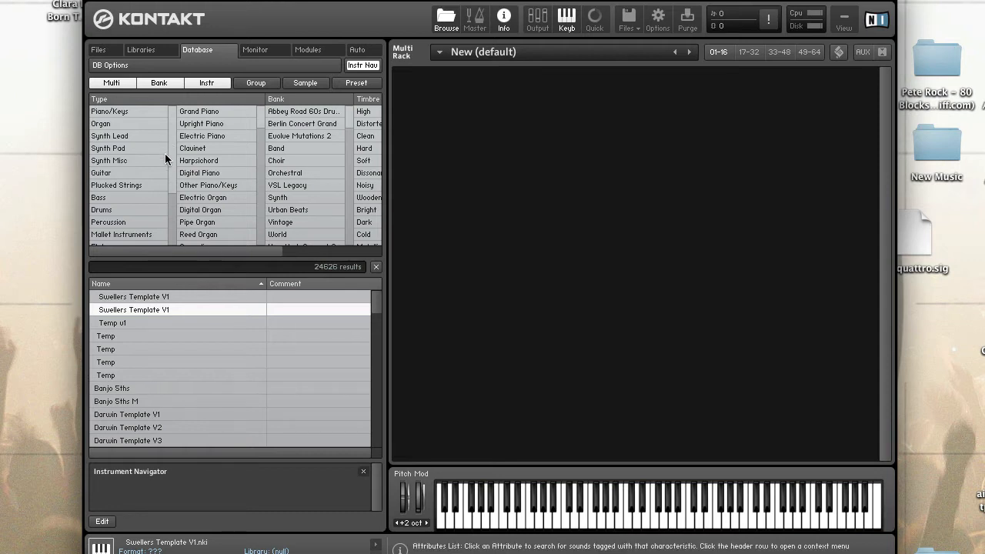
mouse_move(169, 185)
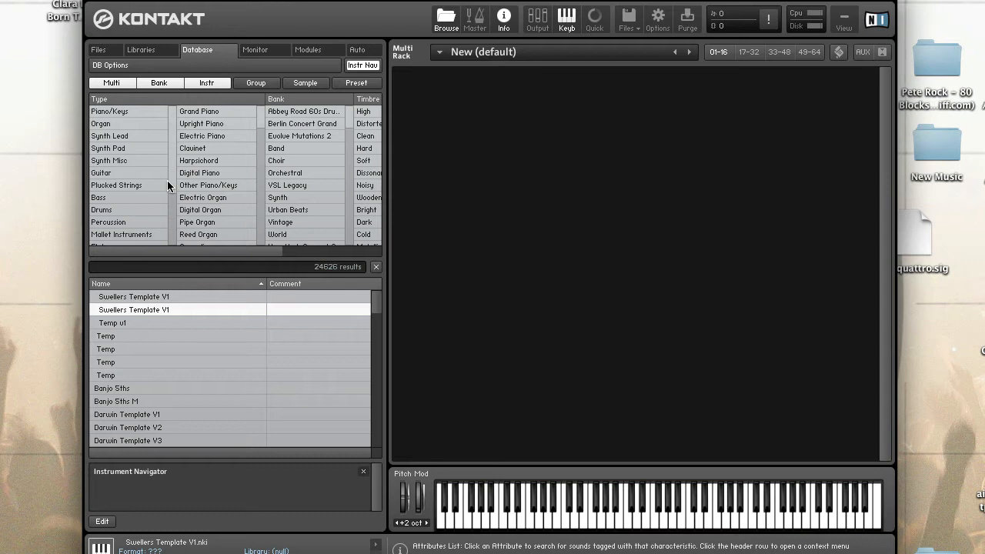
Step: Switch the attribute column from Author to Bank via its header menu
scroll("right", 3)
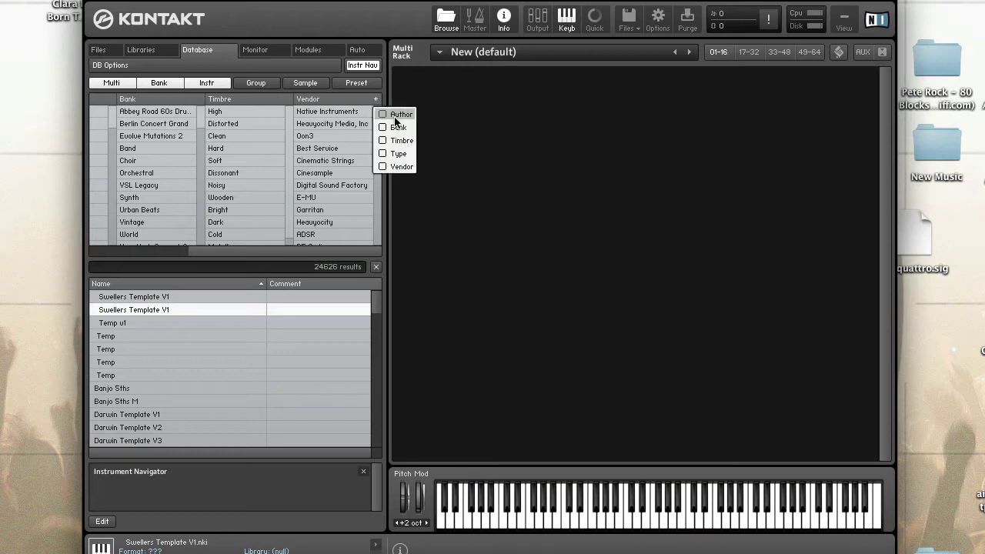
left_click(381, 114)
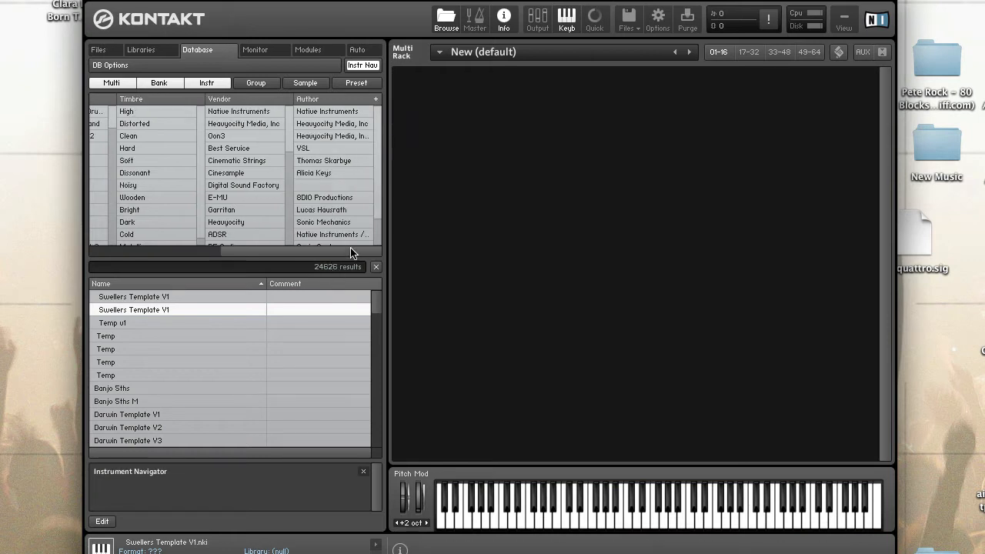
left_click(376, 99)
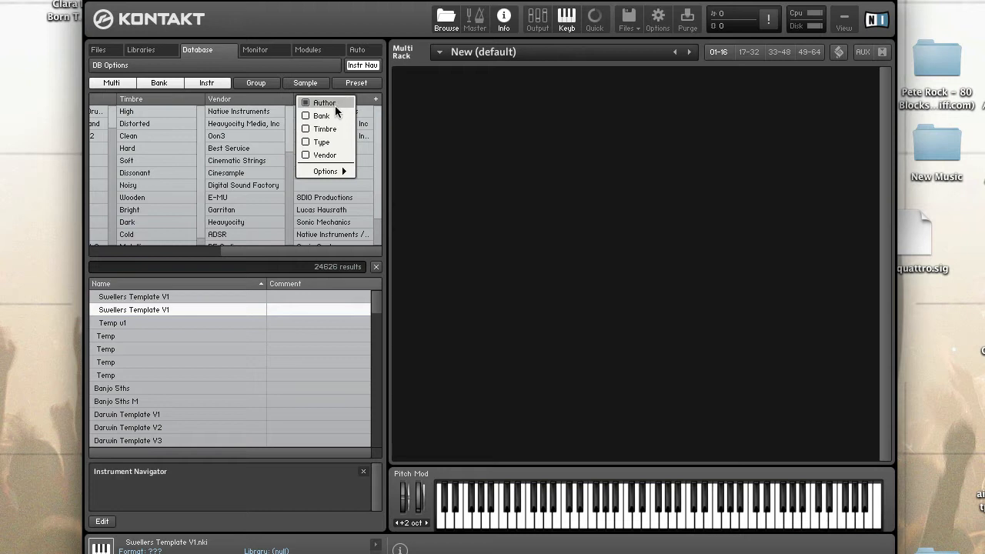
left_click(320, 116)
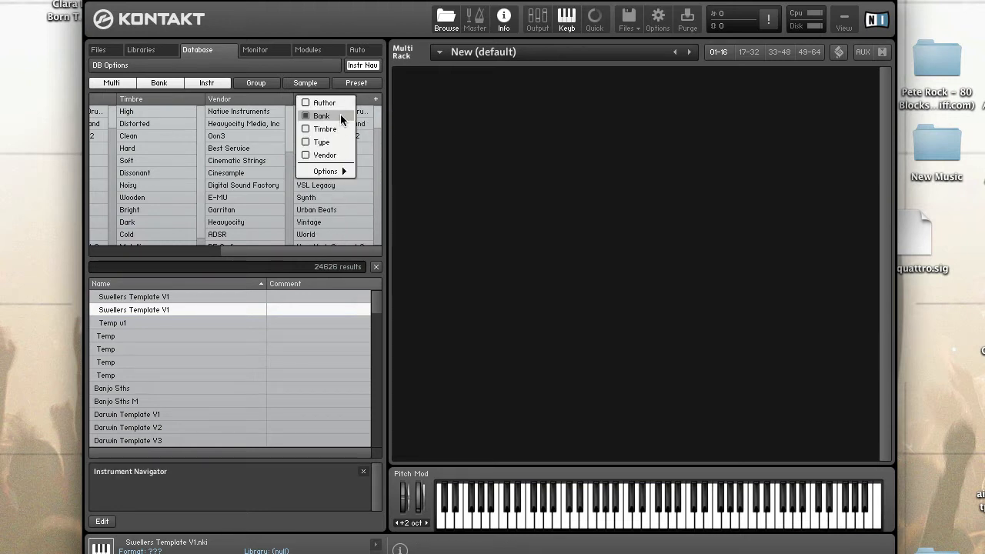
mouse_move(345, 120)
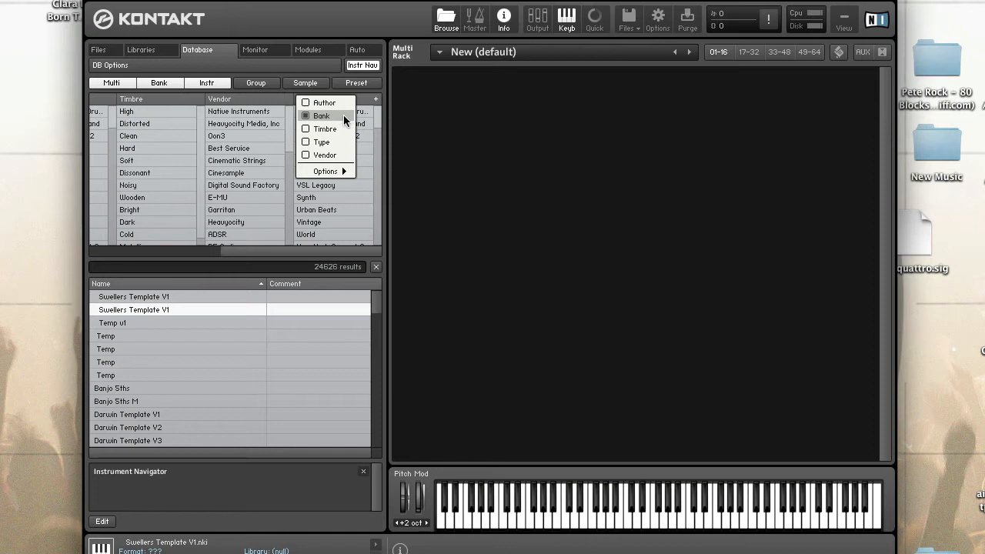
left_click(321, 115)
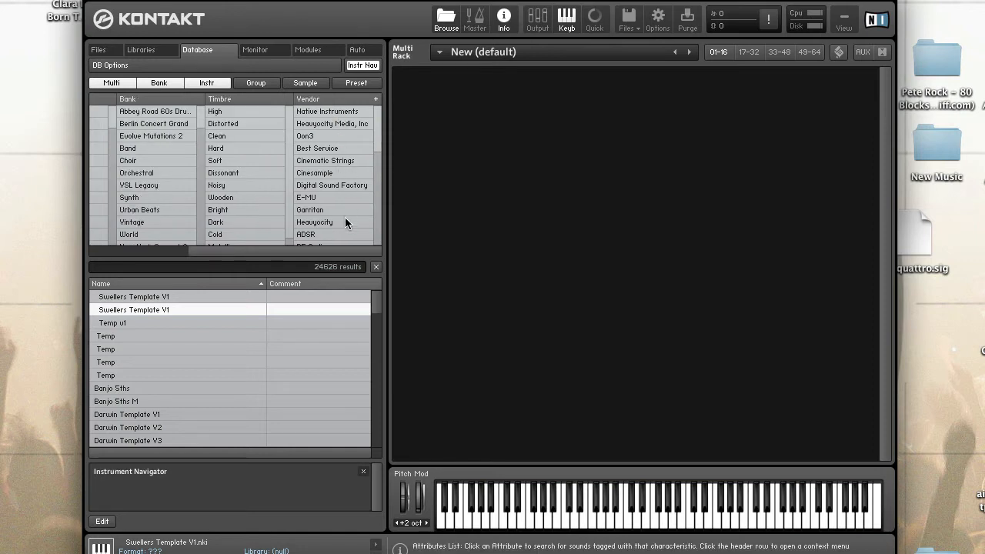
mouse_move(373, 117)
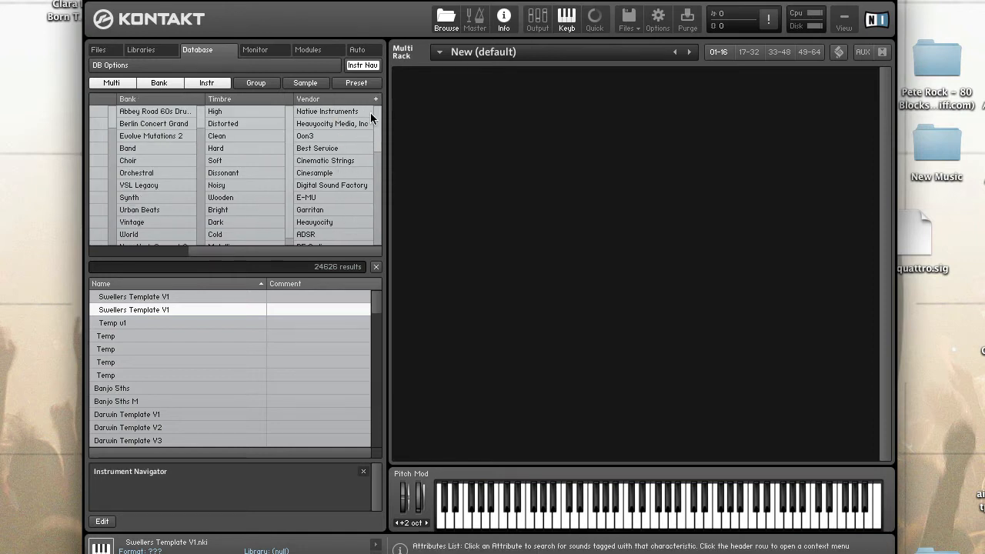
mouse_move(304, 163)
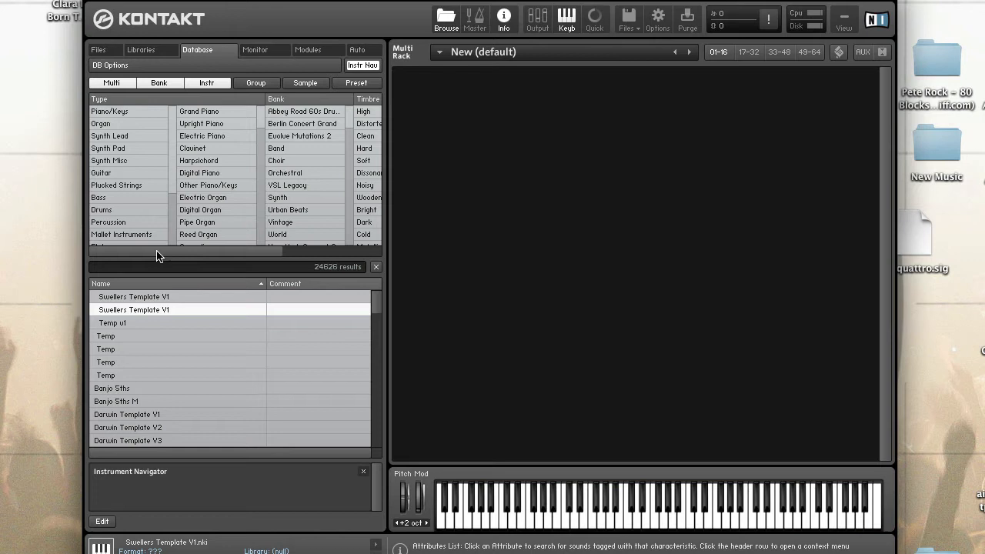
mouse_move(142, 163)
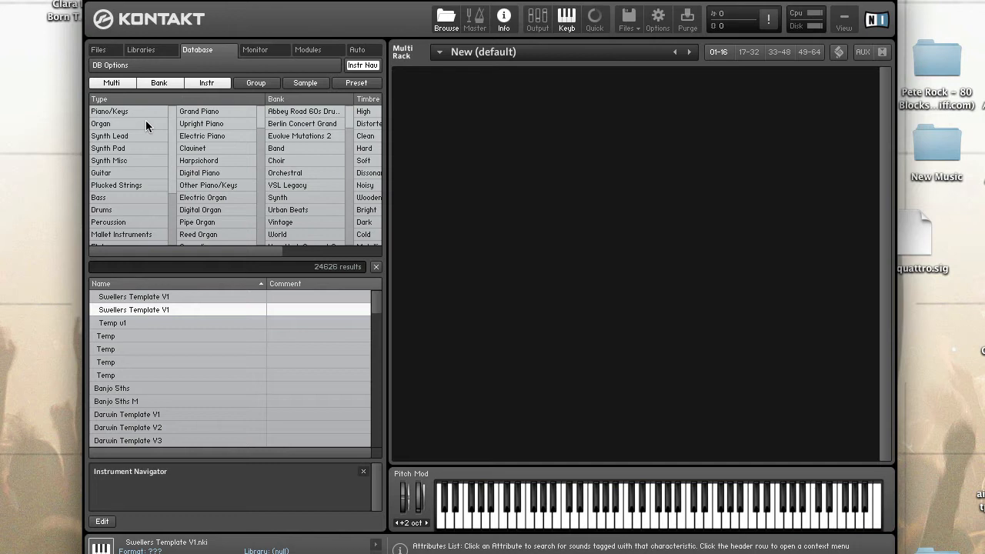
mouse_move(147, 120)
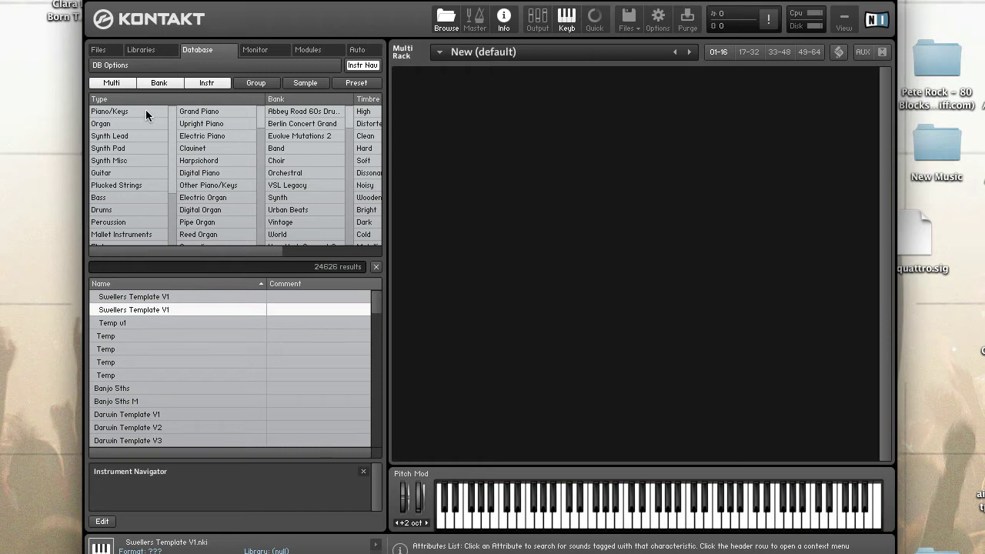
Step: Filter the database by the Piano/Keys instrument type
left_click(110, 110)
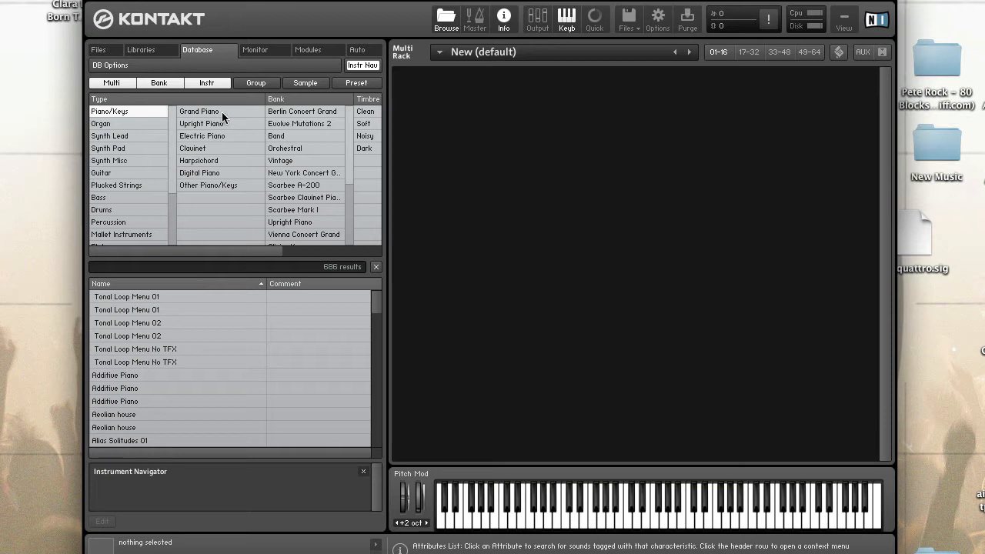
mouse_move(151, 114)
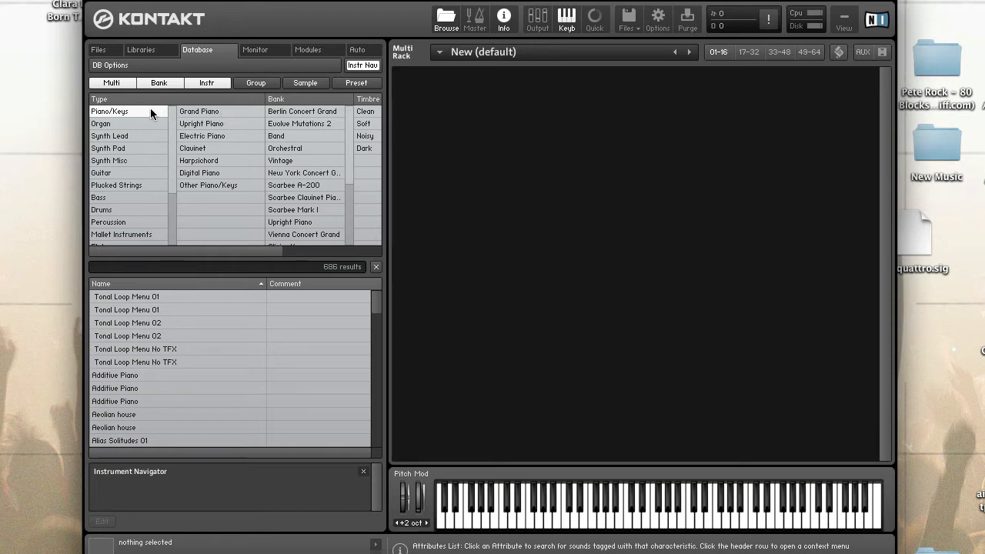
mouse_move(216, 163)
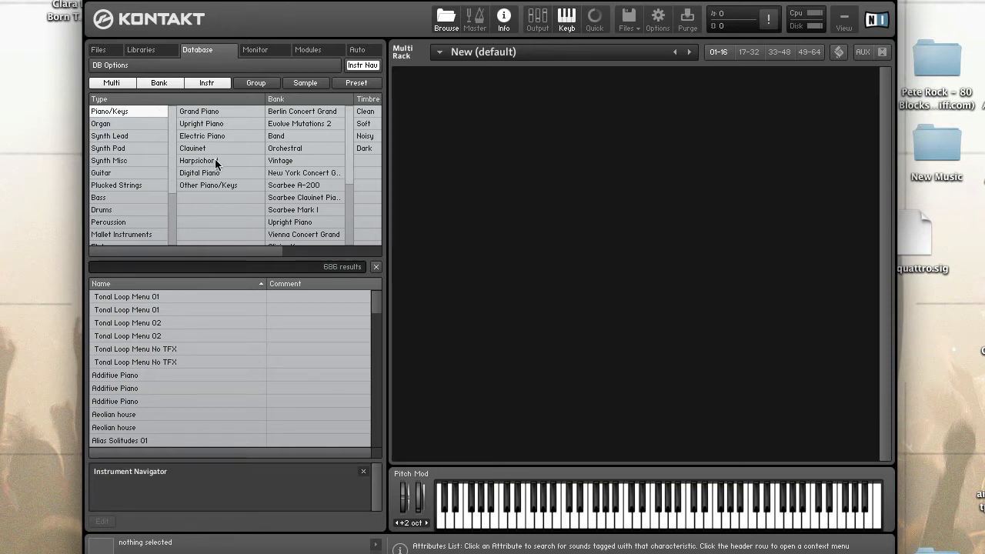
mouse_move(150, 117)
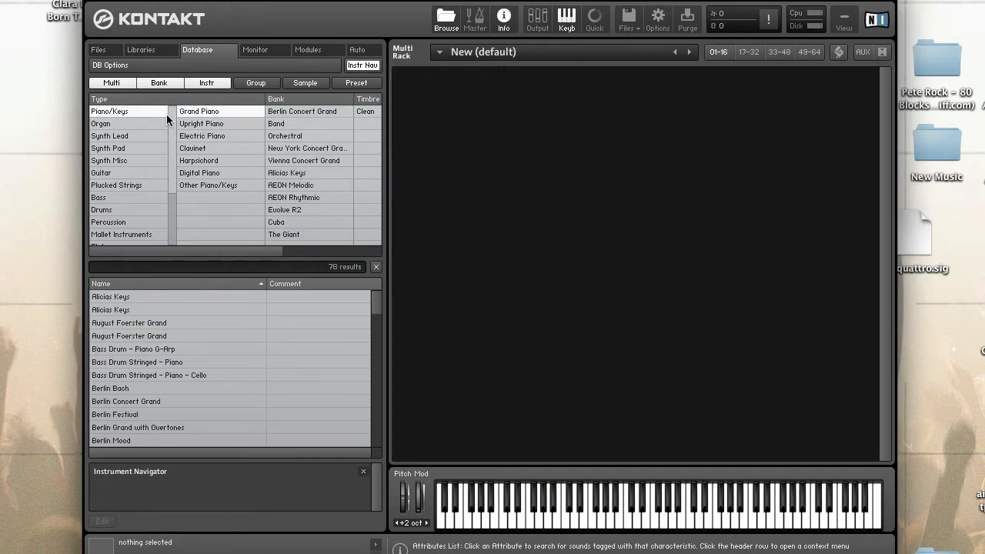
mouse_move(261, 116)
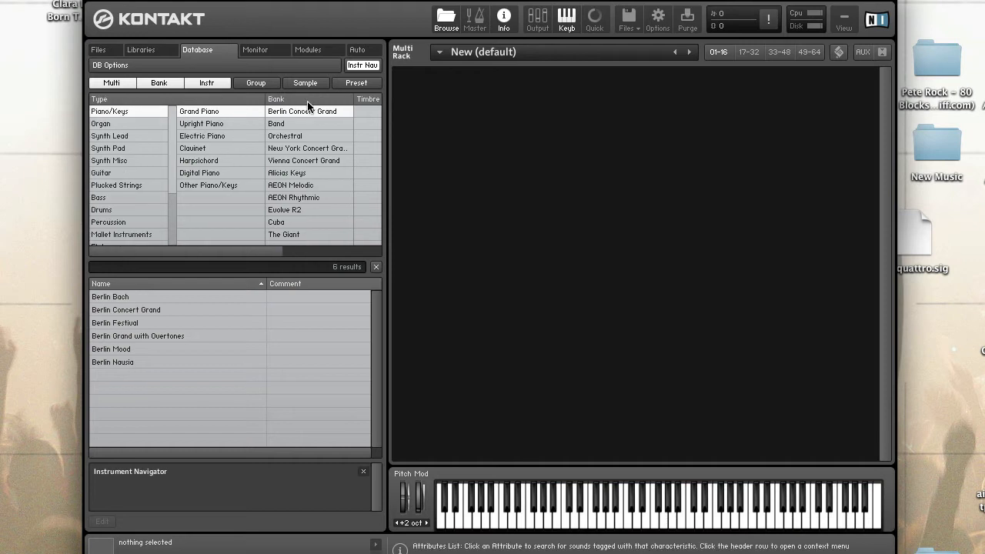
mouse_move(225, 145)
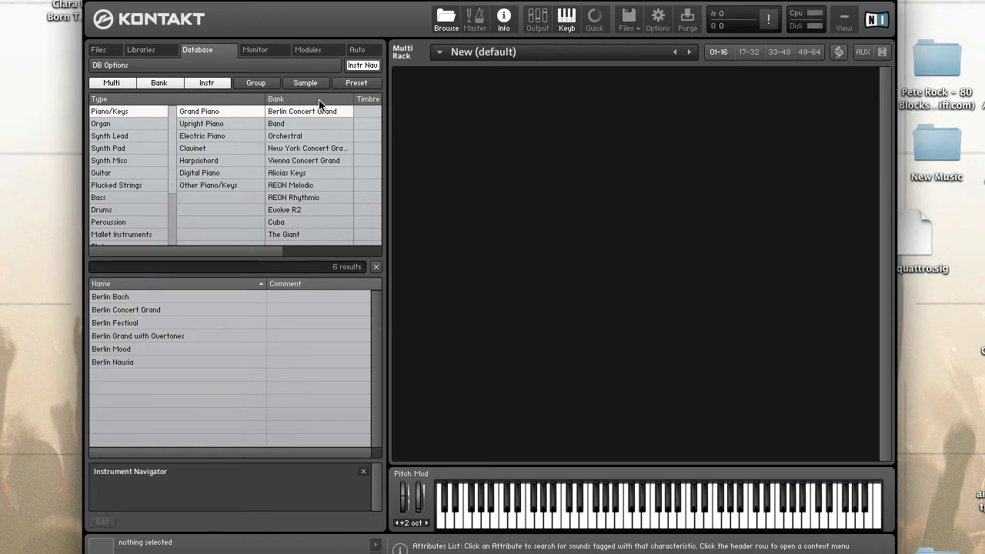
mouse_move(300, 105)
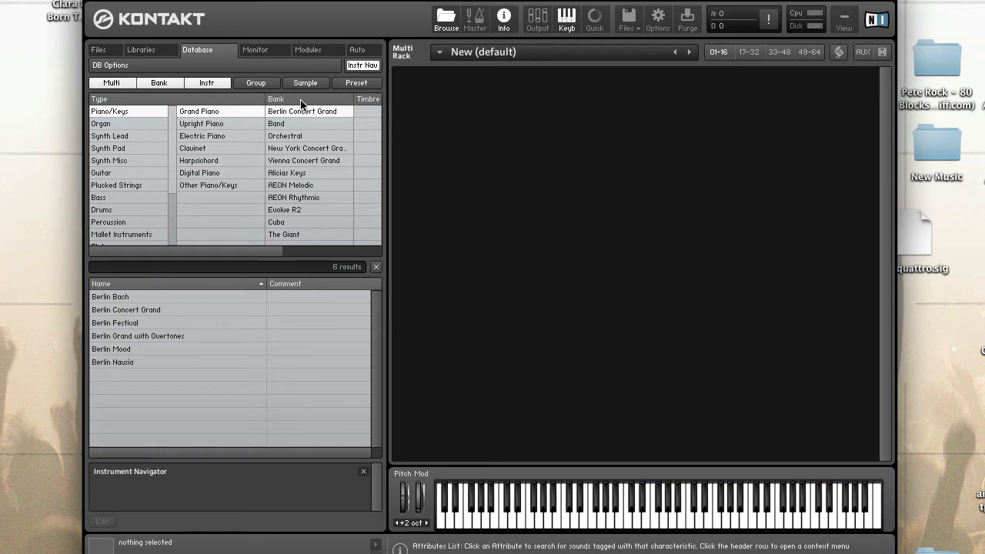
mouse_move(161, 104)
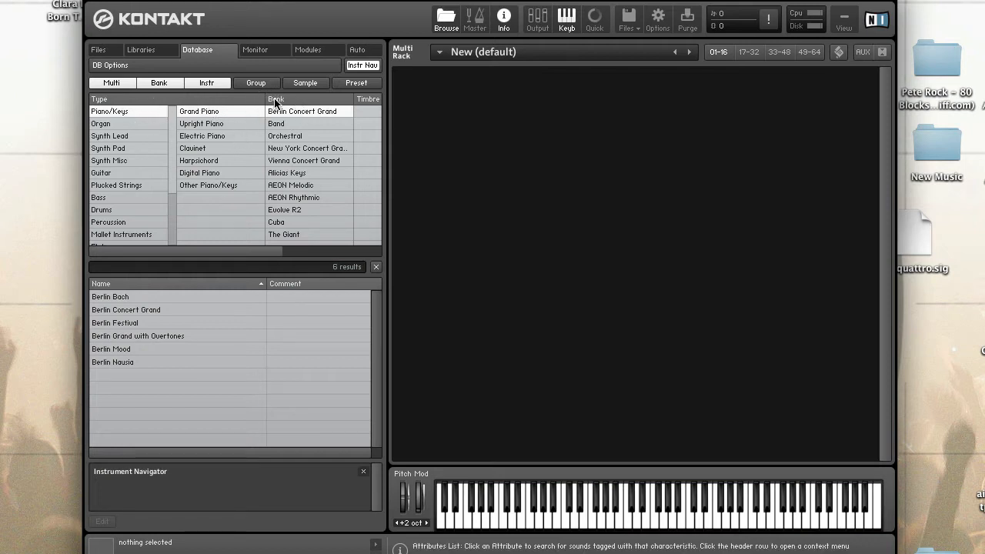
mouse_move(173, 111)
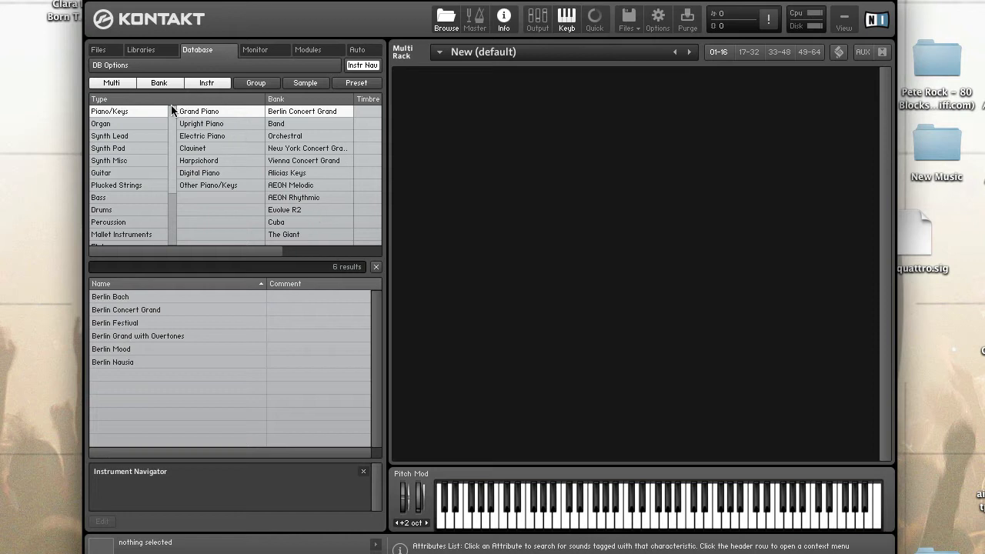
mouse_move(299, 218)
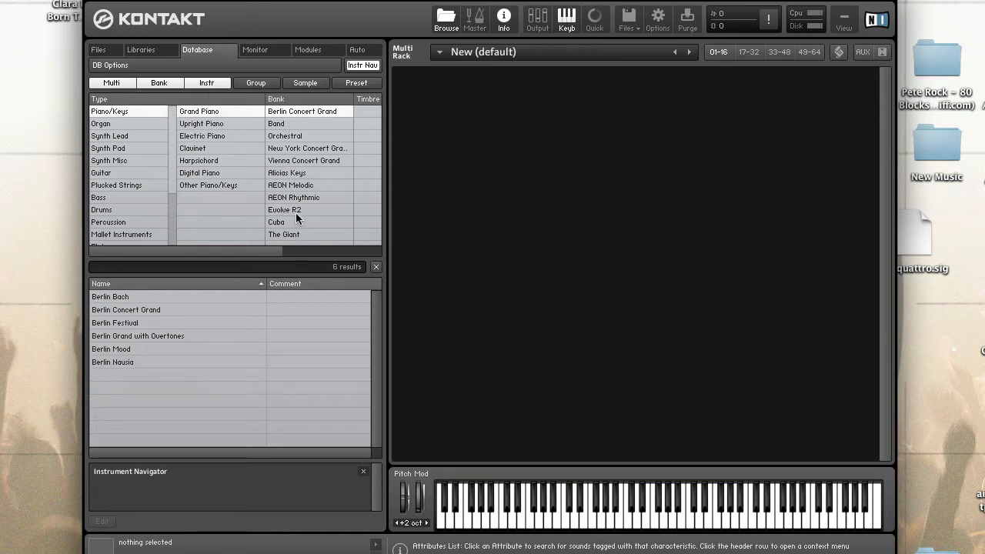
mouse_move(302, 106)
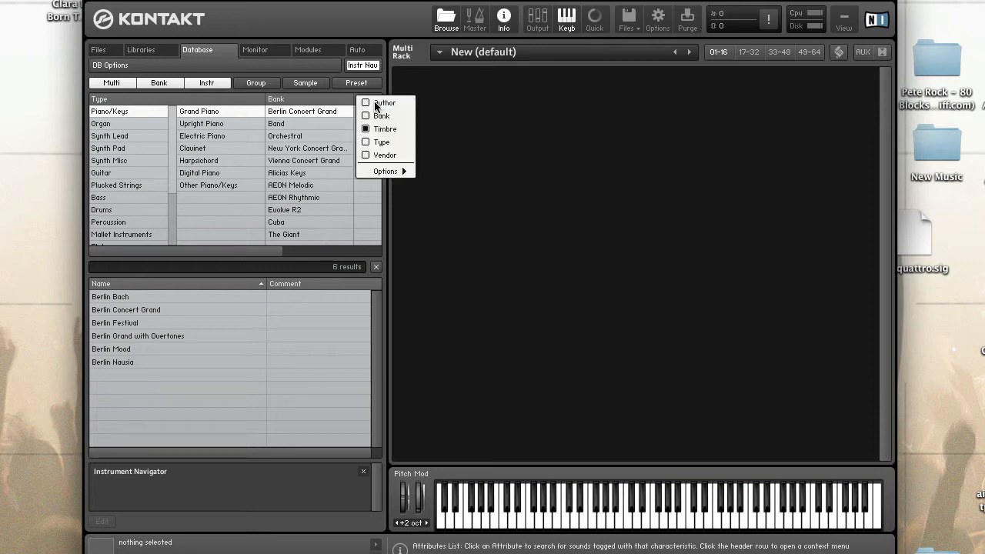
mouse_move(385, 129)
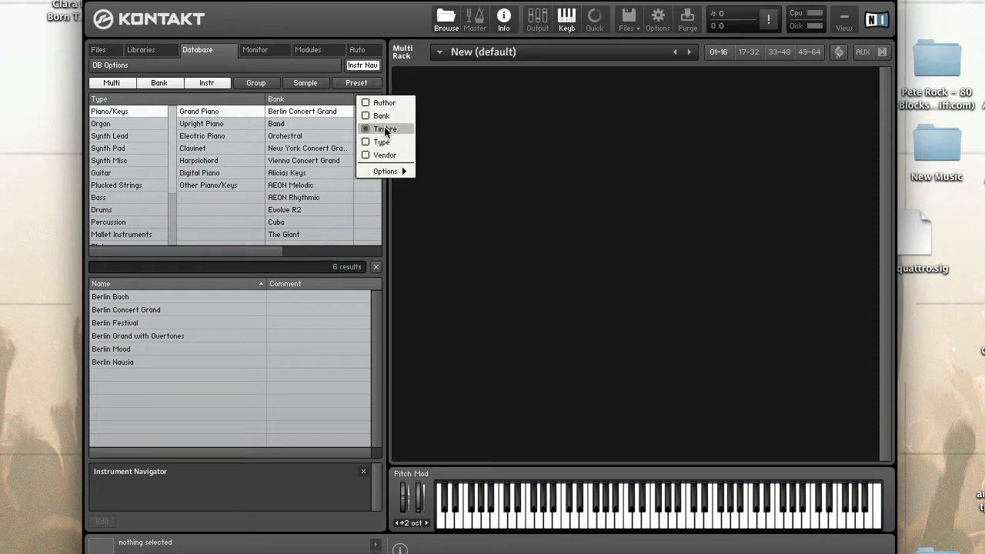
mouse_move(394, 131)
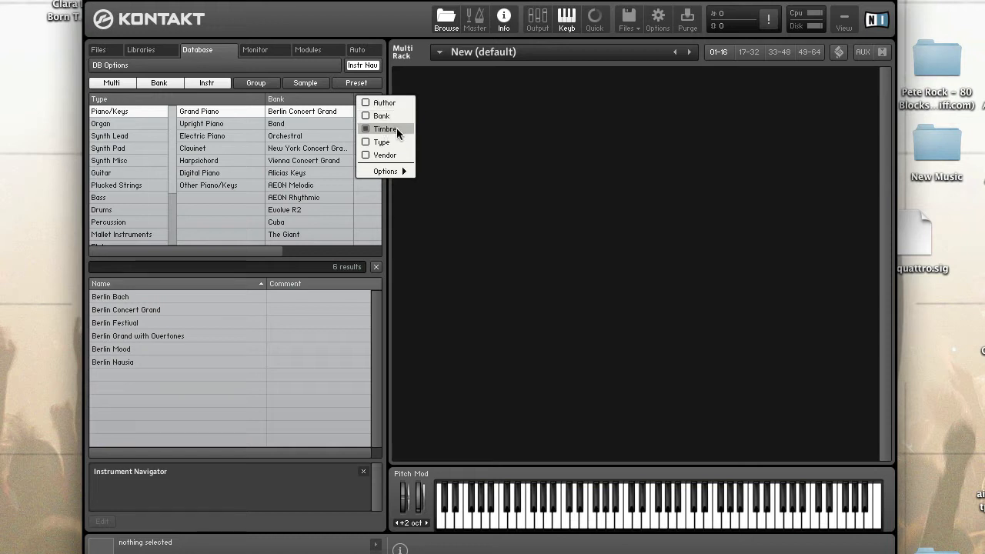
left_click(384, 129)
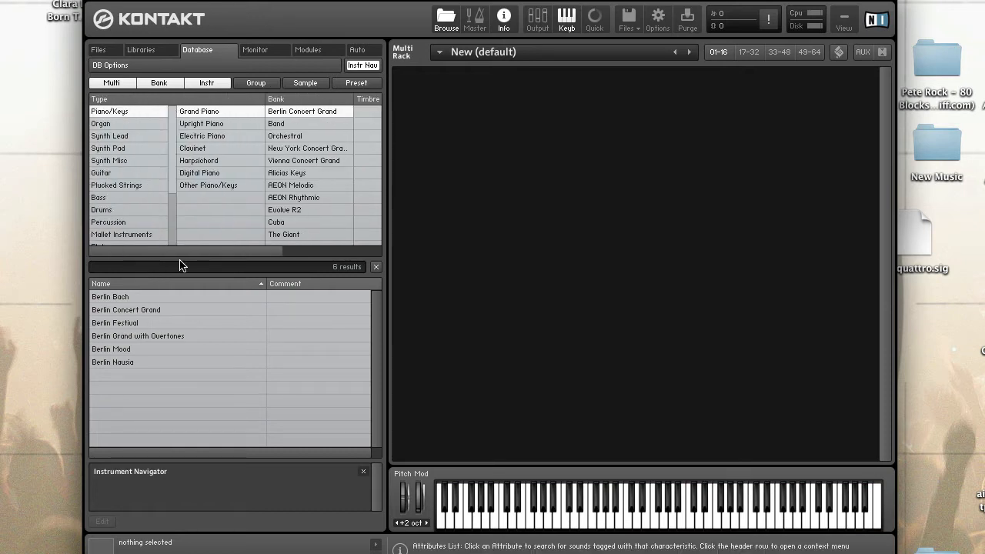
mouse_move(140, 265)
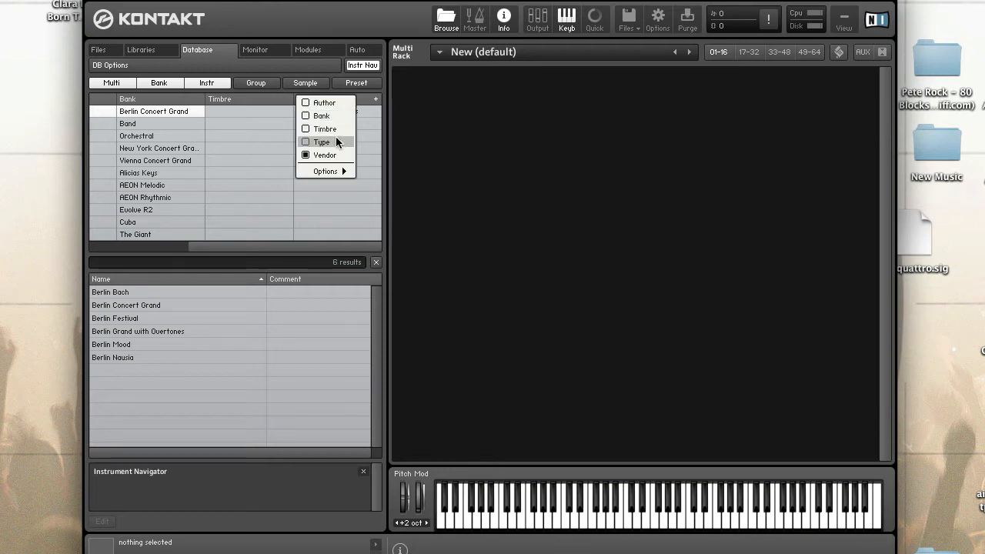
mouse_move(344, 110)
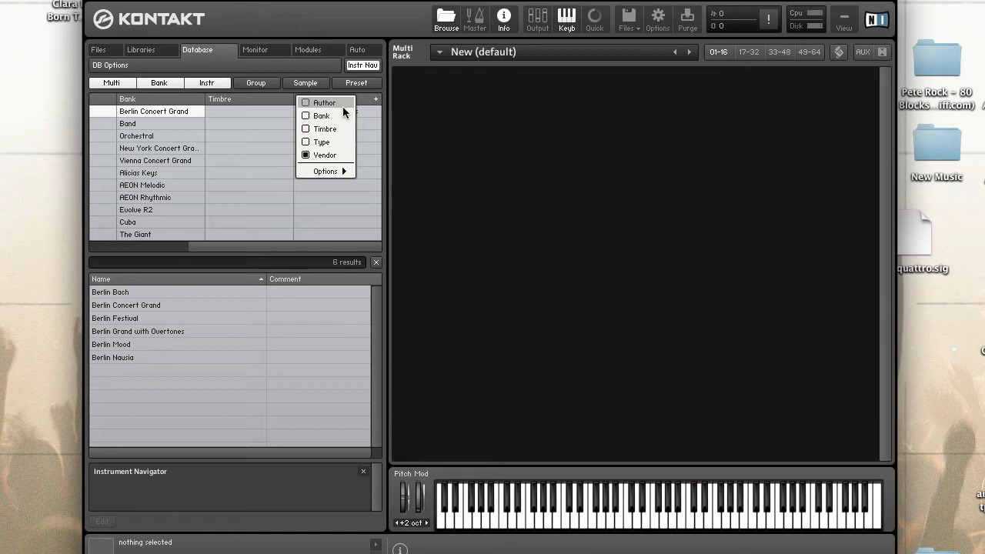
left_click(325, 171)
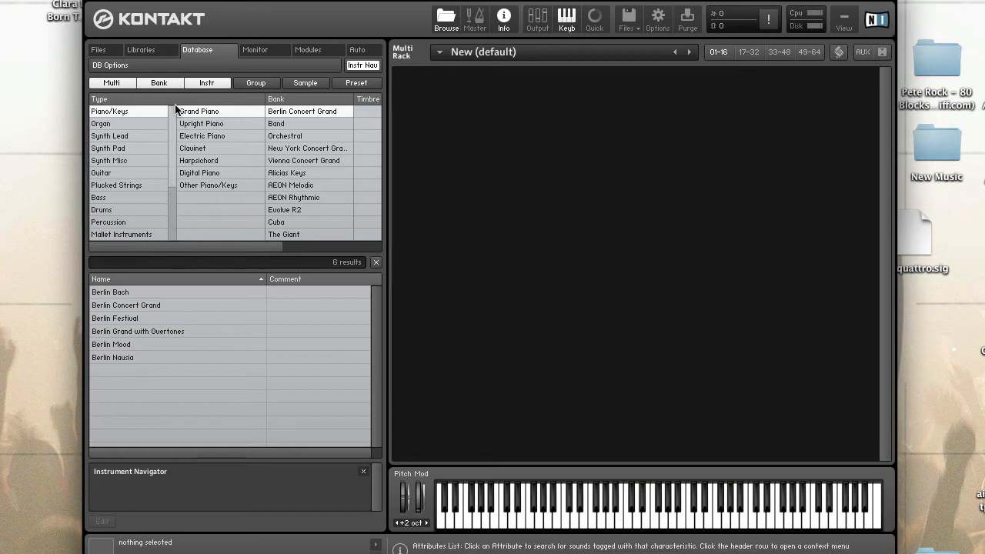
mouse_move(298, 243)
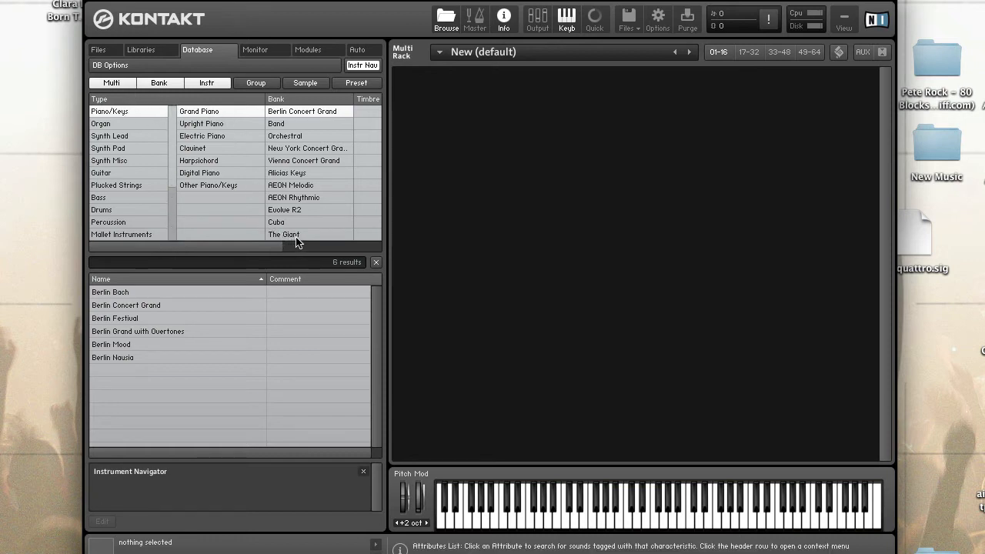
mouse_move(106, 111)
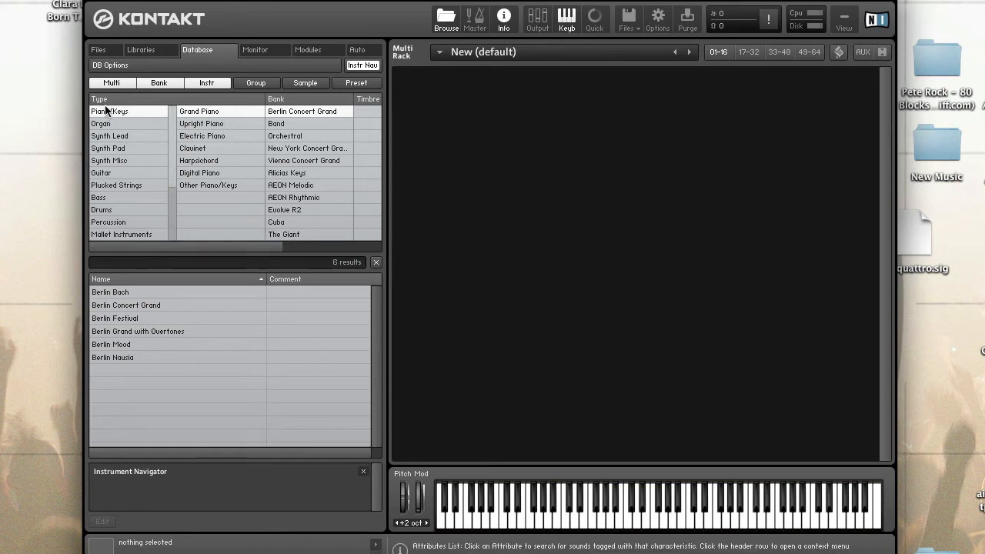
mouse_move(143, 123)
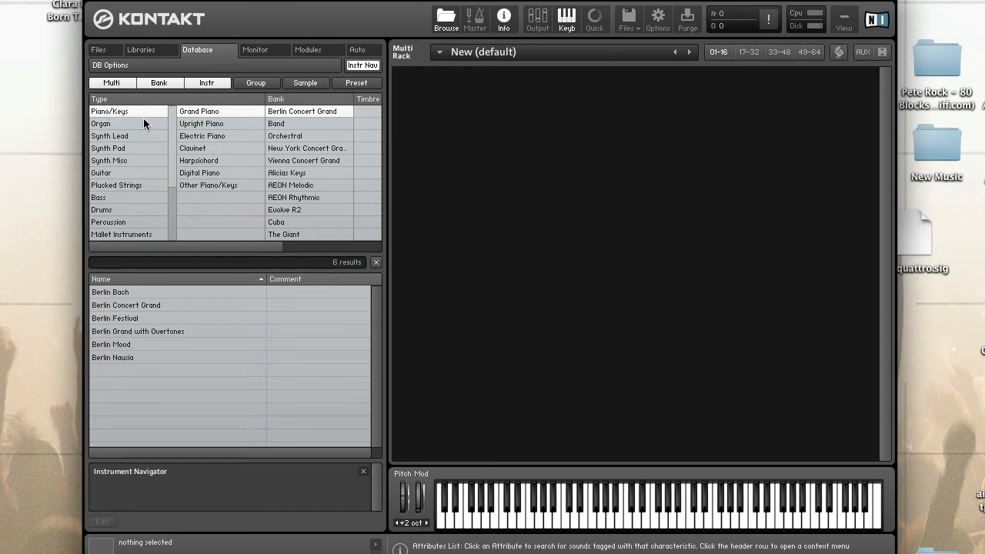
mouse_move(296, 123)
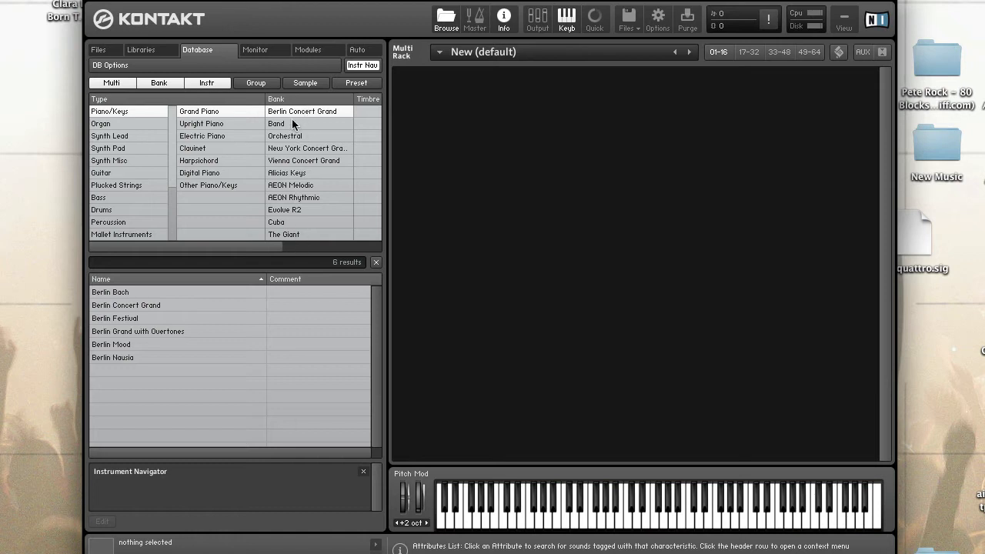
mouse_move(302, 123)
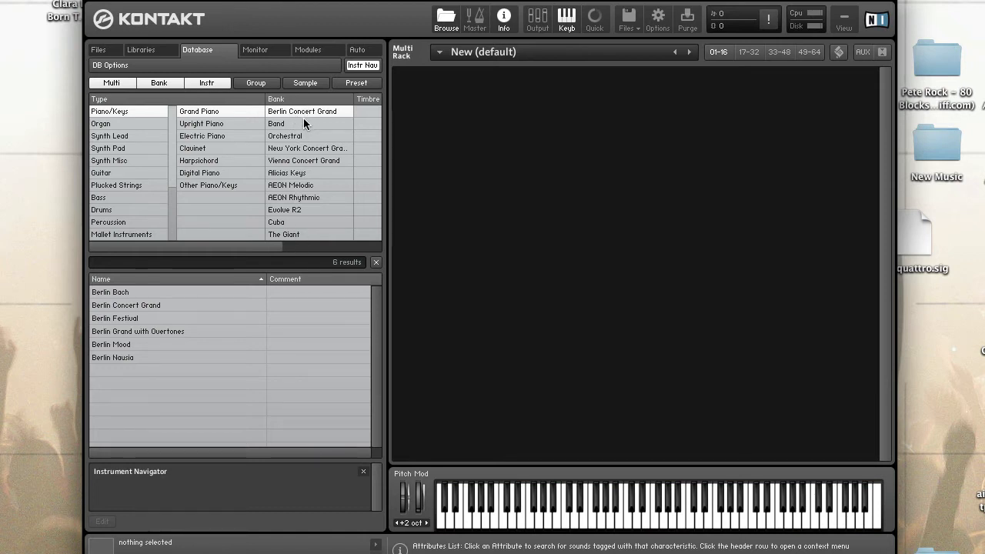
mouse_move(137, 105)
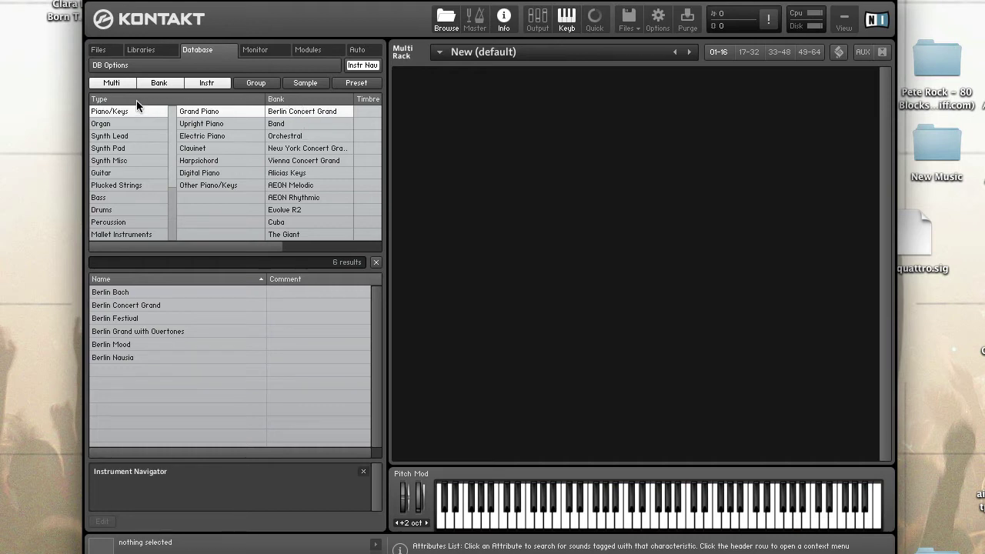
Step: Select the AEON Melodic bank, try the Organ type, then return to Piano/Keys grand pianos
left_click(198, 111)
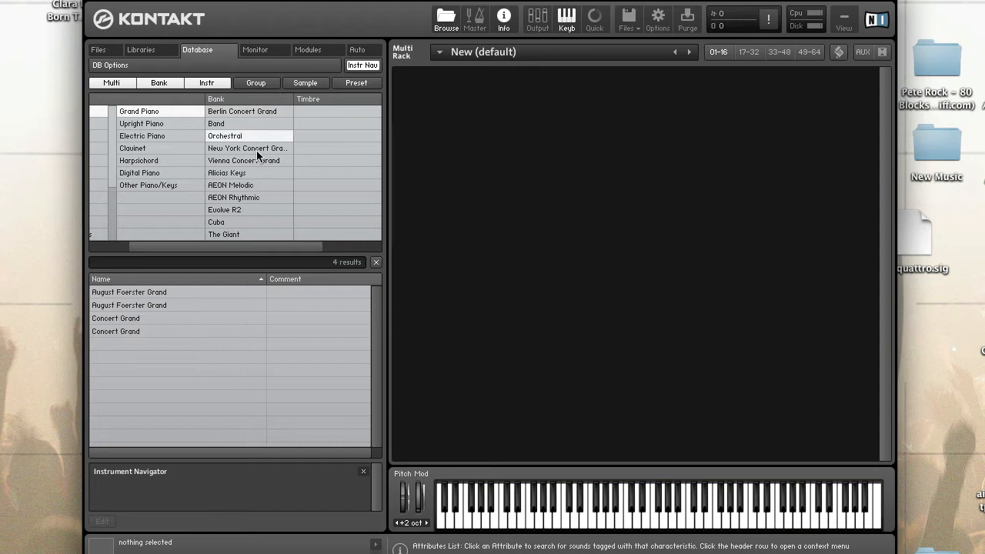
left_click(231, 185)
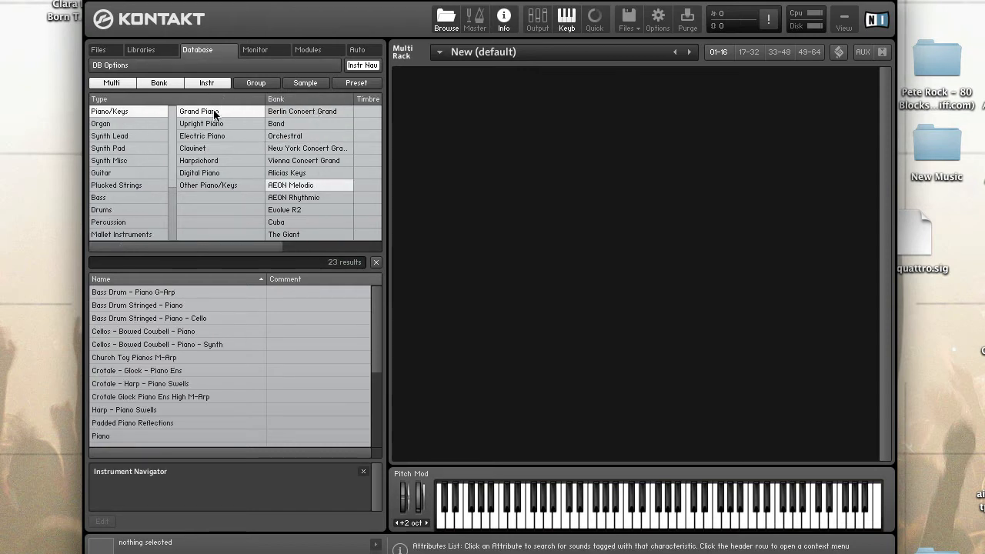
left_click(101, 124)
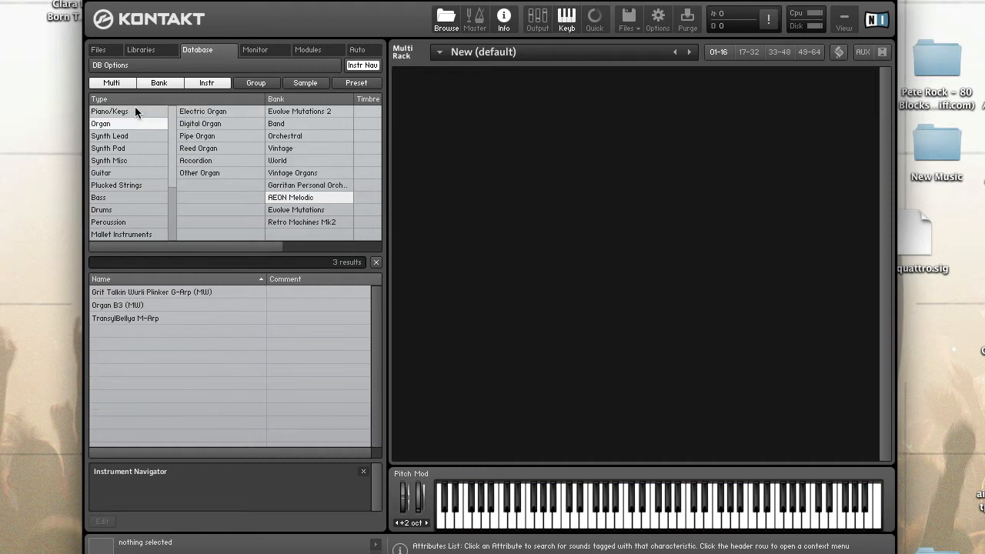
left_click(109, 111)
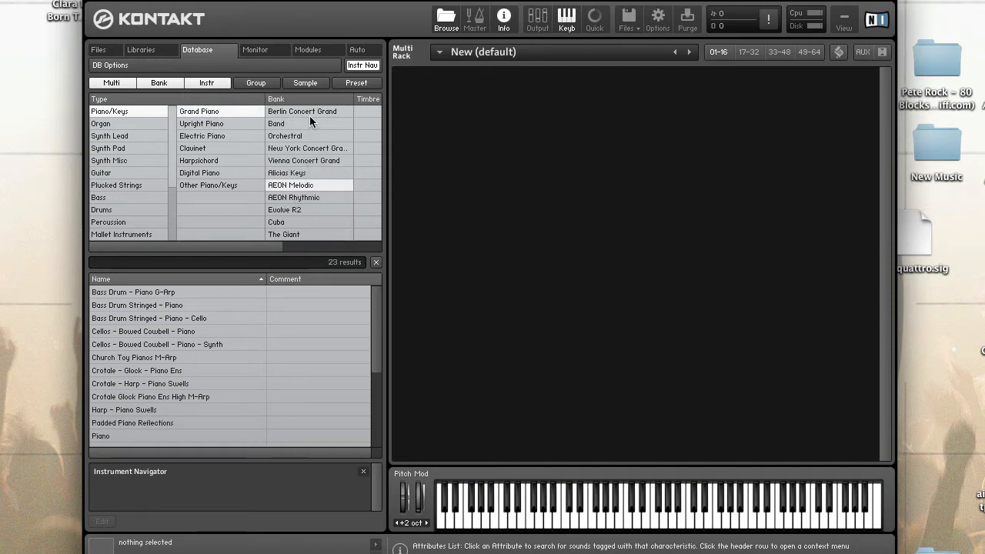
mouse_move(311, 162)
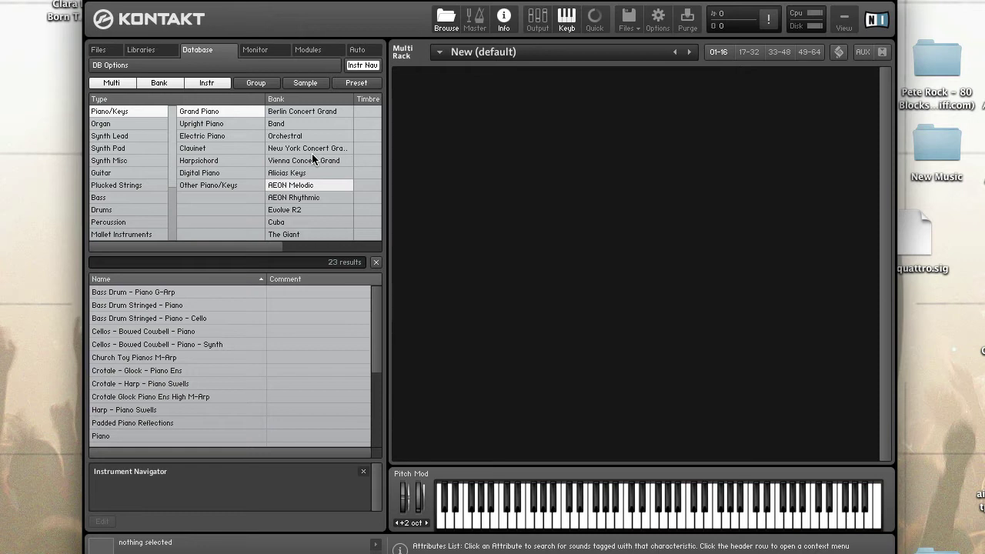
mouse_move(300, 228)
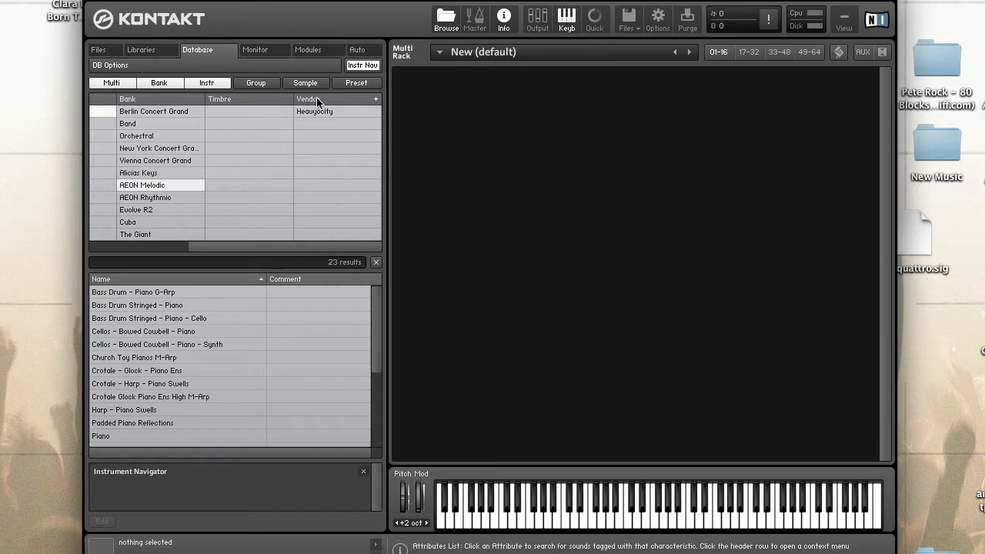
mouse_move(350, 118)
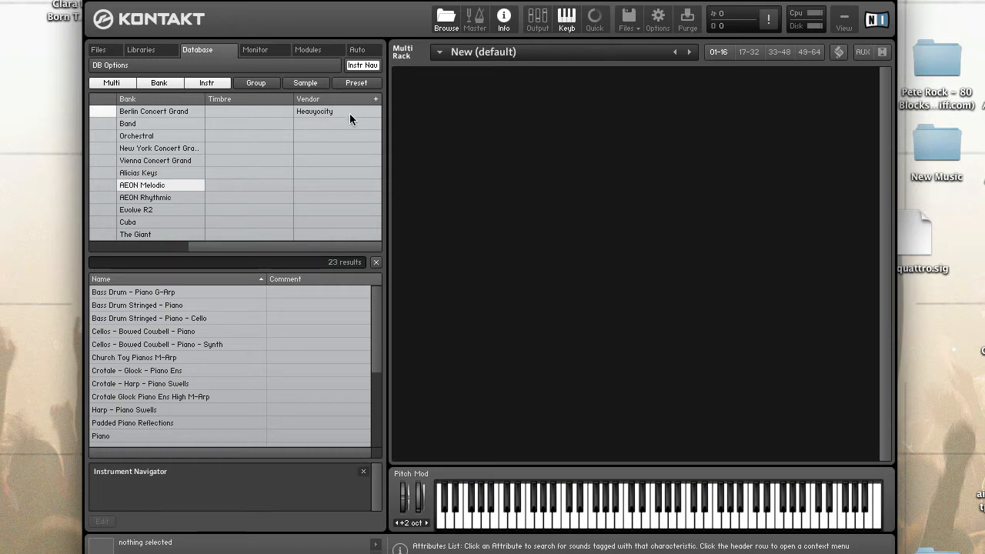
mouse_move(335, 134)
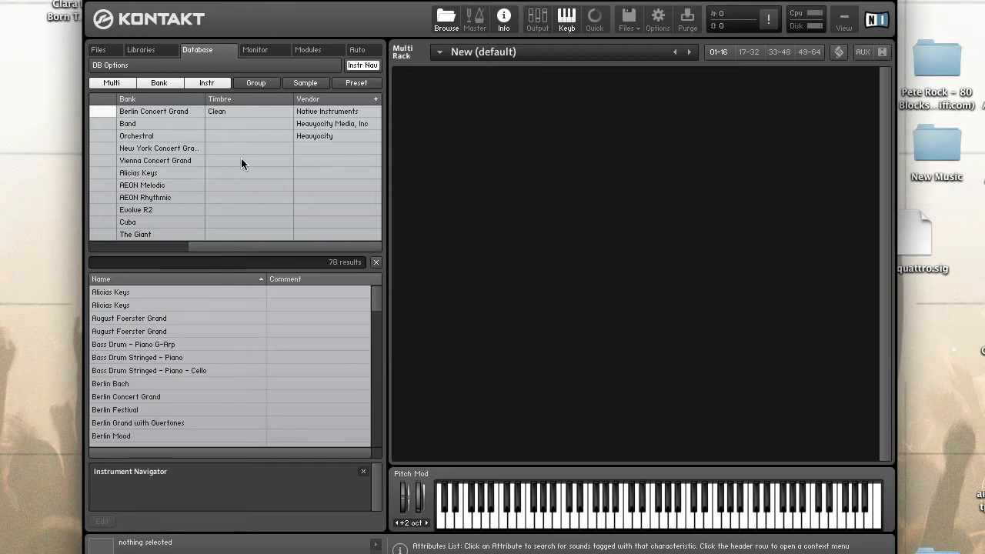
mouse_move(332, 139)
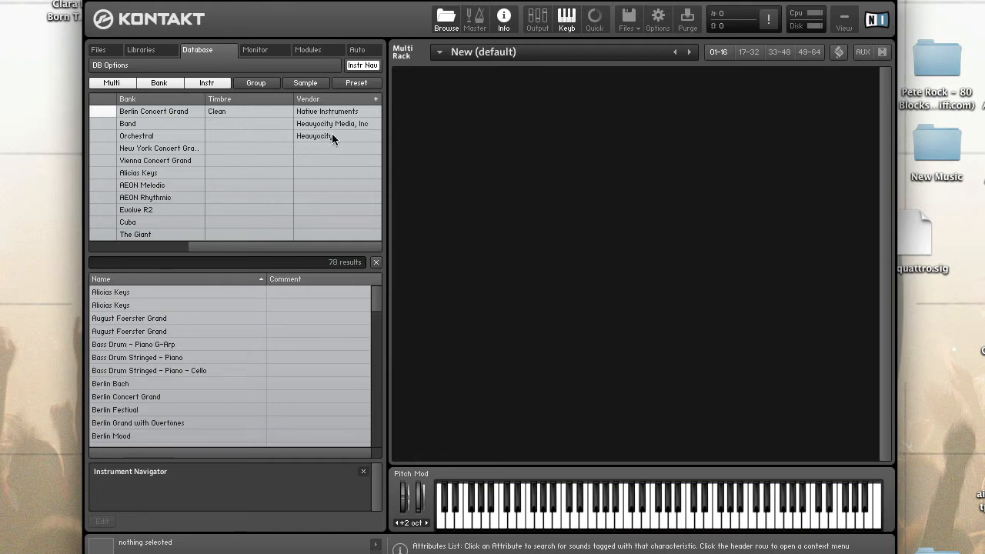
mouse_move(216, 197)
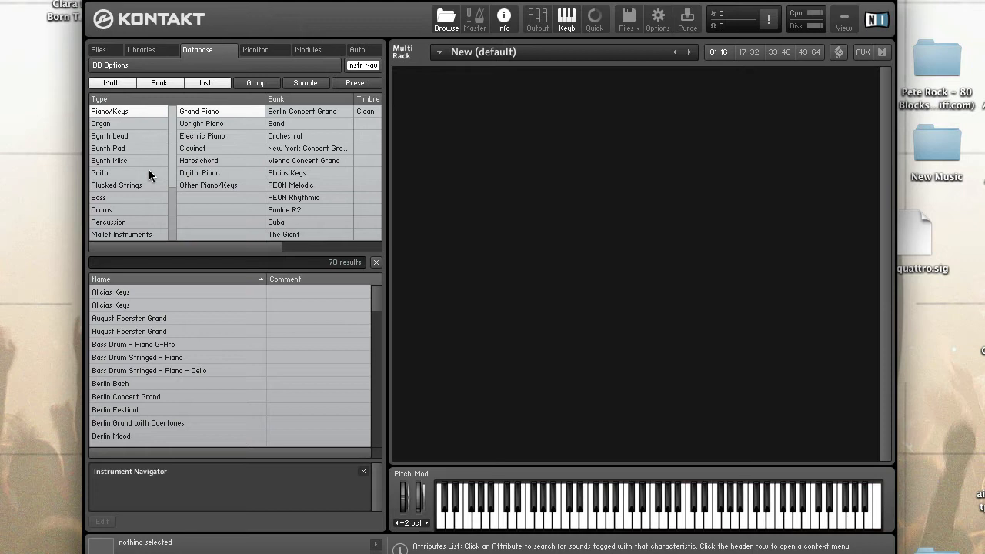
mouse_move(163, 160)
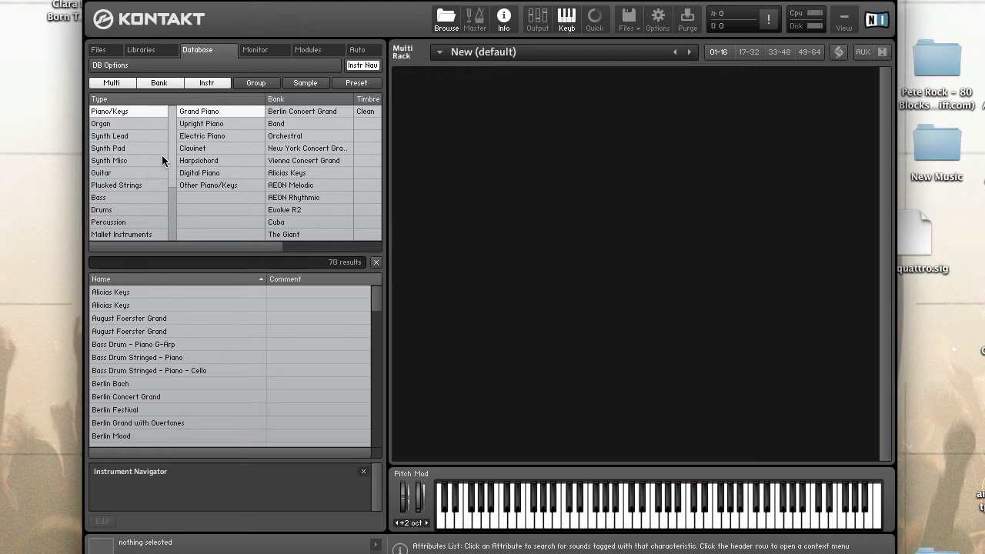
mouse_move(223, 105)
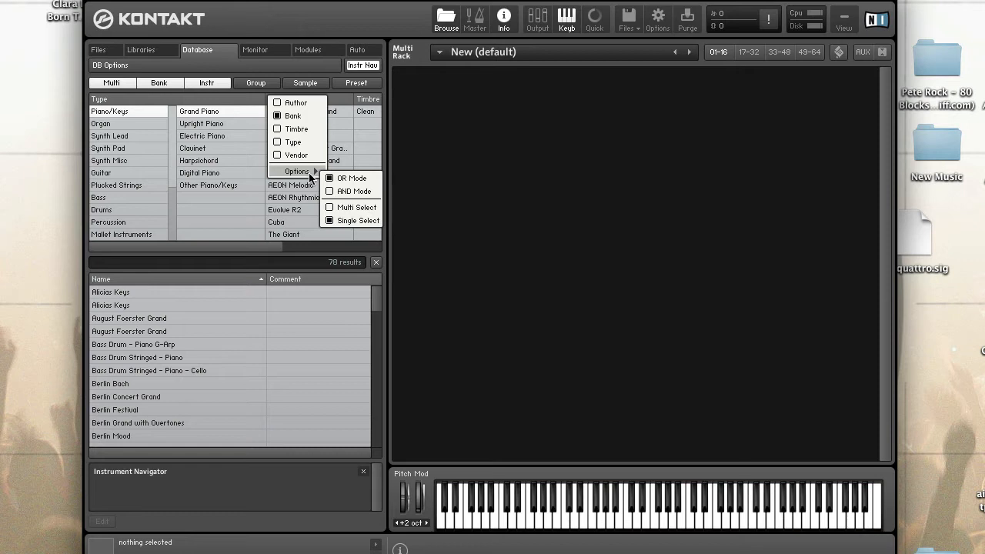
mouse_move(351, 220)
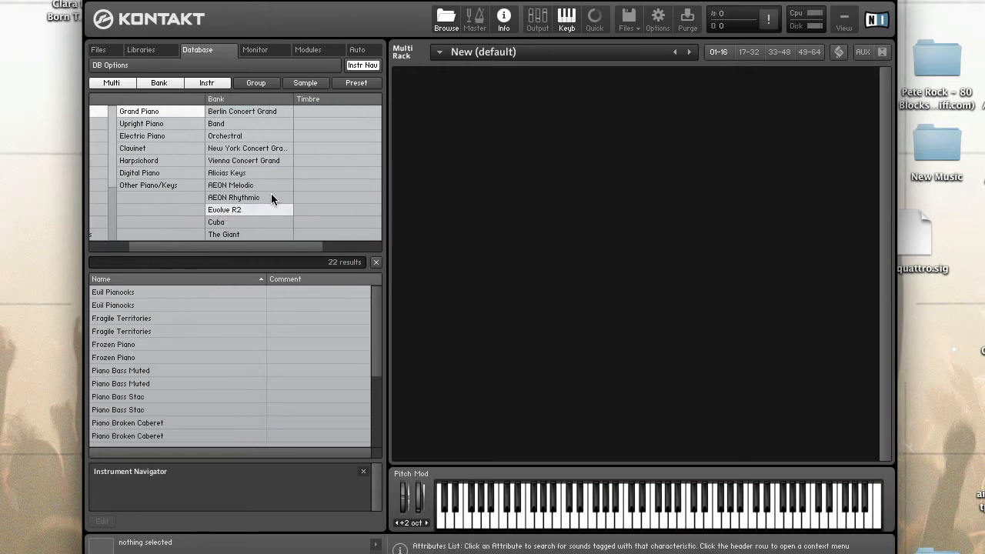
Step: Enable Multi Select on the Bank column, combine several banks, then keep only Vienna Concert Grand
left_click(247, 148)
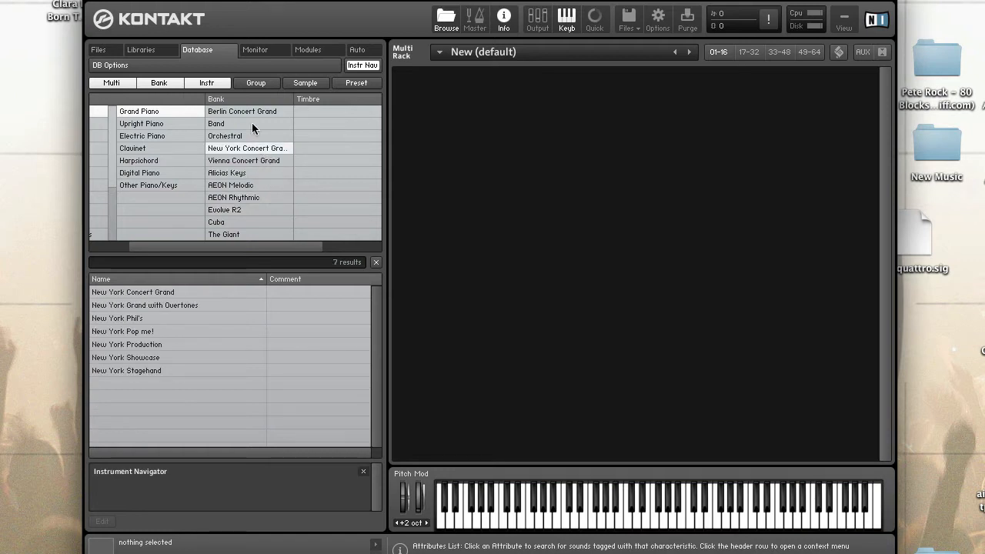
left_click(241, 111)
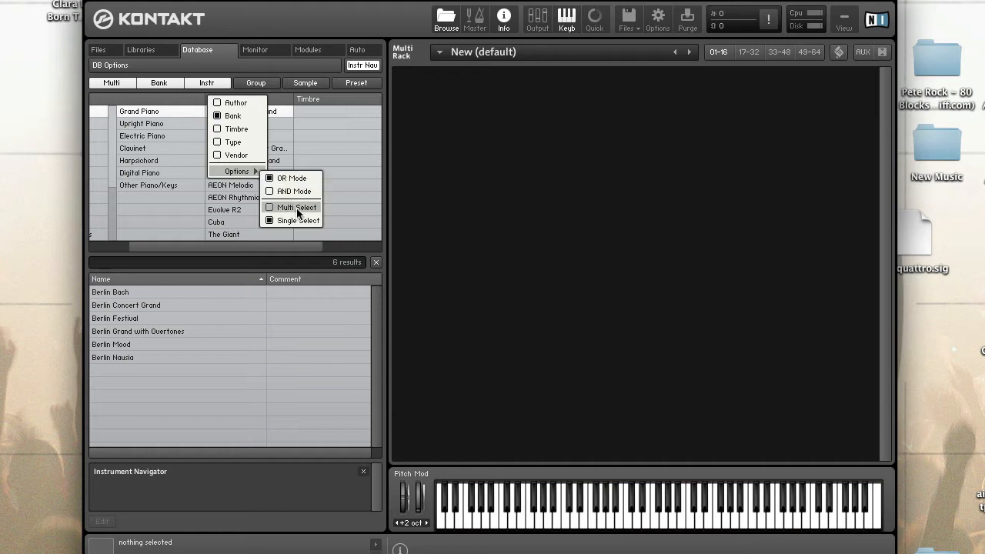
left_click(296, 221)
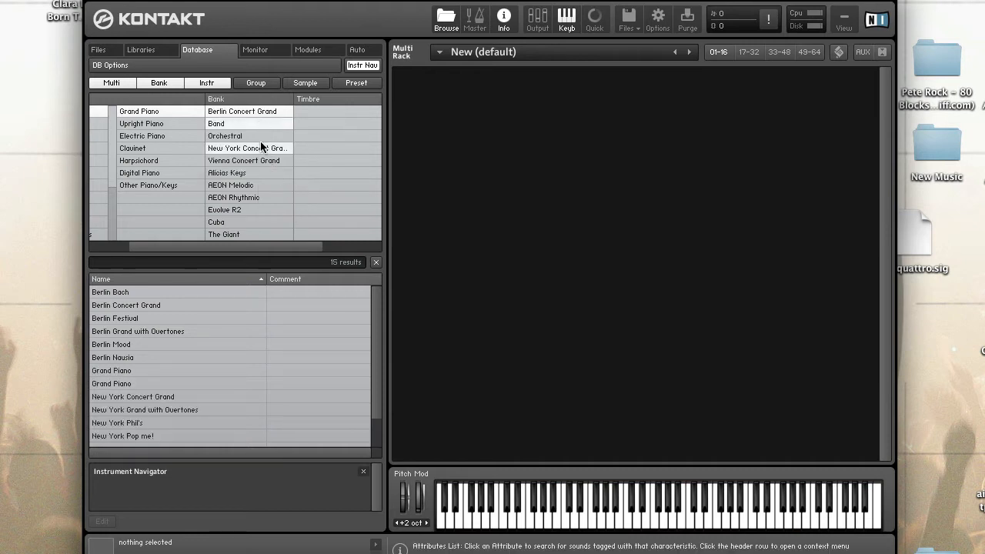
left_click(227, 172)
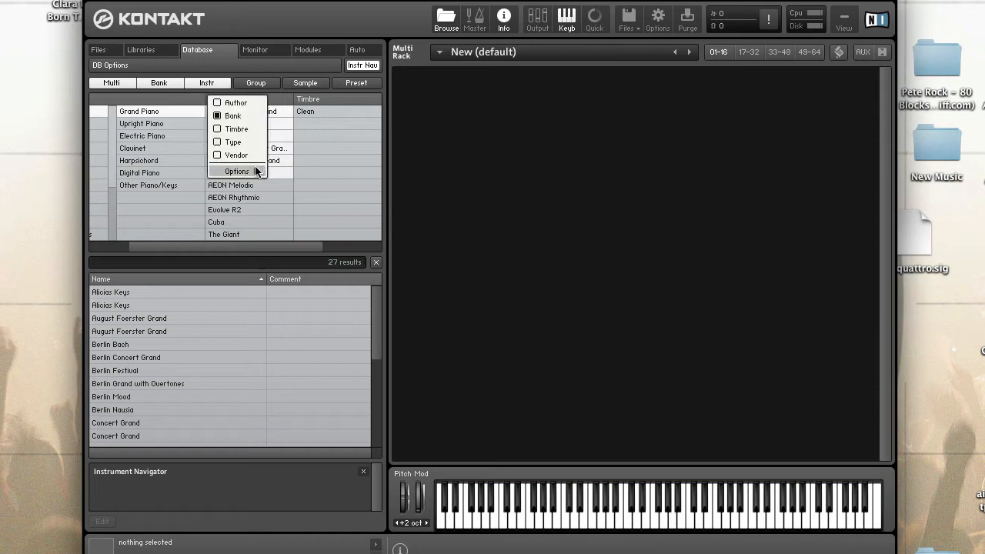
left_click(232, 115)
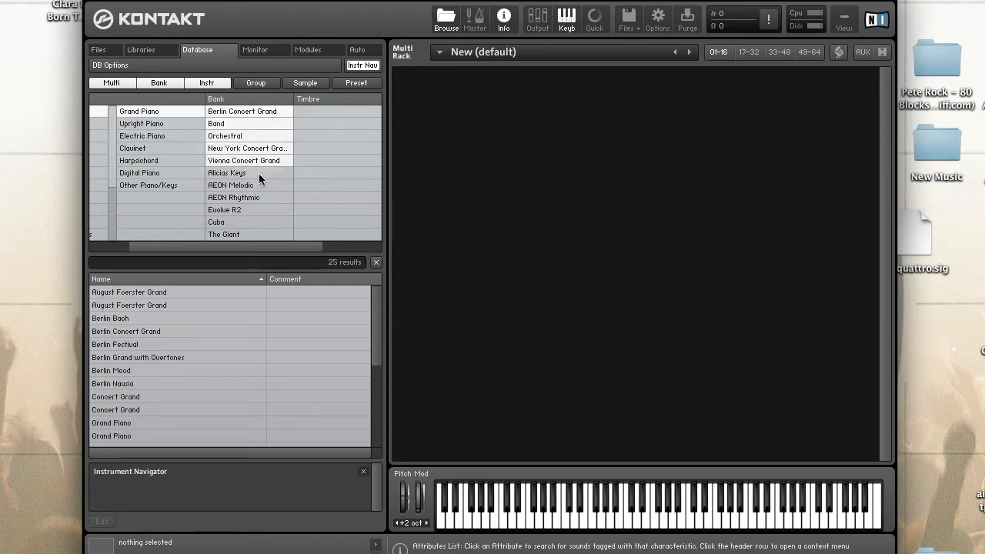
left_click(248, 148)
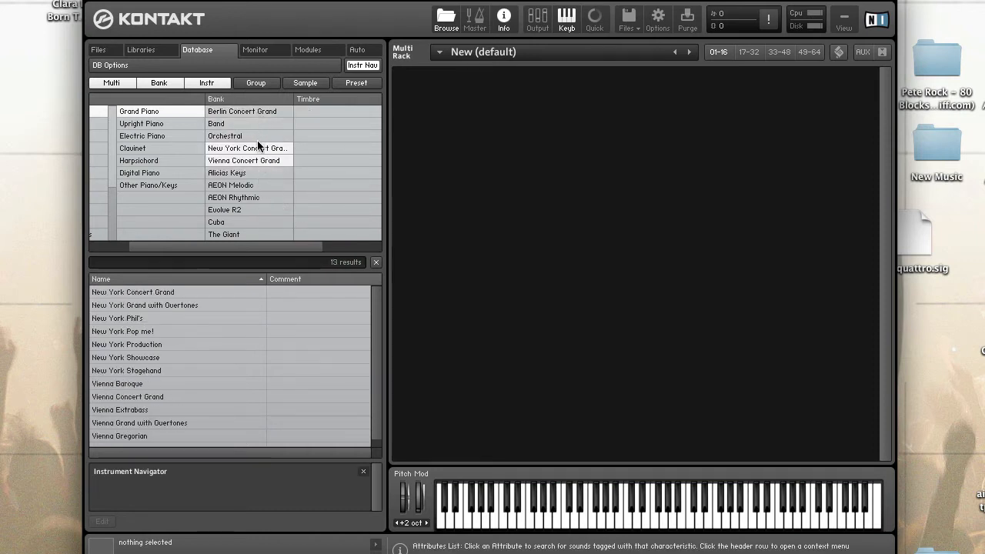
left_click(243, 160)
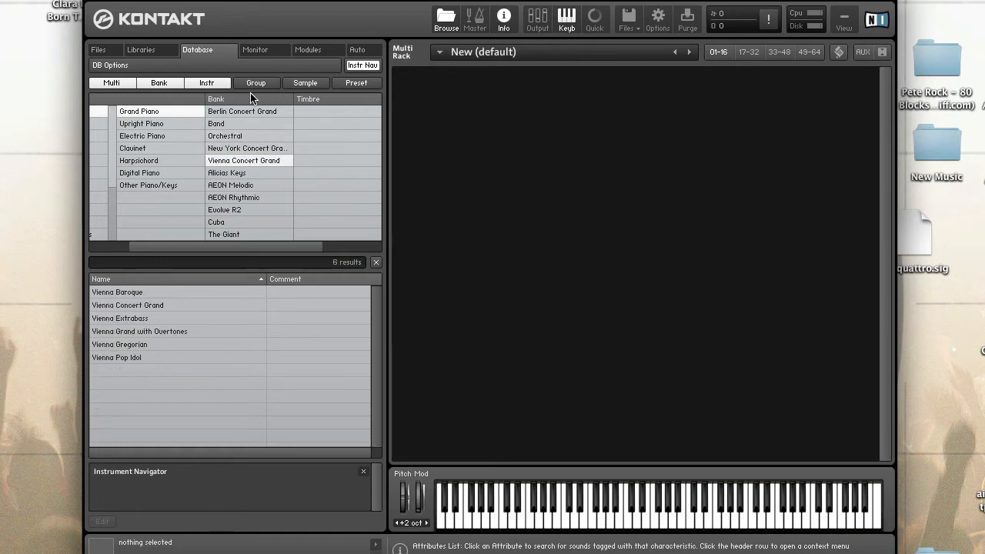
mouse_move(259, 106)
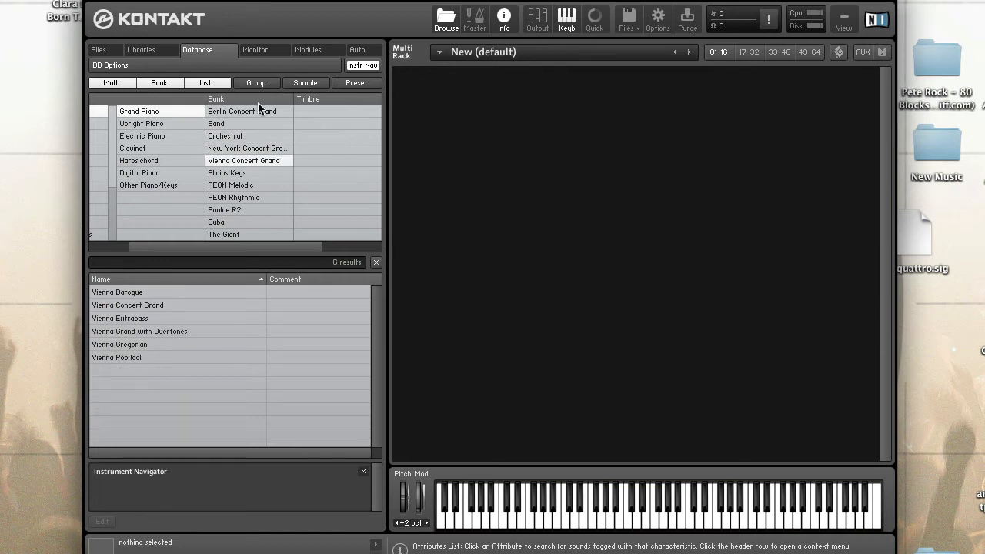
Step: Combine Berlin Concert Grand and AEON Rhythmic banks and review the OR/AND matching options
right_click(231, 111)
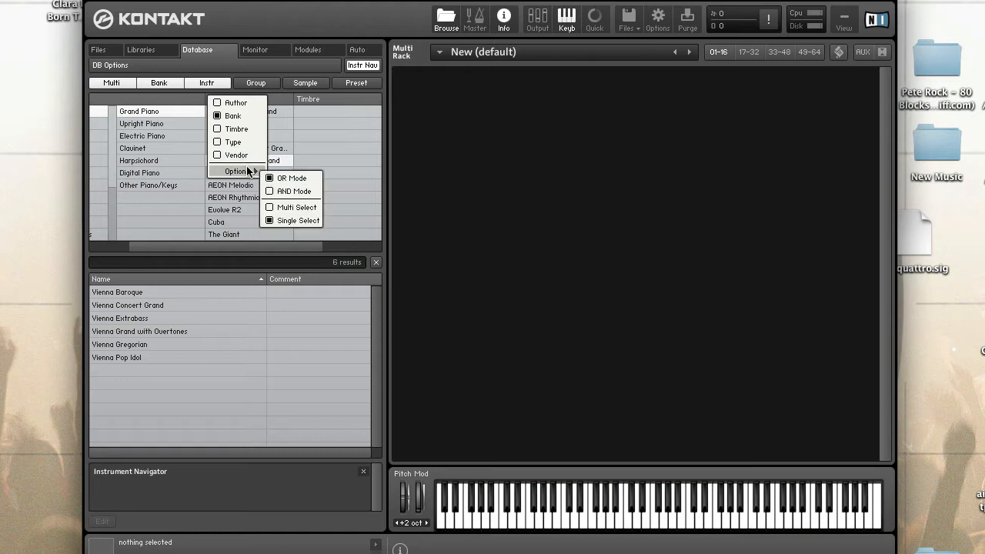
left_click(232, 116)
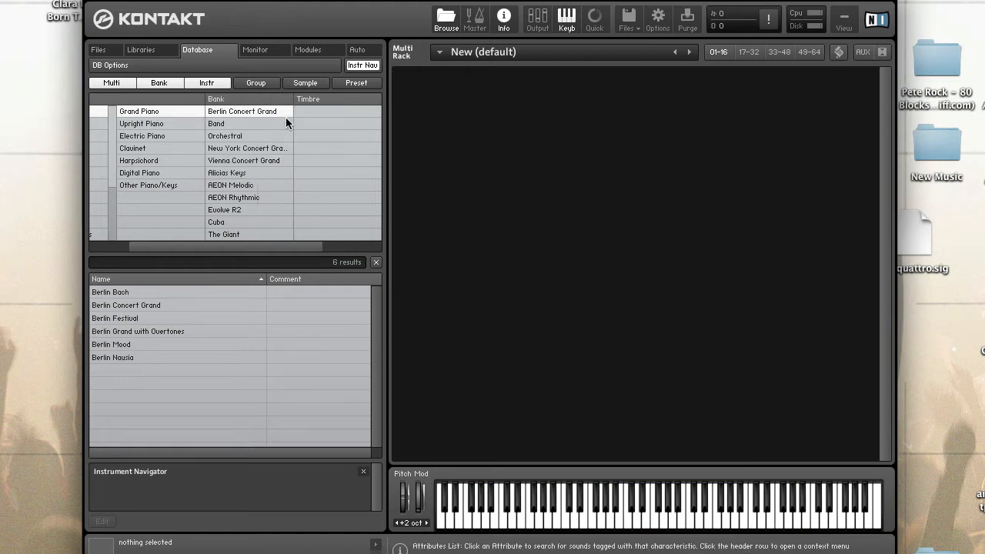
mouse_move(268, 129)
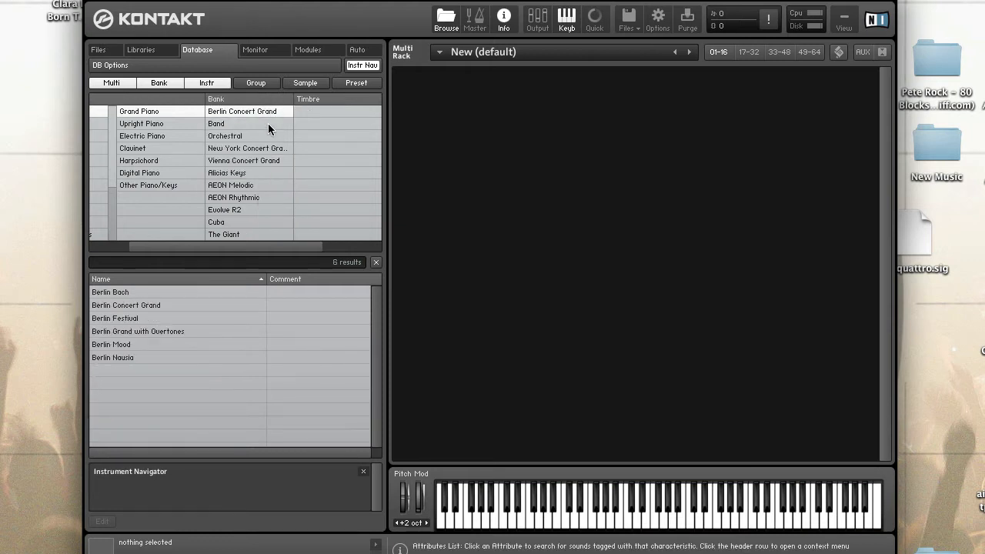
mouse_move(261, 135)
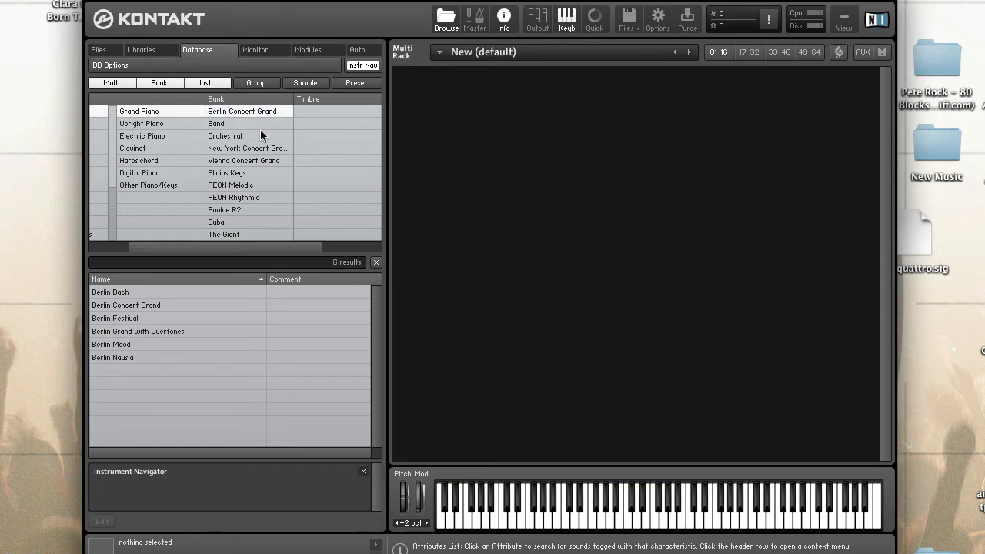
mouse_move(265, 127)
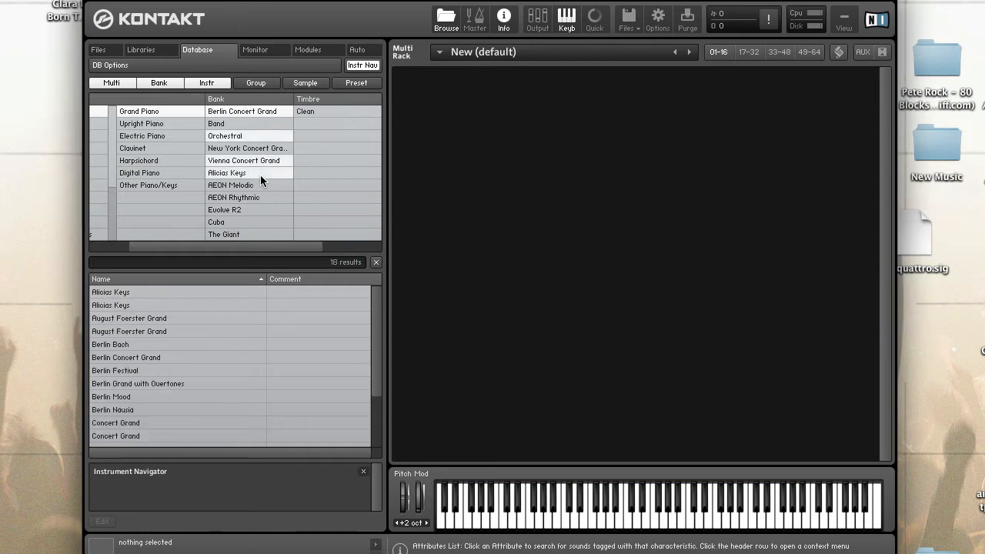
left_click(226, 172)
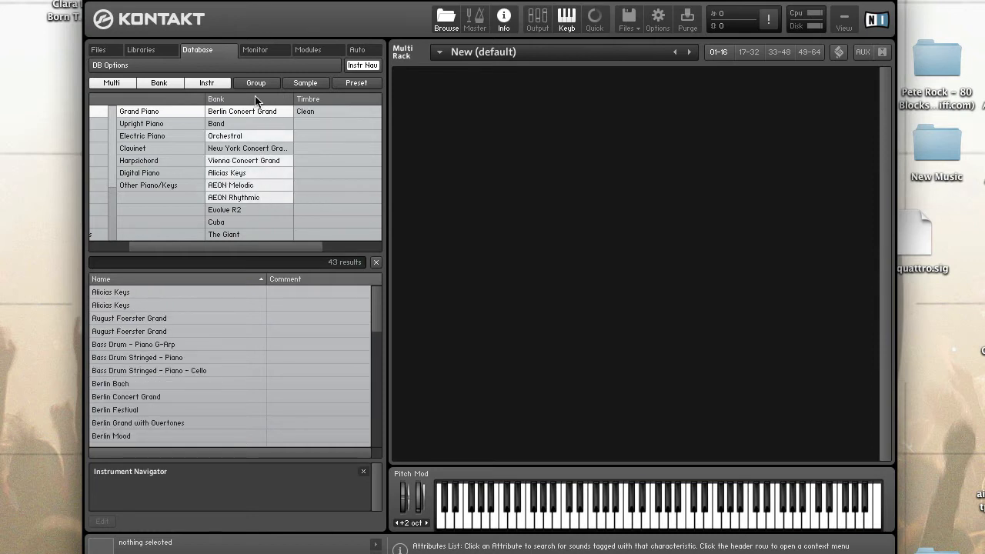
mouse_move(248, 219)
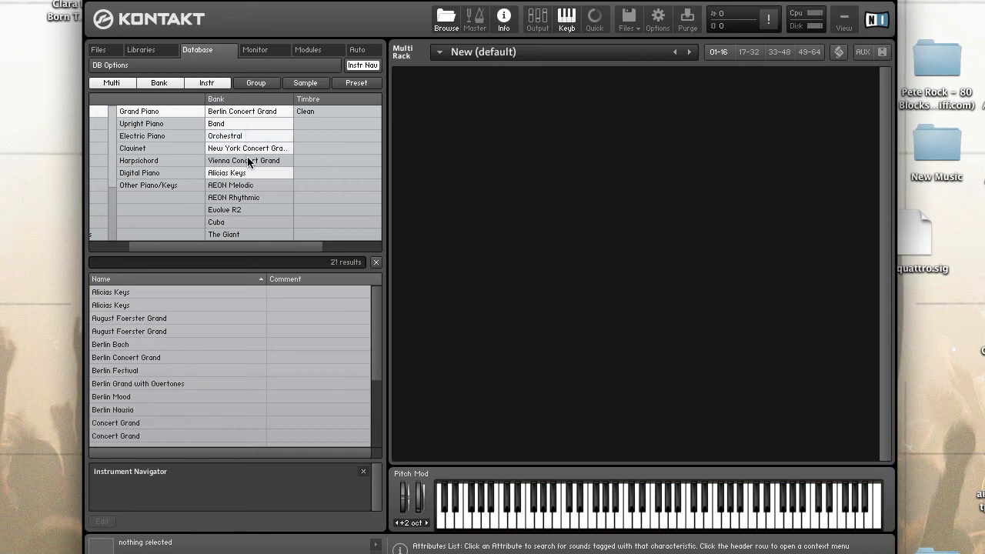
left_click(243, 160)
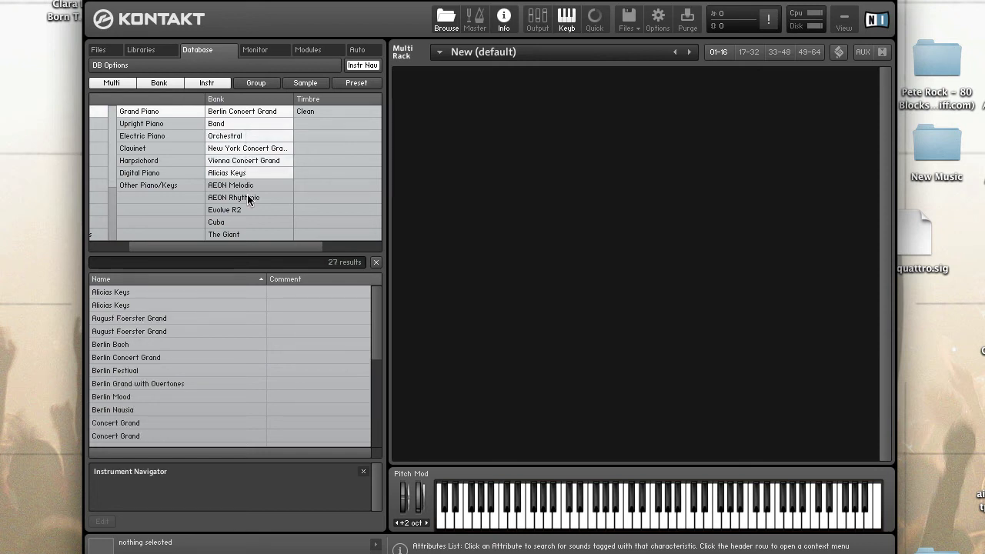
left_click(234, 197)
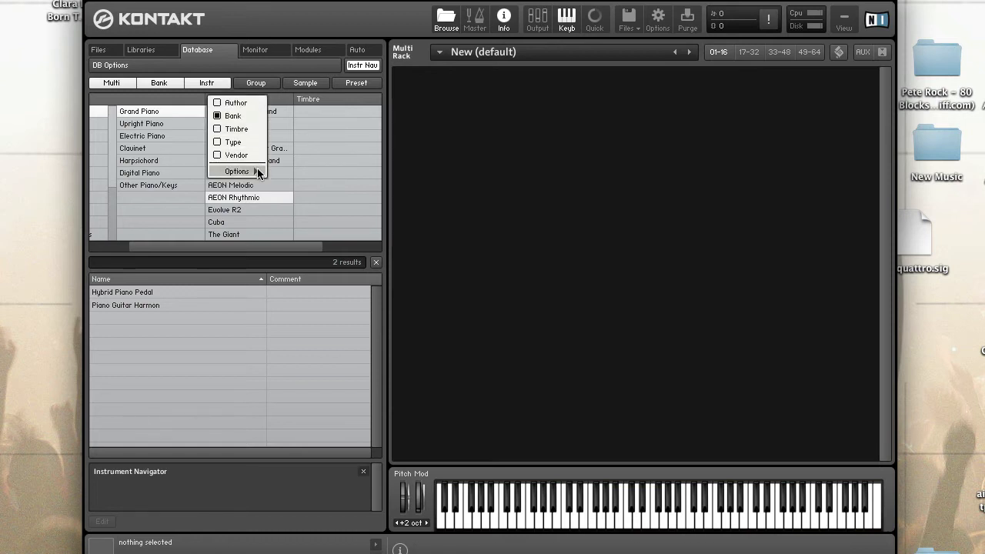
left_click(237, 170)
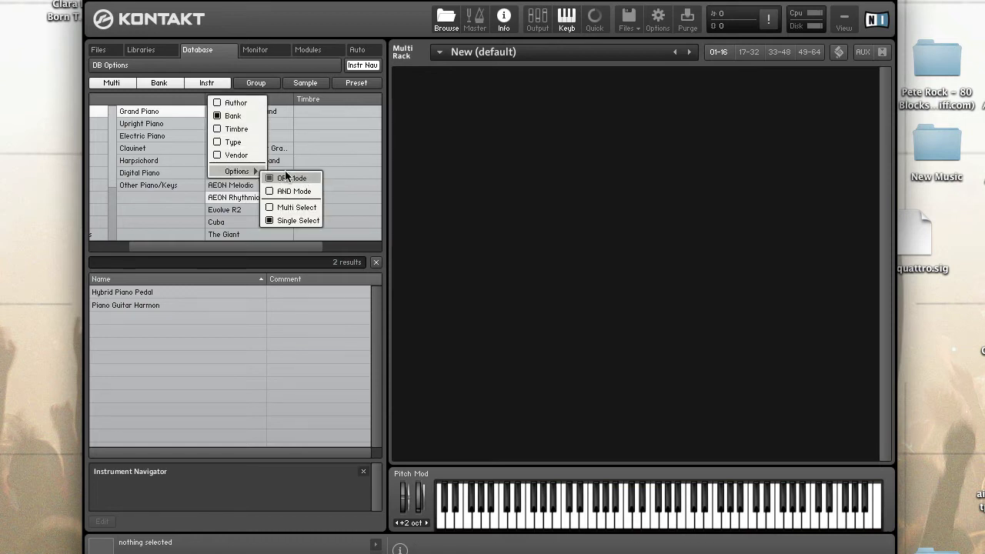
mouse_move(291, 178)
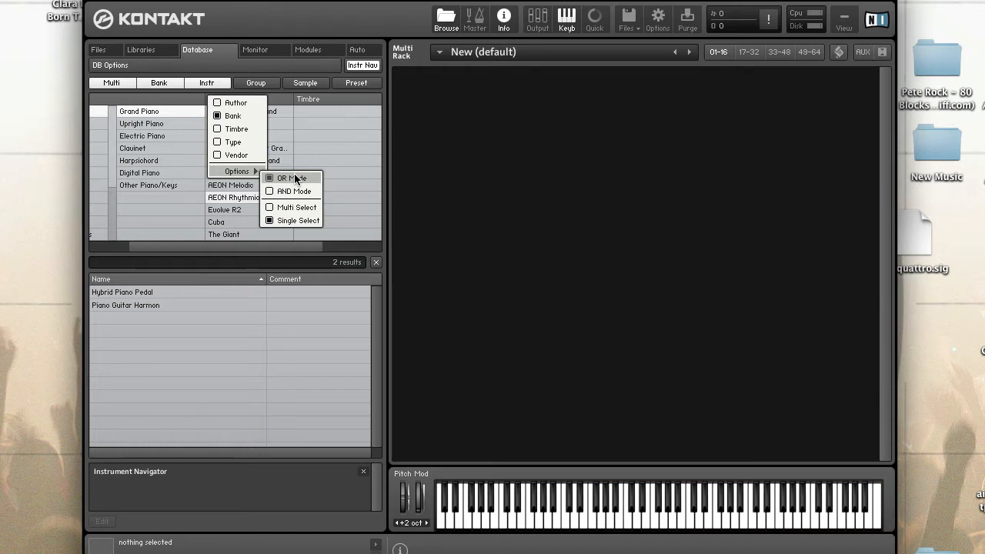
mouse_move(307, 183)
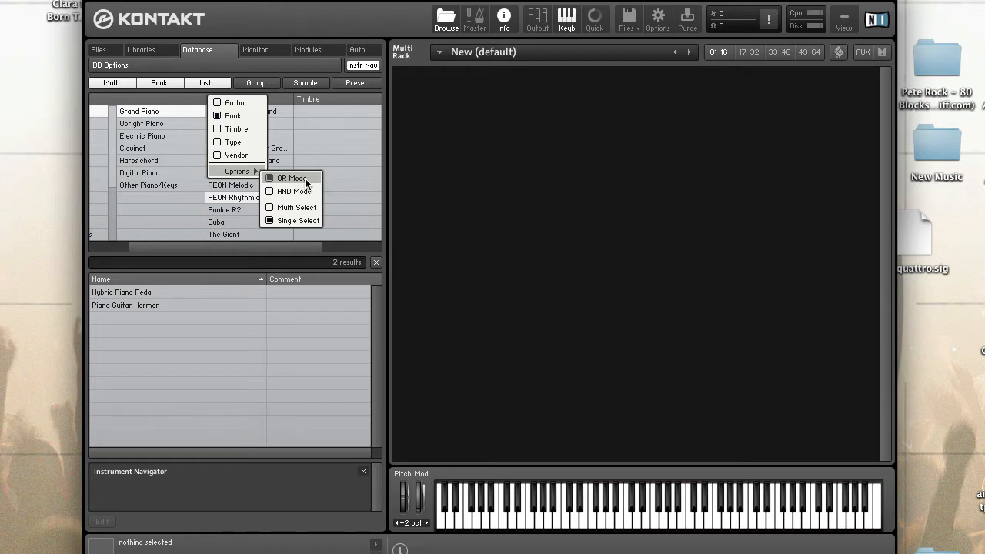
mouse_move(293, 190)
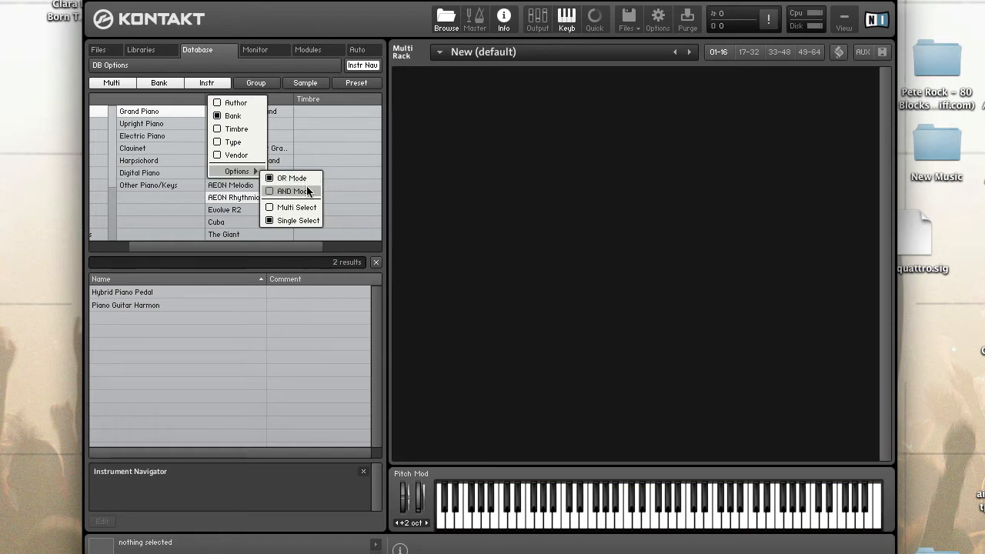
mouse_move(307, 193)
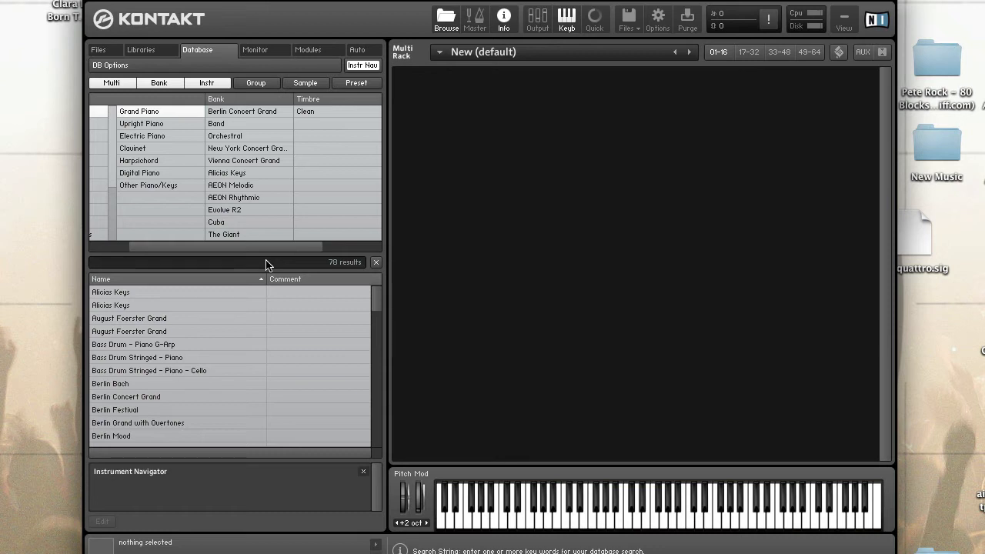
mouse_move(347, 269)
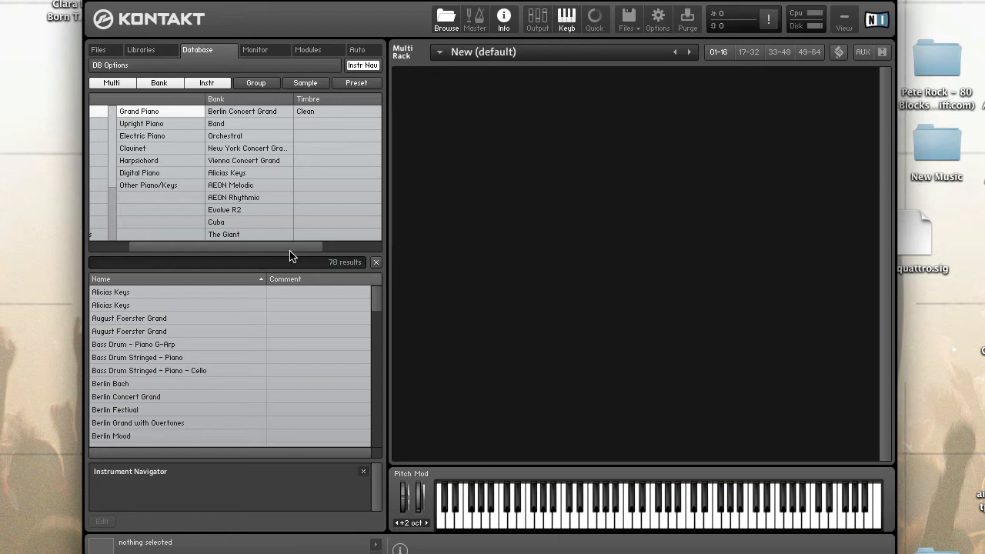
Step: Quick Search the database for "piano grand berlin" to list six Berlin instruments
left_click(177, 262)
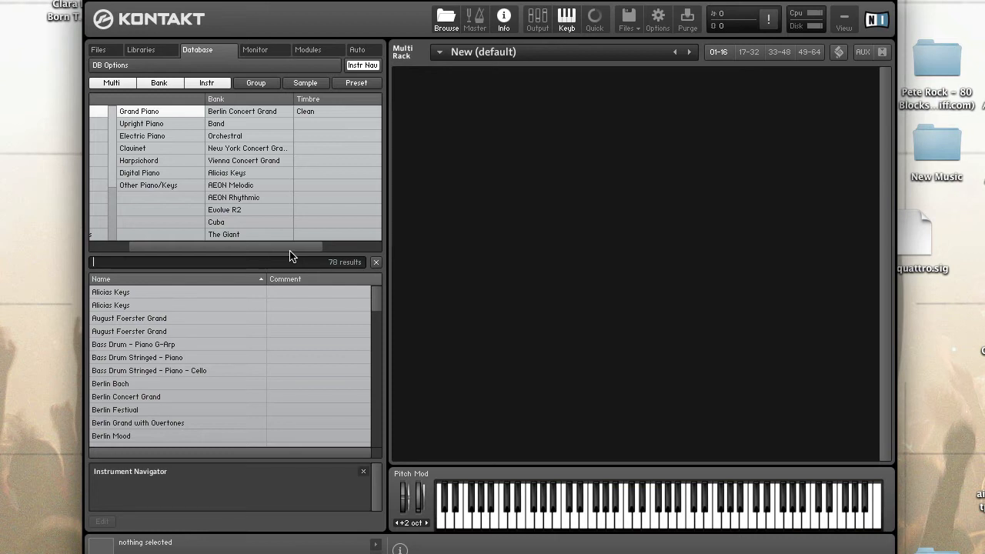
type("pi")
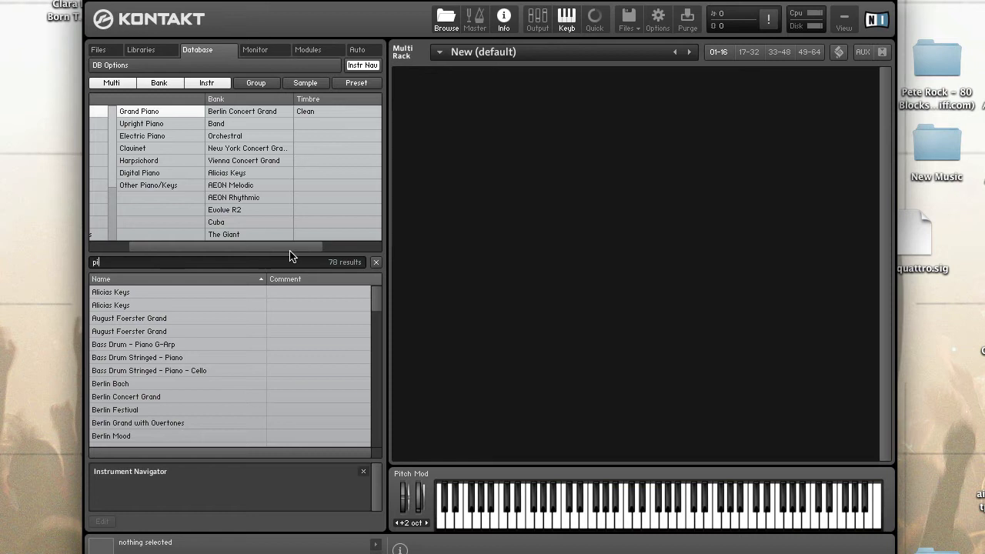
type("iano")
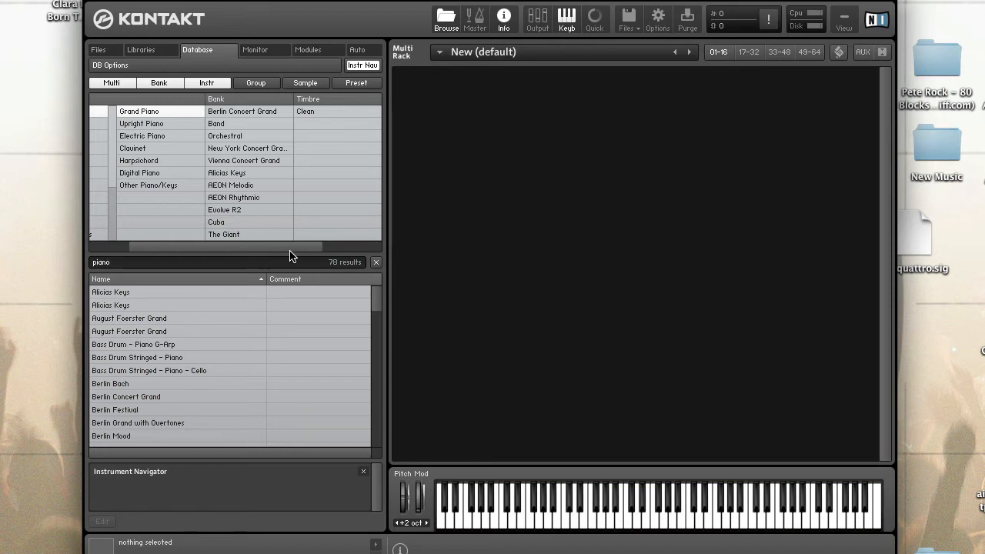
type("grand")
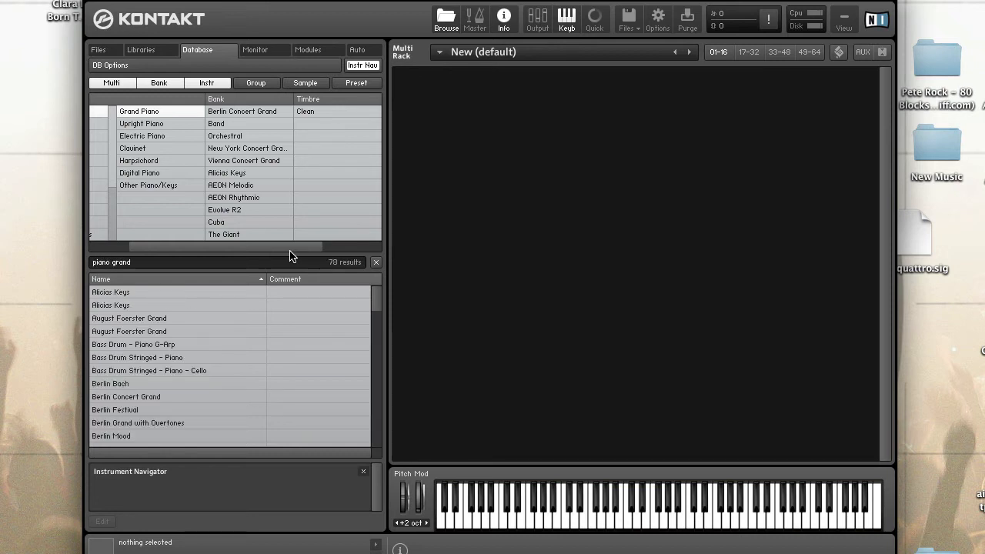
type("ble")
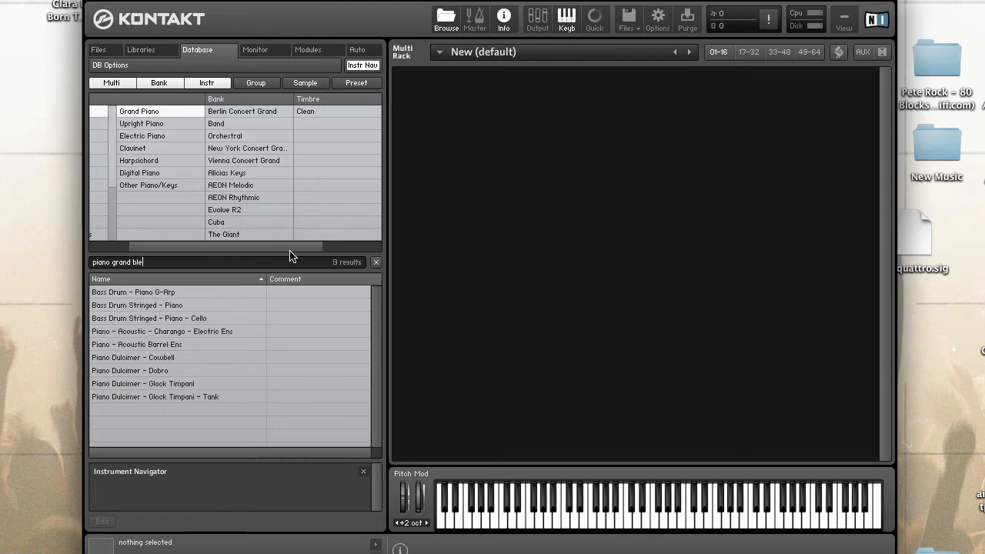
type("berlin")
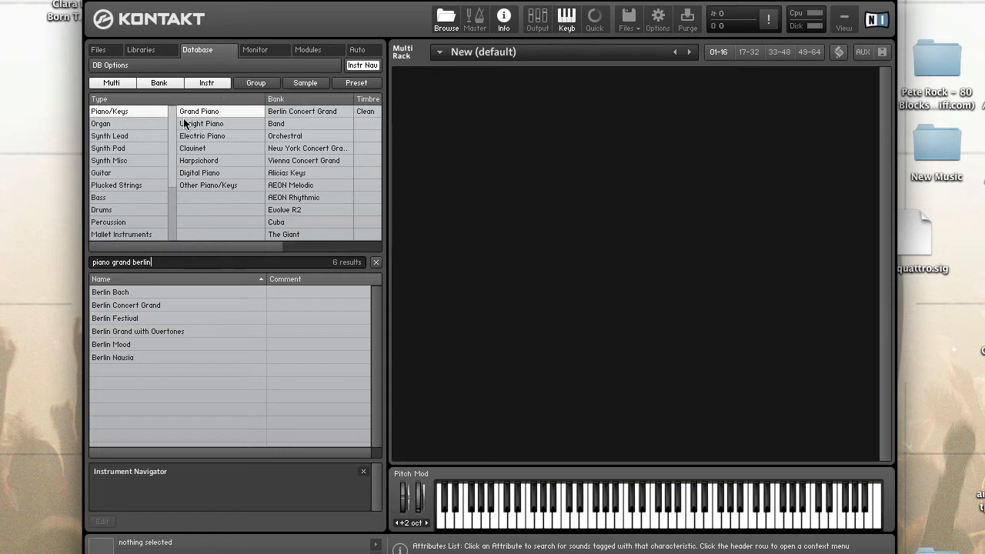
mouse_move(161, 110)
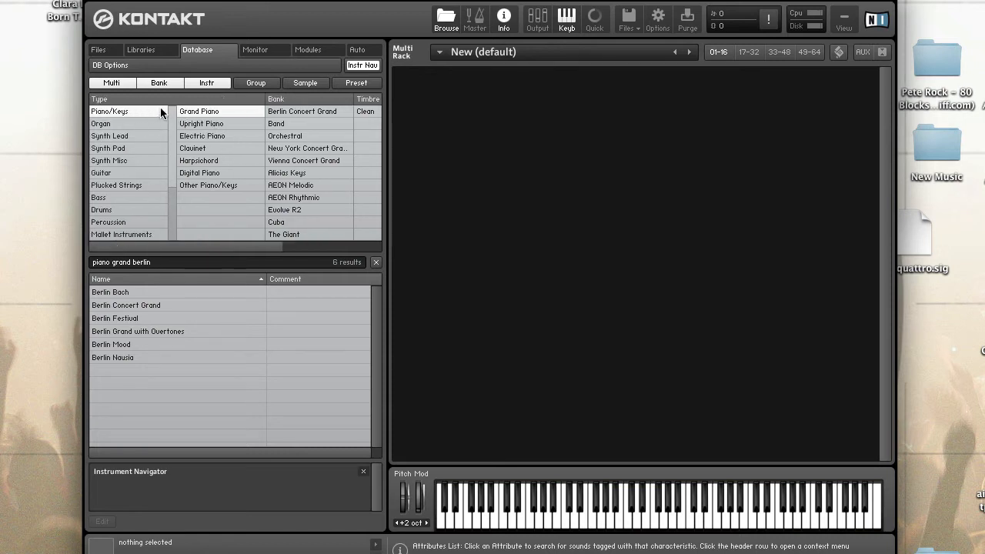
mouse_move(213, 110)
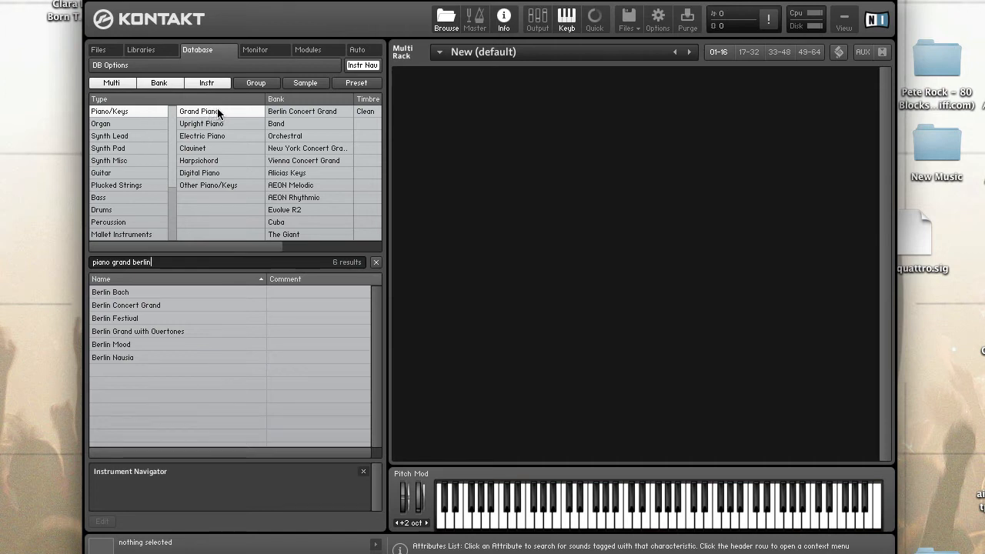
mouse_move(207, 112)
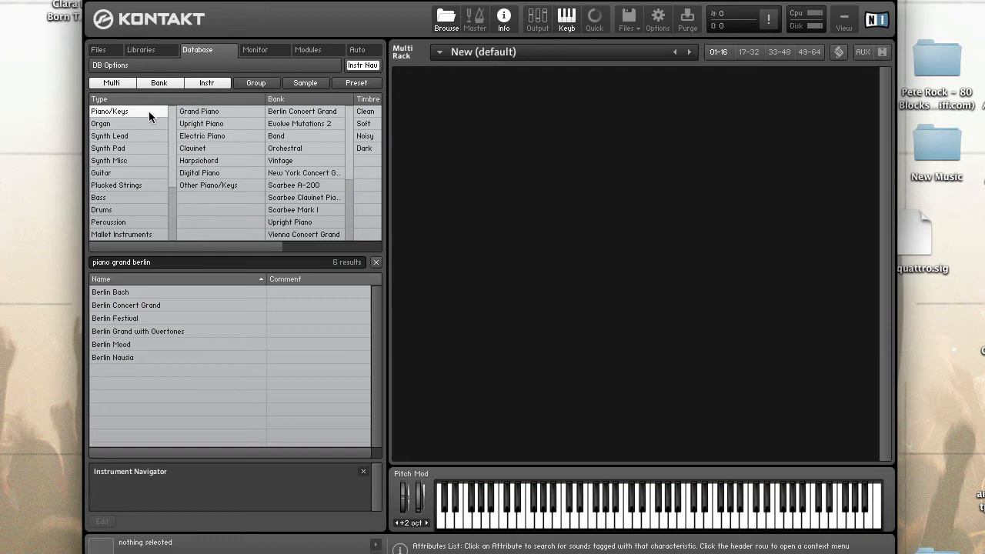
Step: Clear the Piano/Keys filter and inspect the attribute tags of Berlin Concert Grand and Berlin Bach
left_click(101, 123)
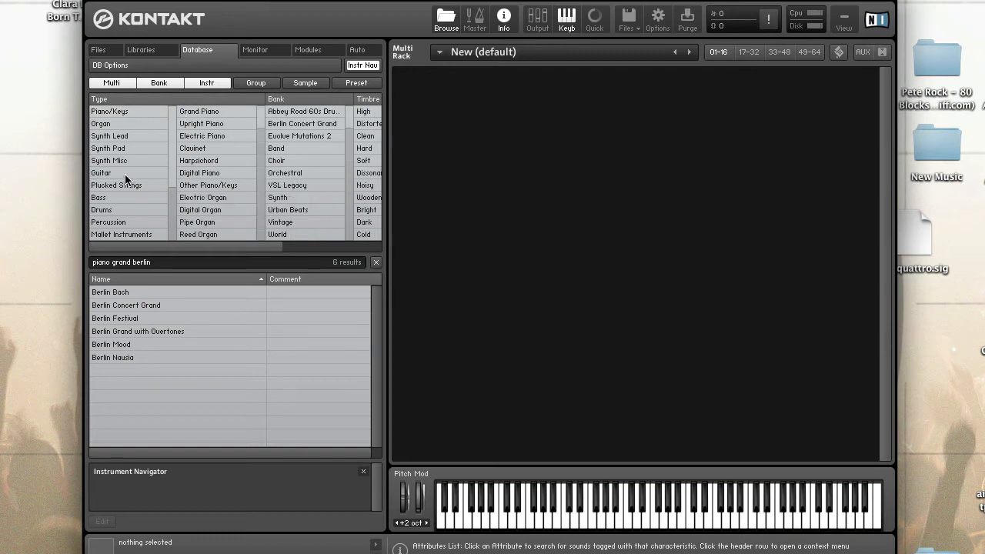
mouse_move(342, 280)
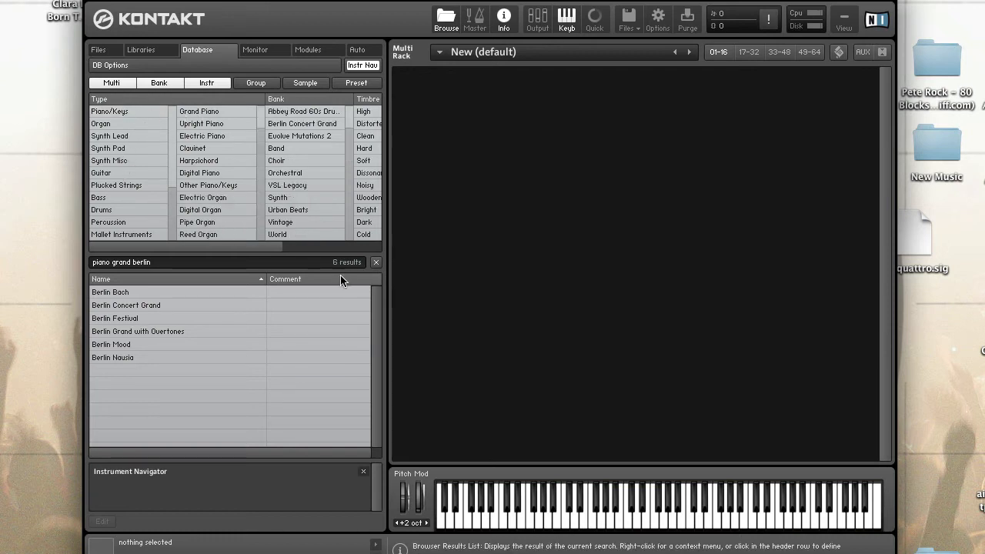
mouse_move(157, 133)
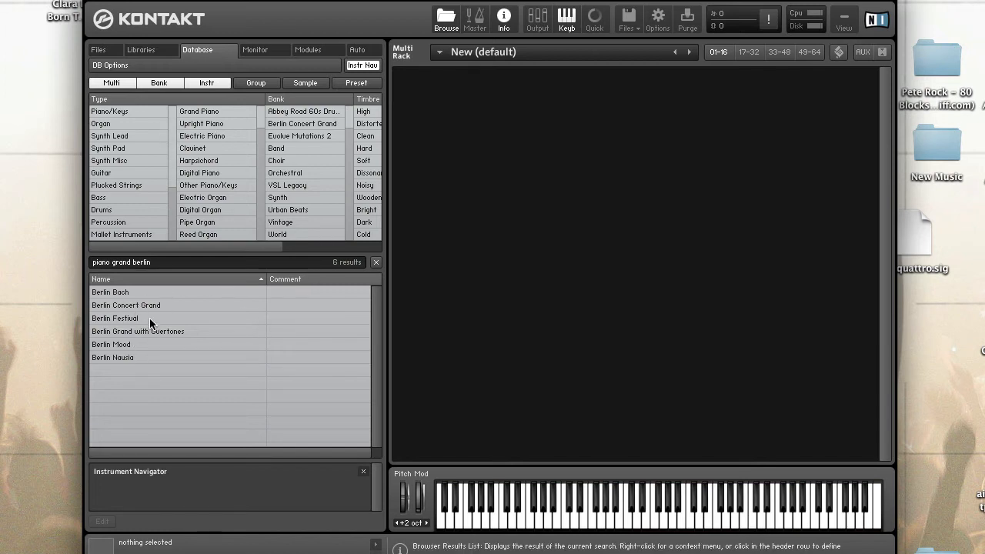
left_click(126, 305)
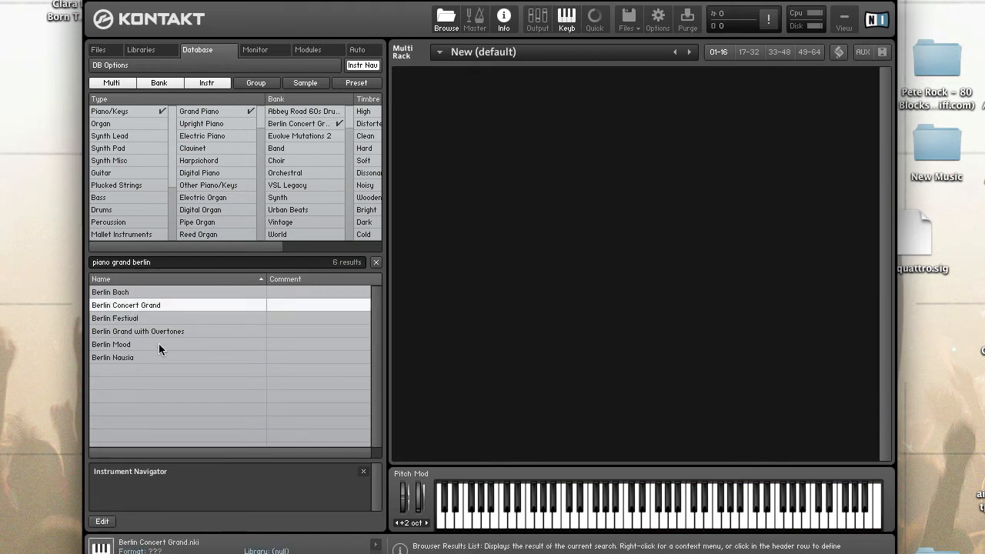
left_click(111, 293)
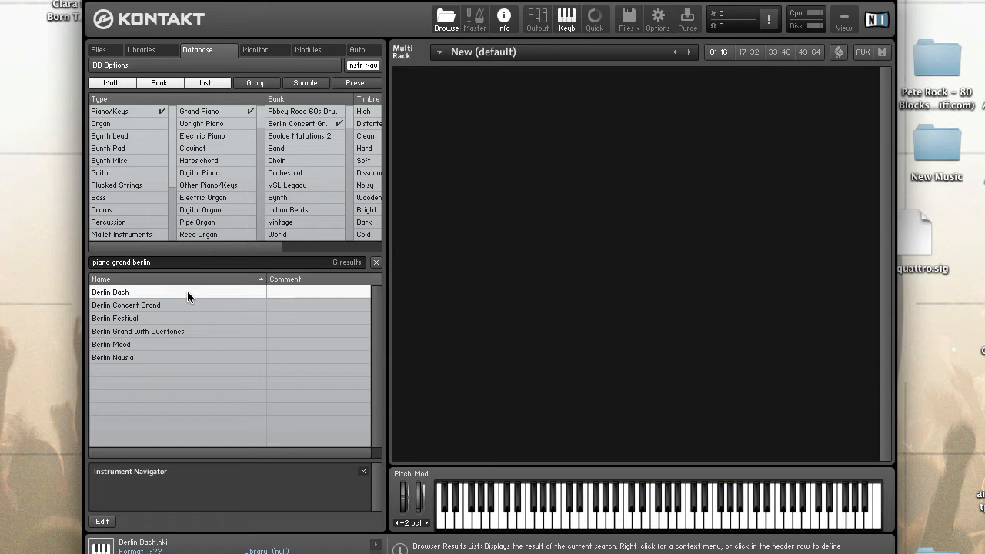
mouse_move(296, 296)
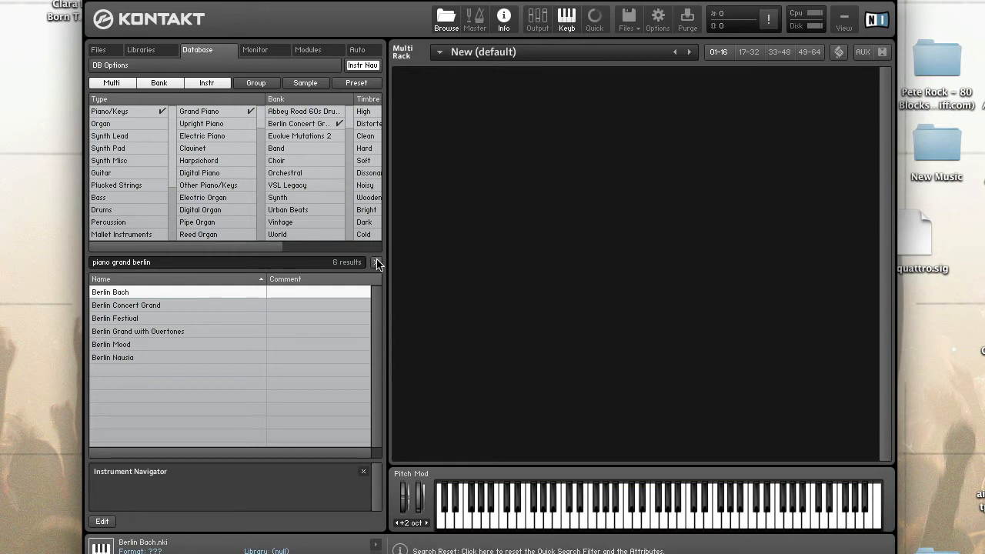
Step: Reset the search to list all 24626 entries sorted by Name and review the column options
left_click(376, 261)
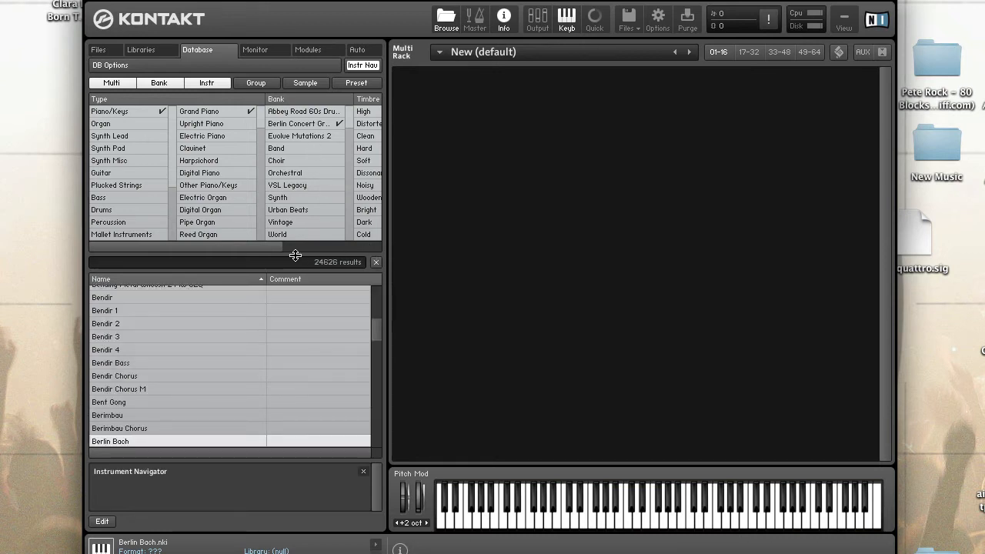
left_click(108, 148)
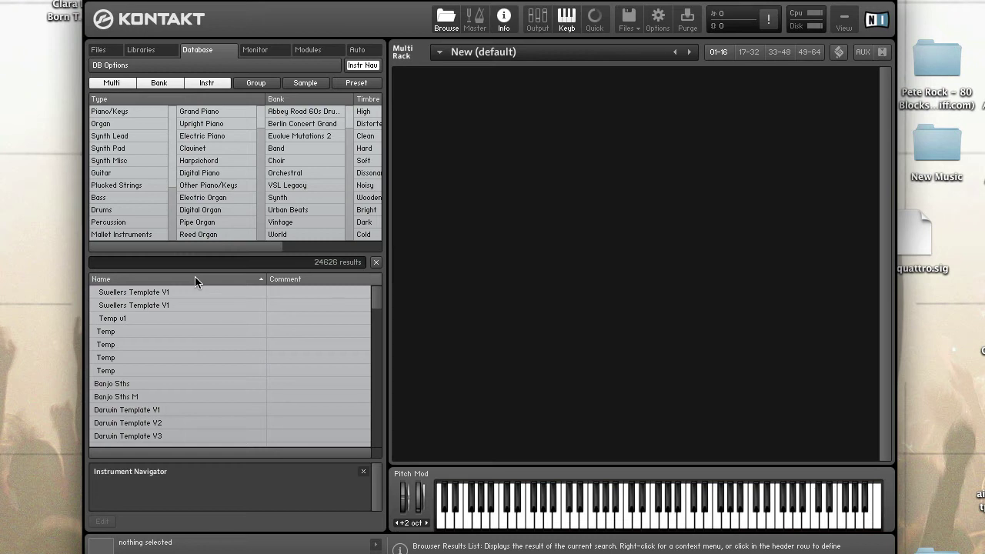
right_click(102, 278)
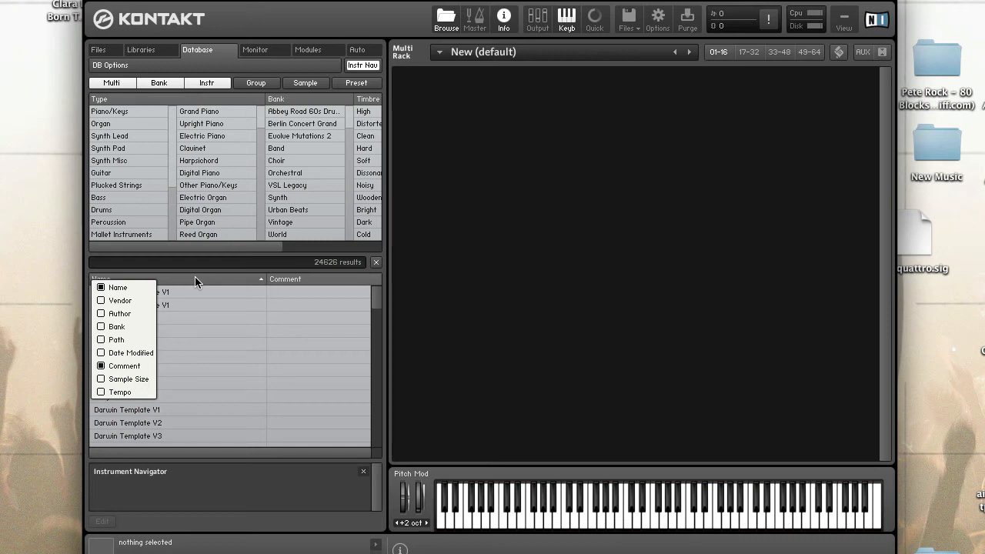
mouse_move(200, 281)
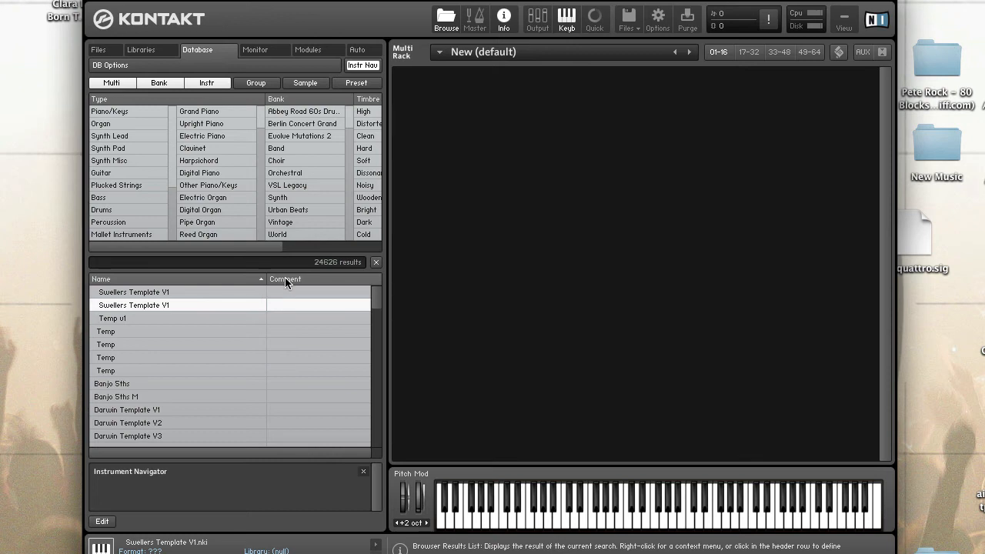
left_click(285, 279)
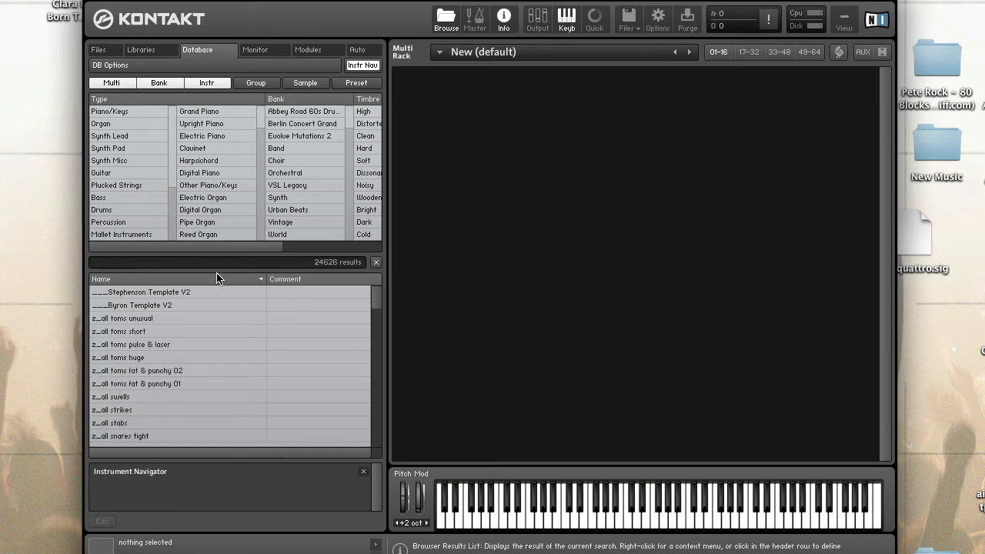
mouse_move(214, 290)
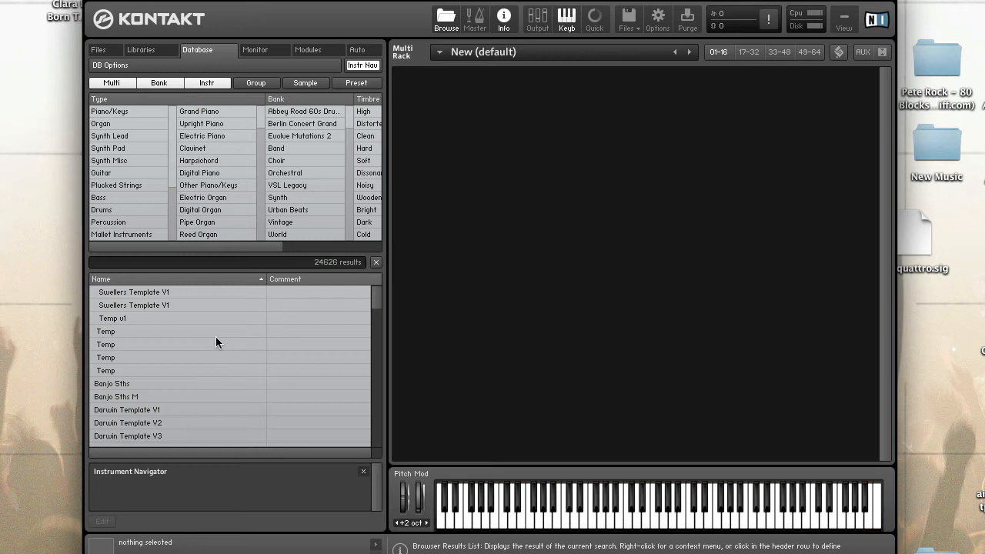
mouse_move(315, 249)
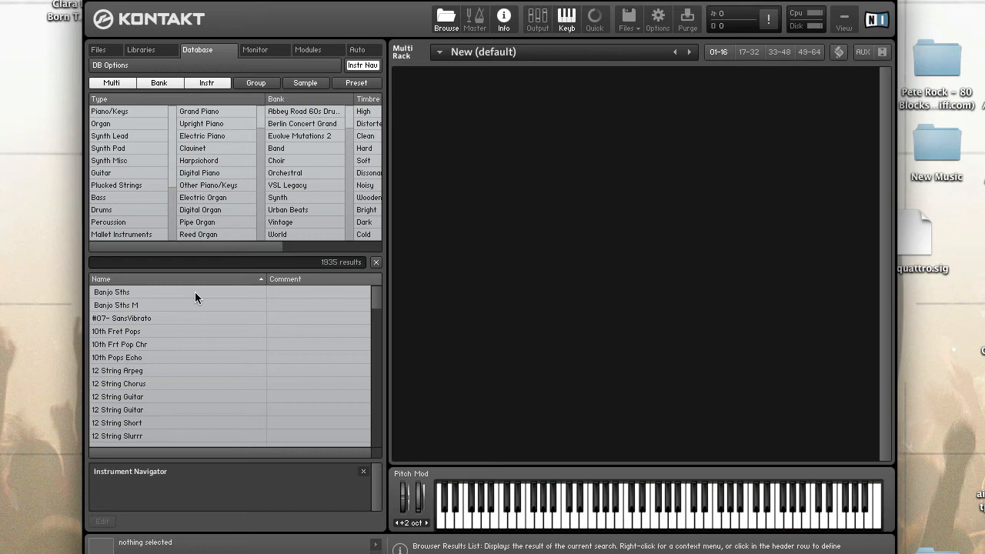
mouse_move(214, 277)
type("string")
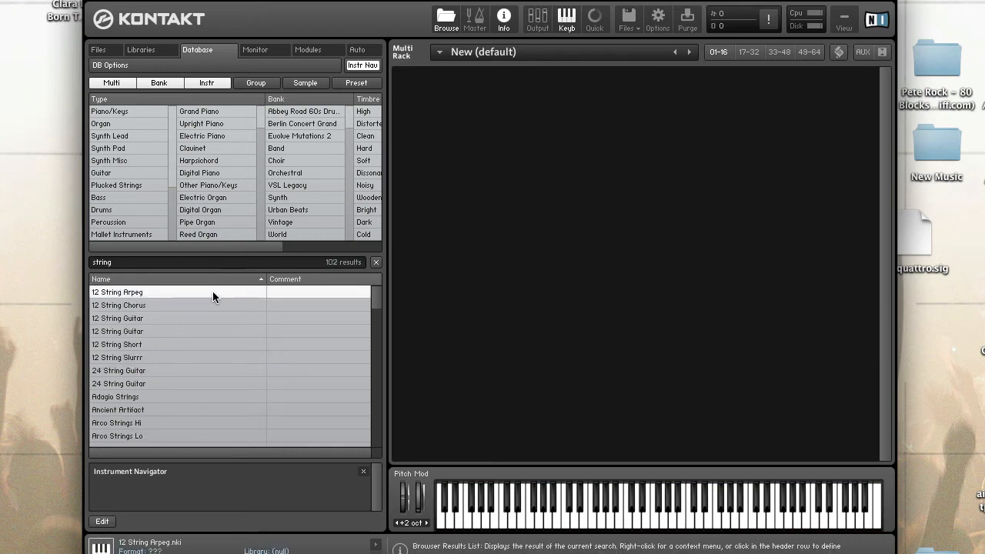
mouse_move(204, 352)
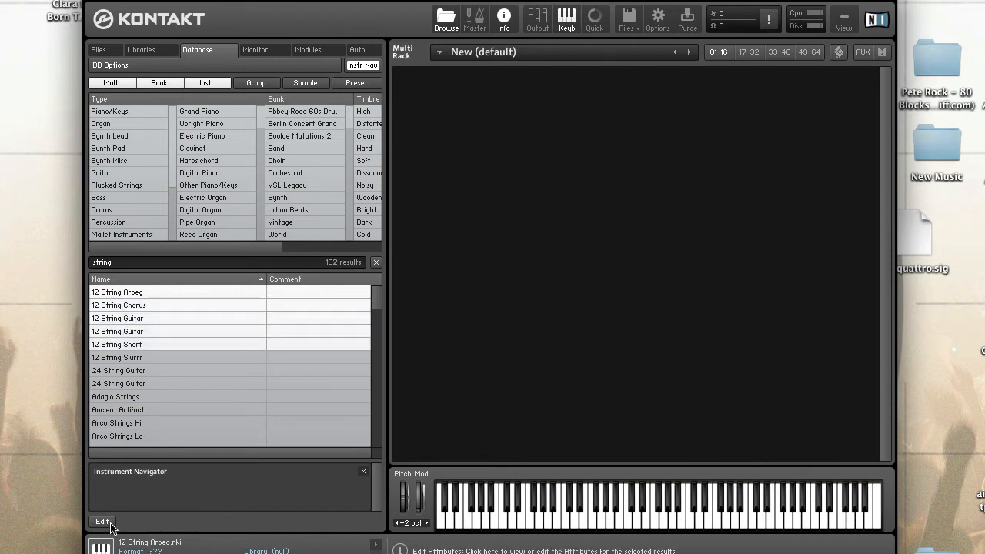
Step: Edit attributes of 12 String Arpeg and review its Standard Type and Author values
right_click(117, 317)
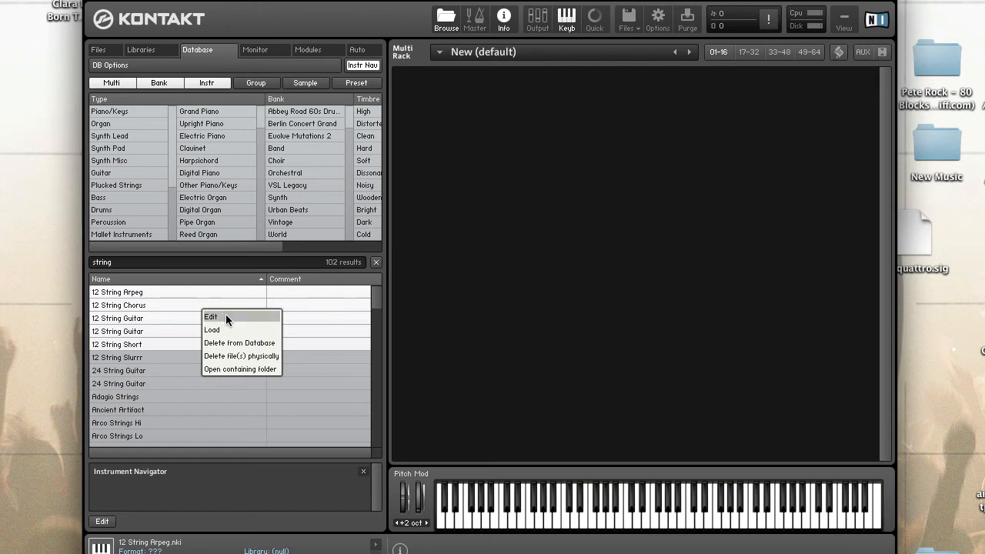
left_click(209, 317)
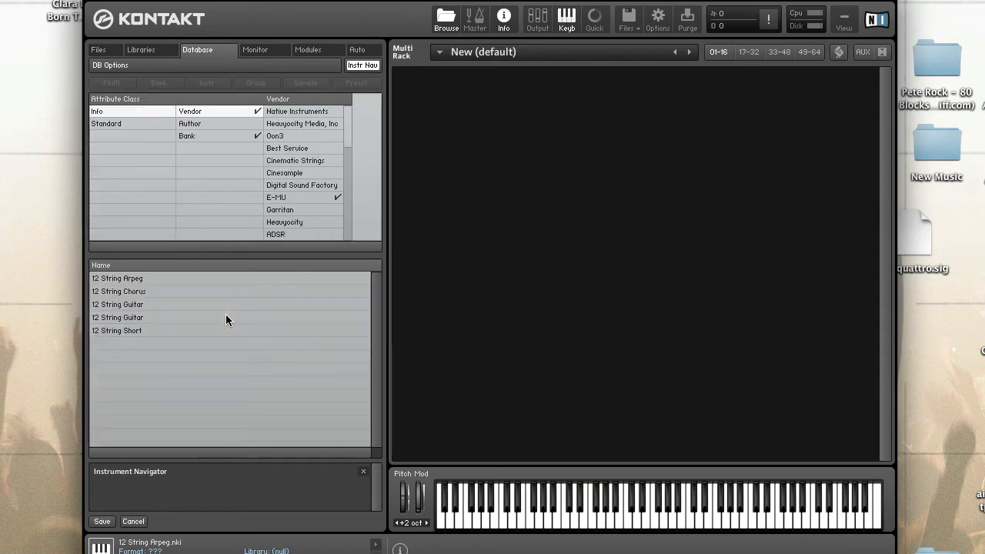
mouse_move(341, 94)
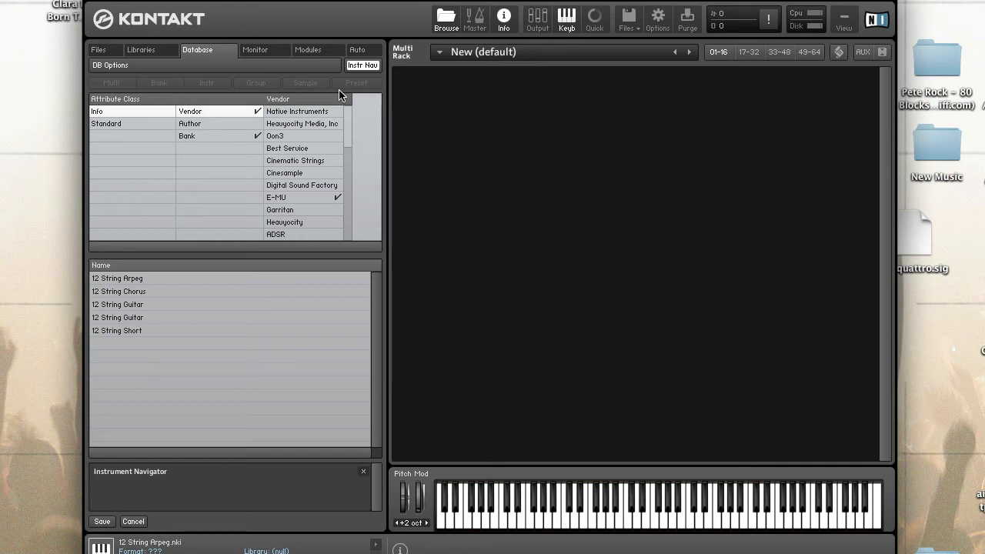
mouse_move(182, 126)
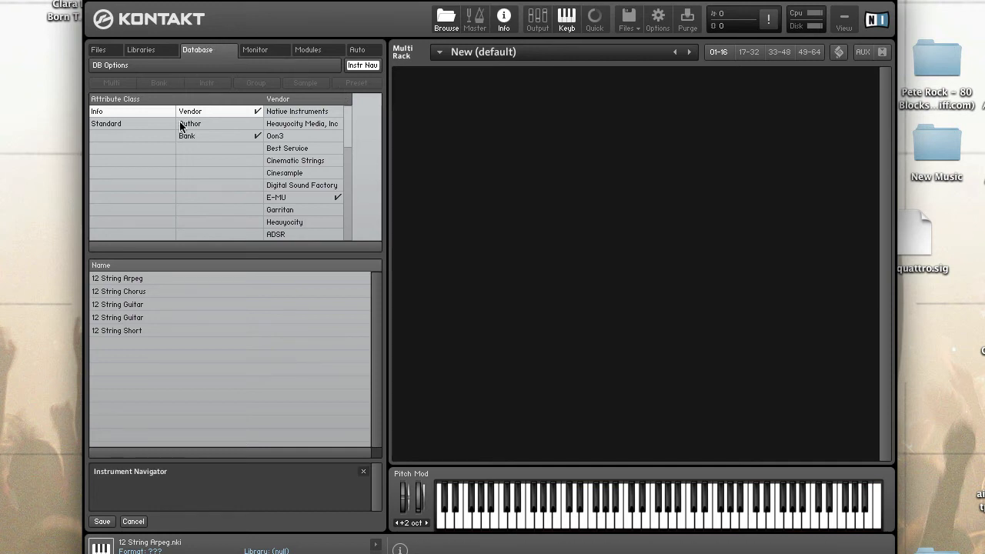
mouse_move(151, 115)
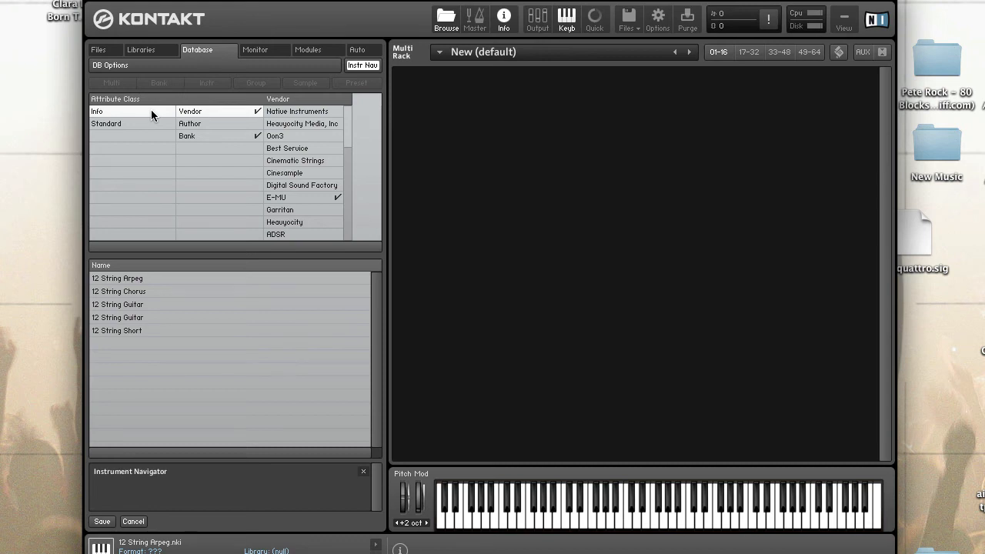
mouse_move(240, 123)
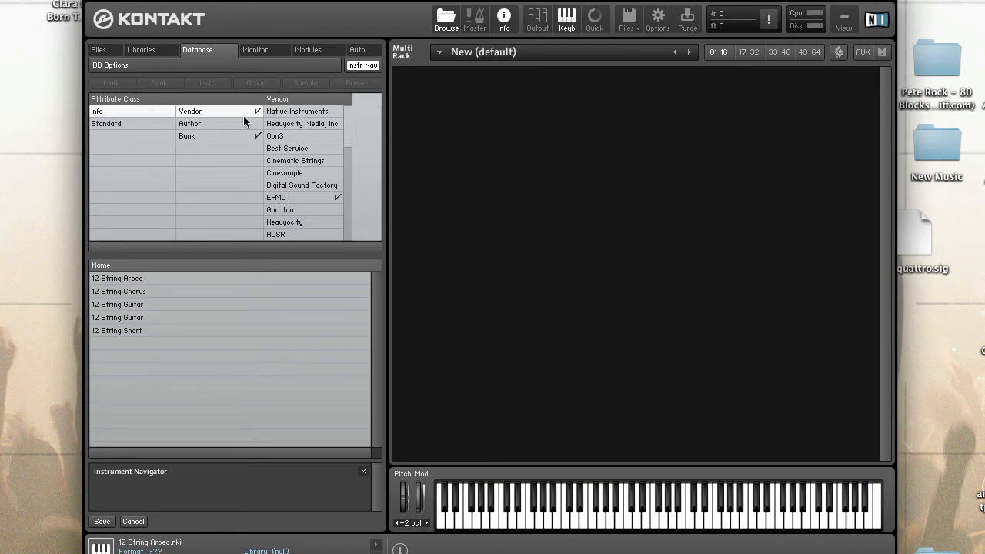
left_click(188, 111)
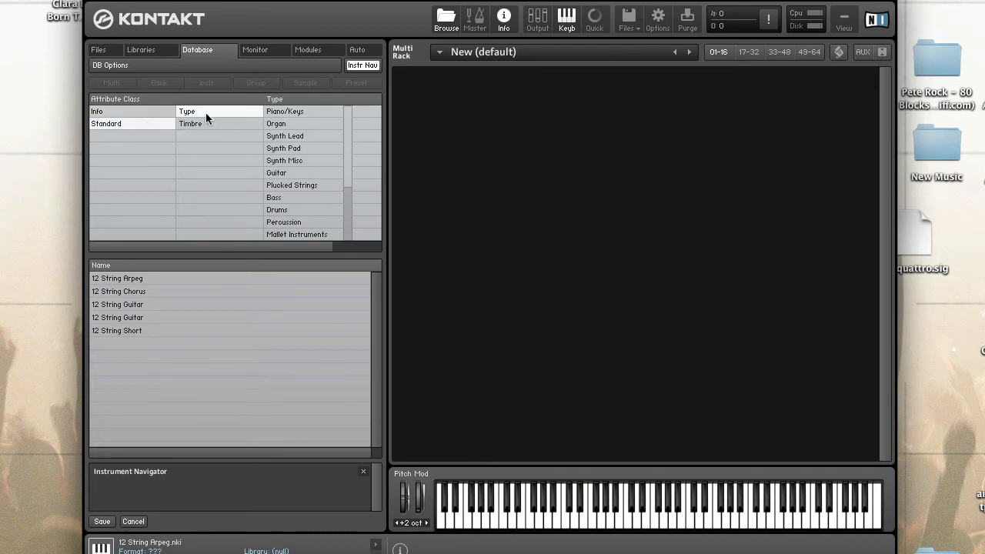
mouse_move(214, 130)
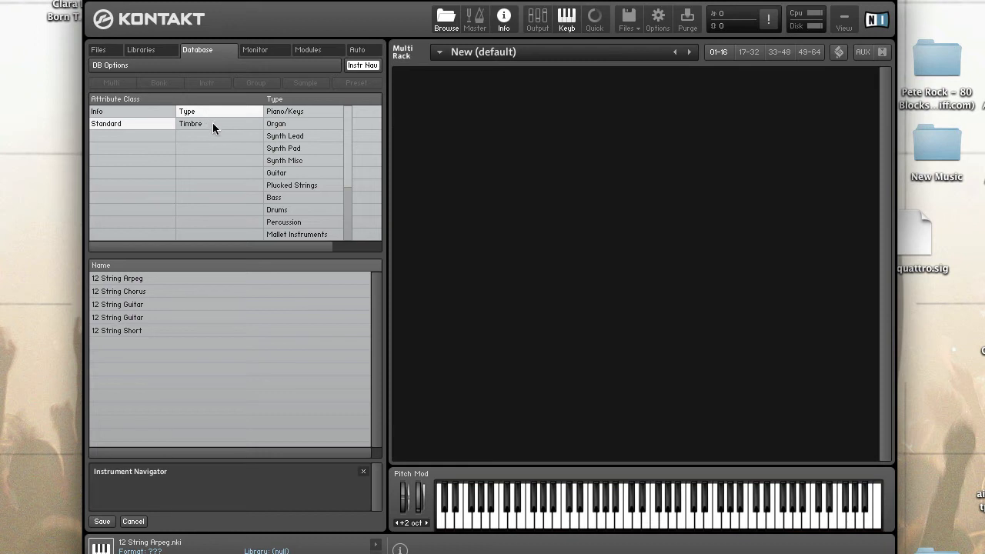
mouse_move(218, 132)
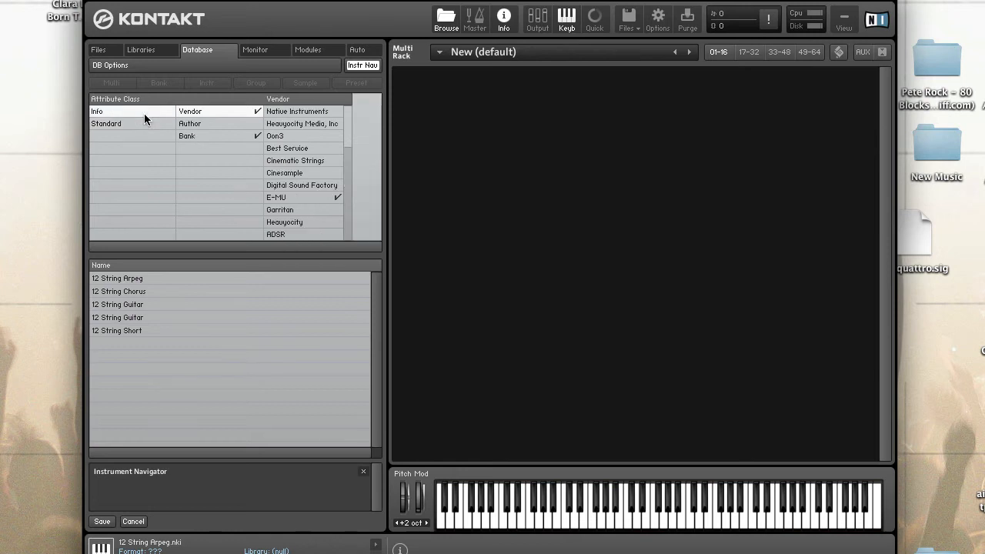
mouse_move(220, 169)
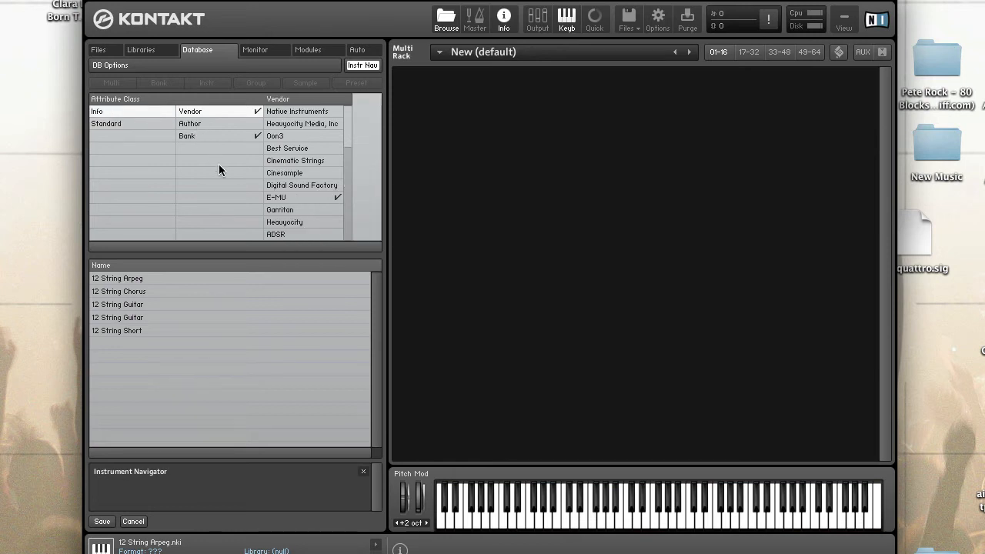
mouse_move(305, 148)
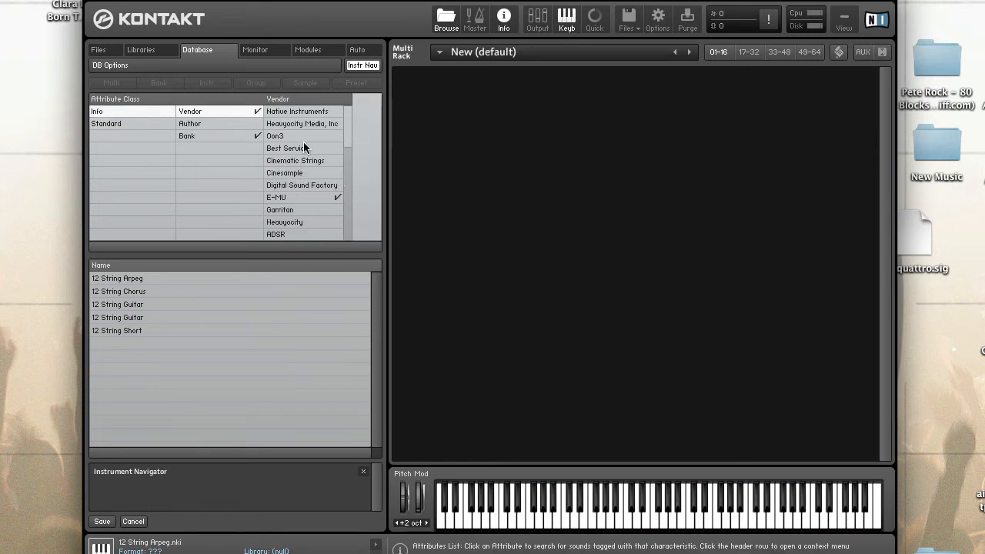
mouse_move(306, 161)
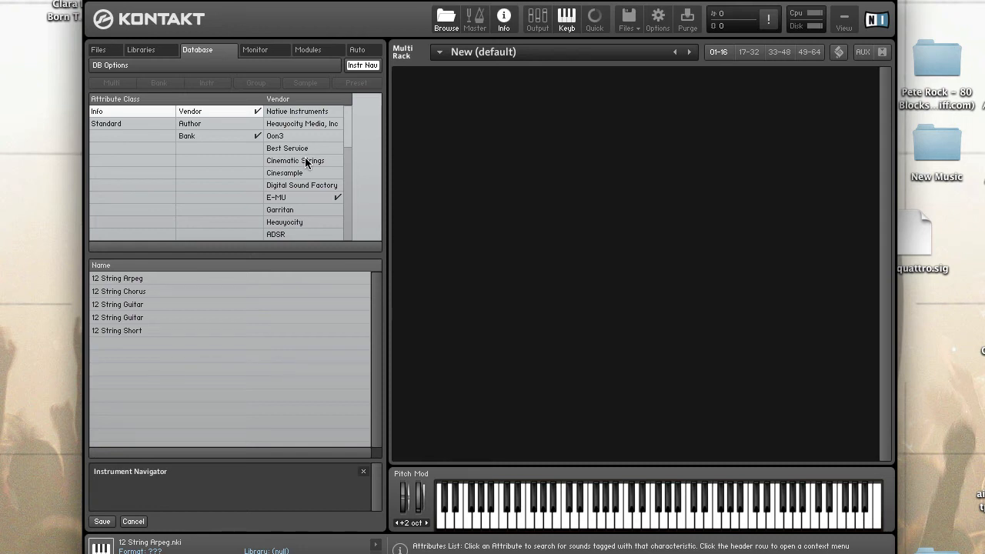
scroll("down", 3)
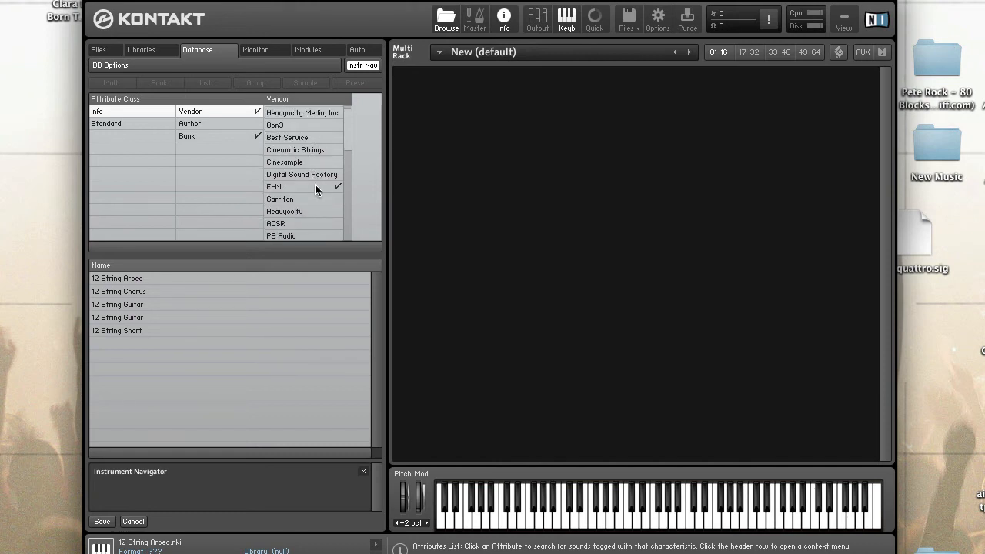
mouse_move(328, 170)
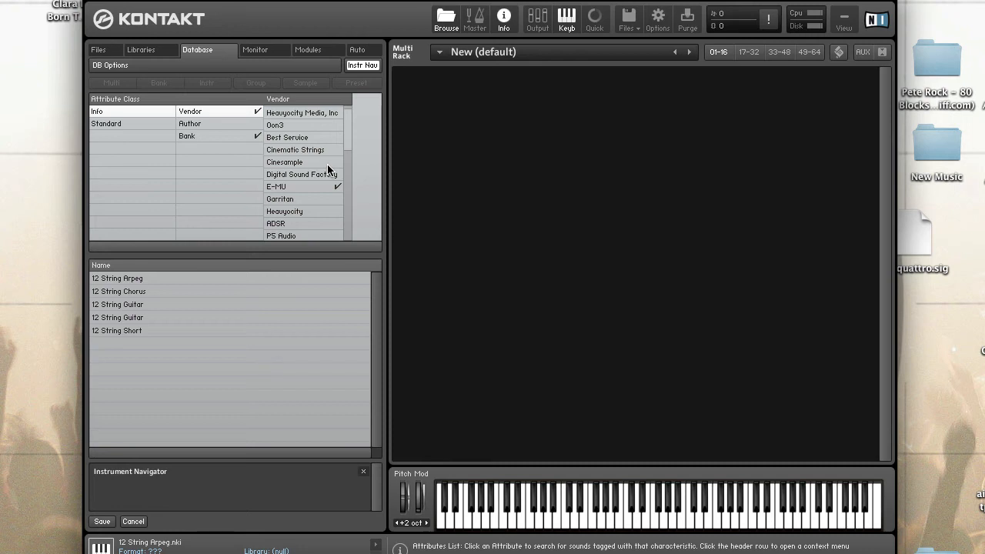
mouse_move(333, 188)
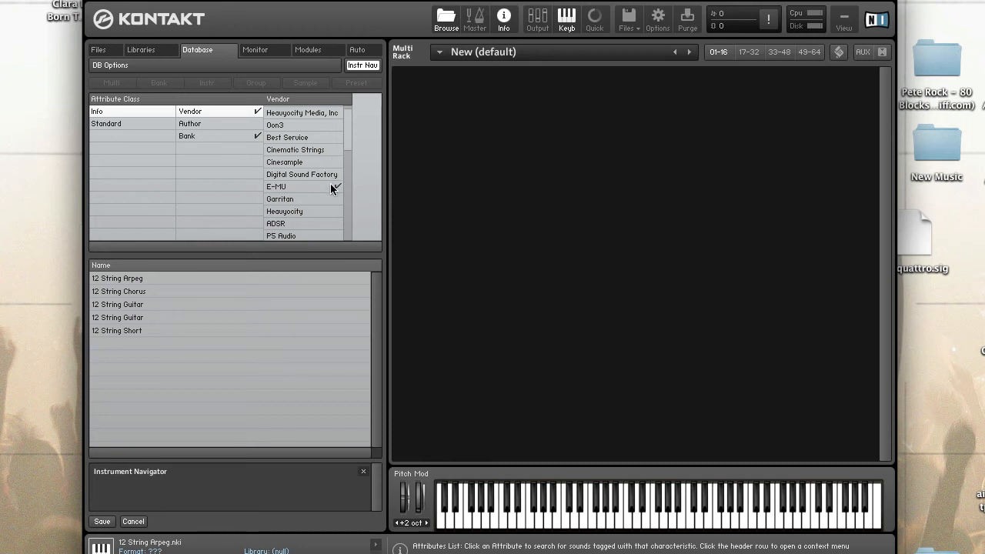
mouse_move(326, 171)
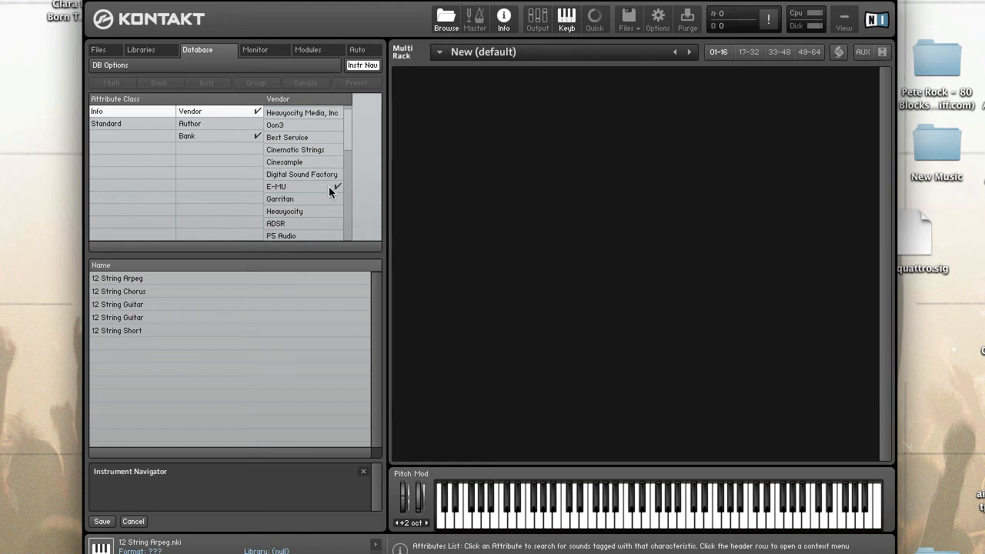
mouse_move(317, 114)
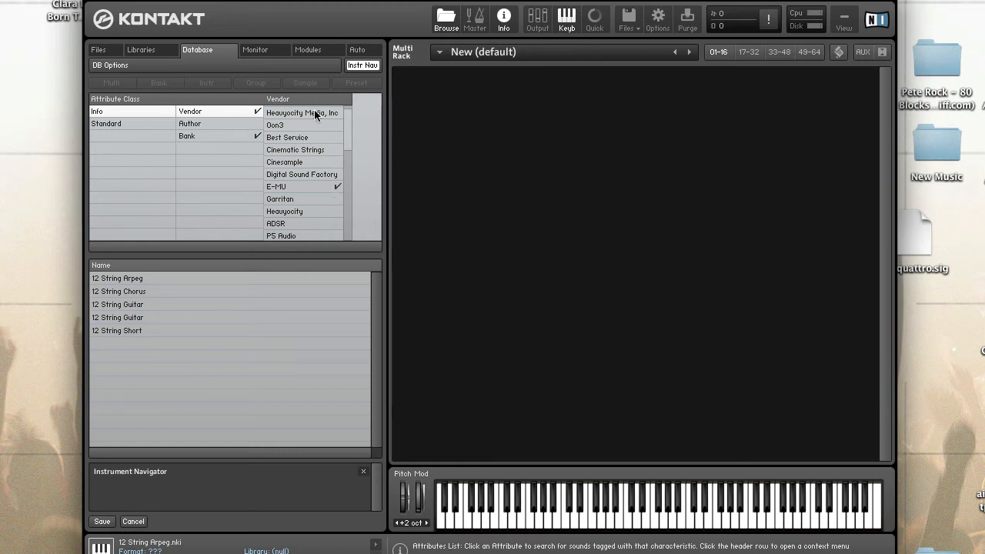
left_click(189, 123)
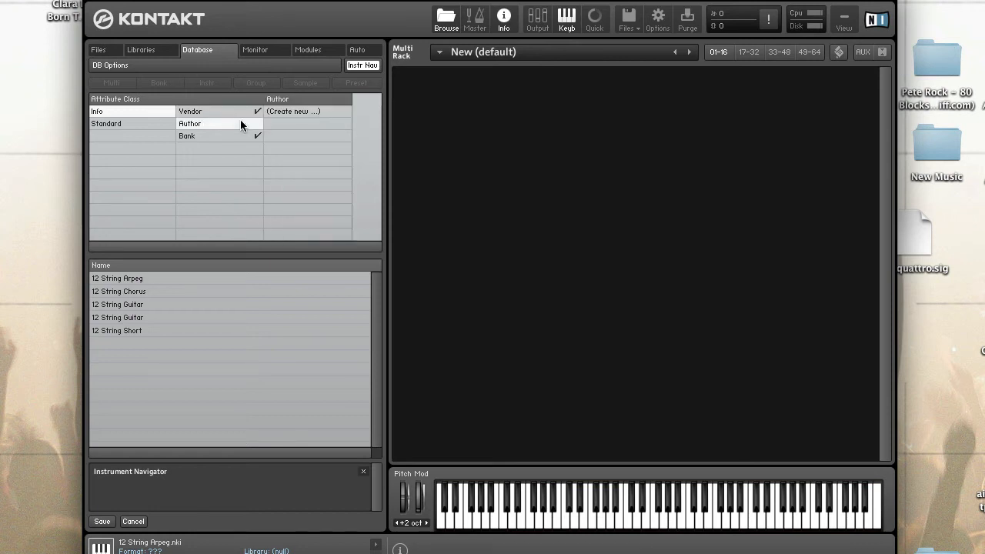
mouse_move(237, 126)
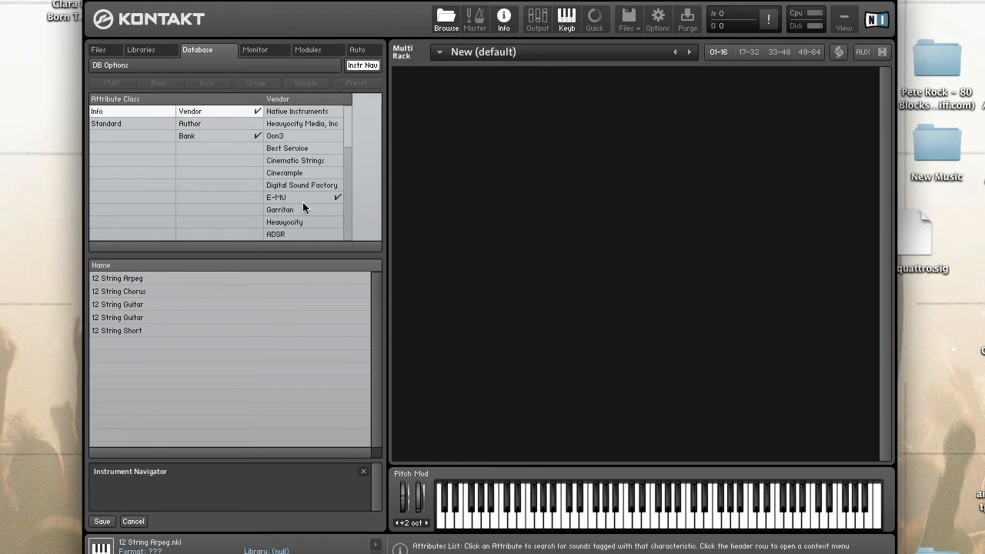
scroll("down", 3)
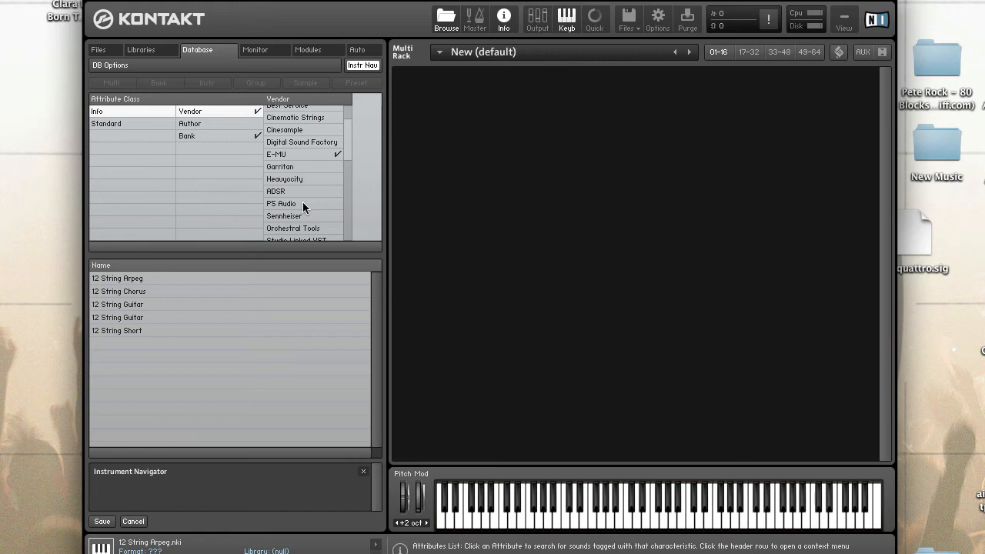
mouse_move(280, 148)
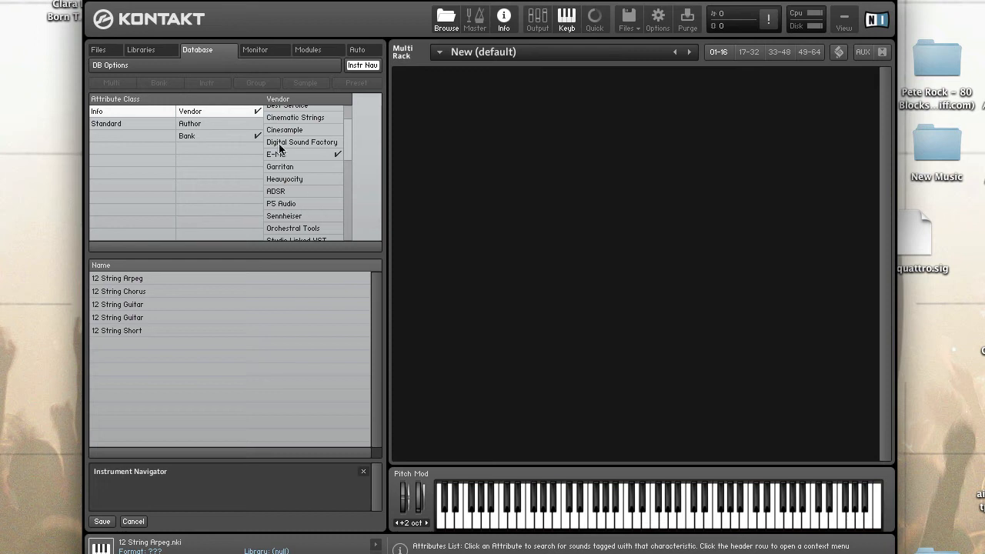
mouse_move(196, 280)
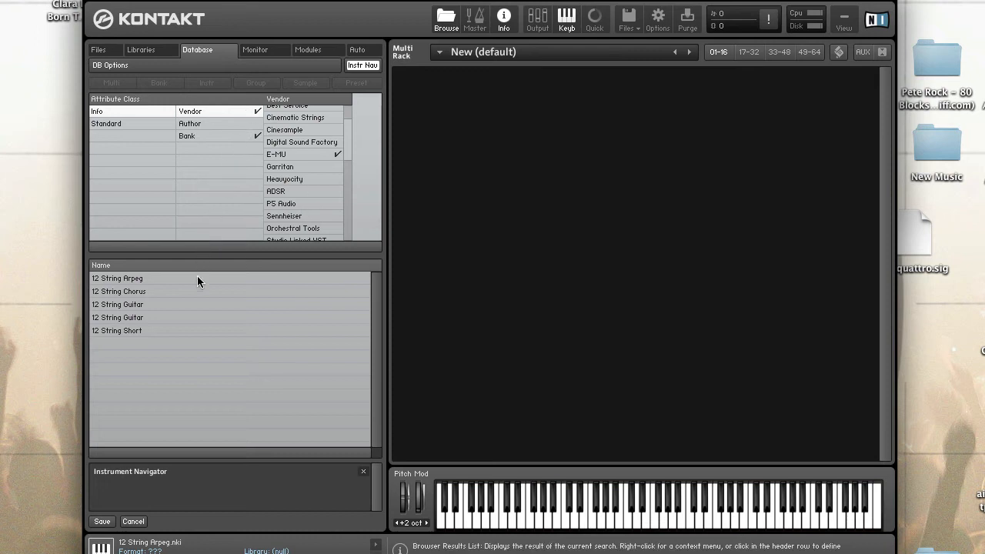
mouse_move(168, 291)
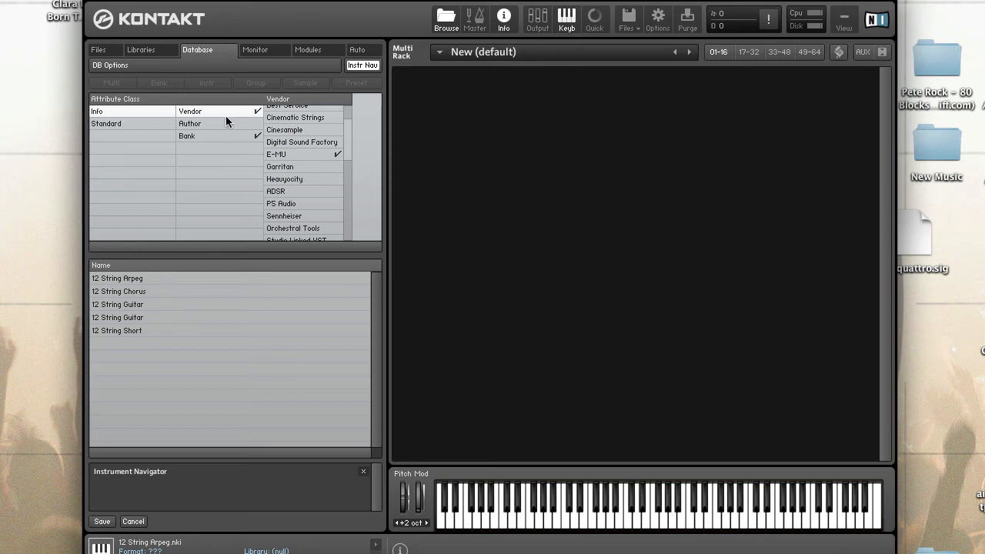
mouse_move(126, 531)
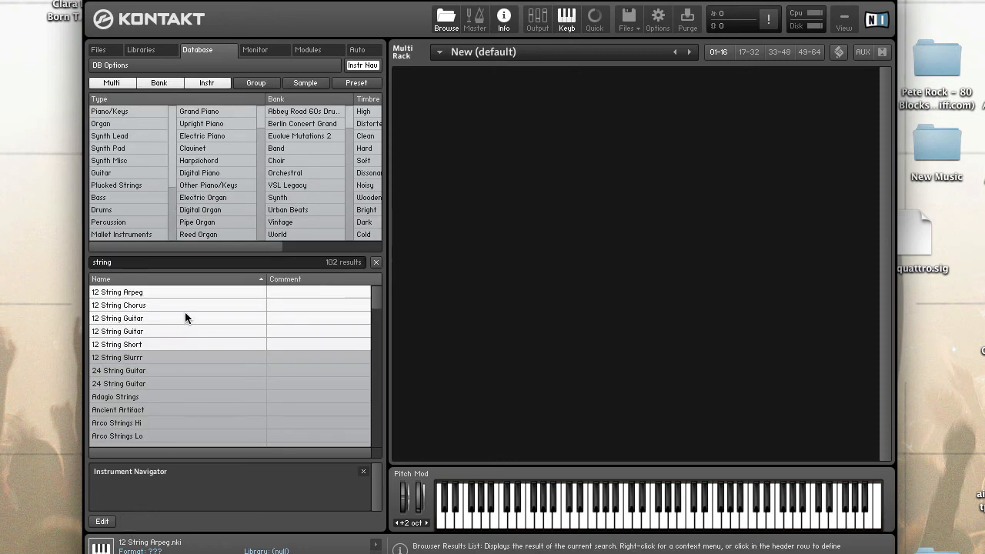
Step: Dismiss the File not found alert for 12 String Arpeg and enter author 'DJ NYc'
double_click(116, 292)
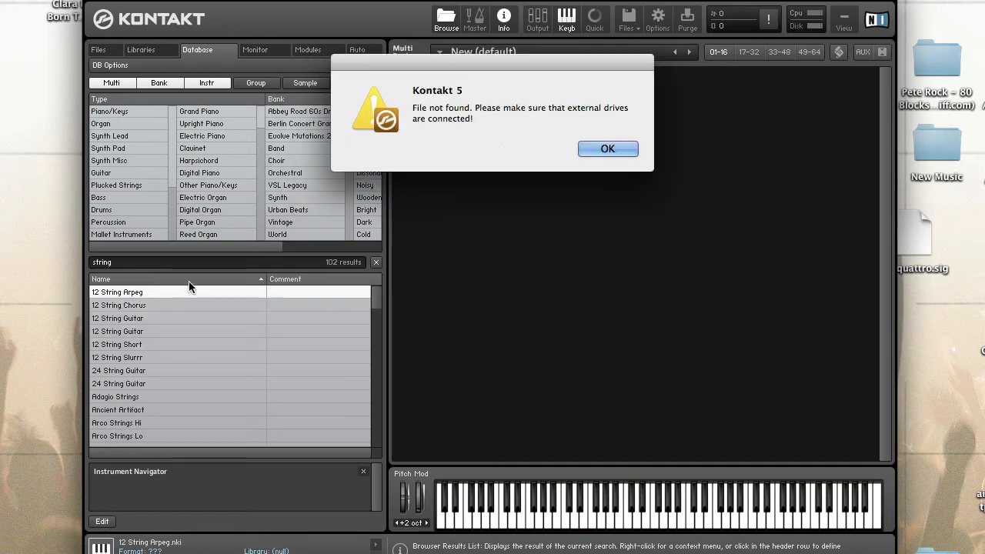
left_click(606, 148)
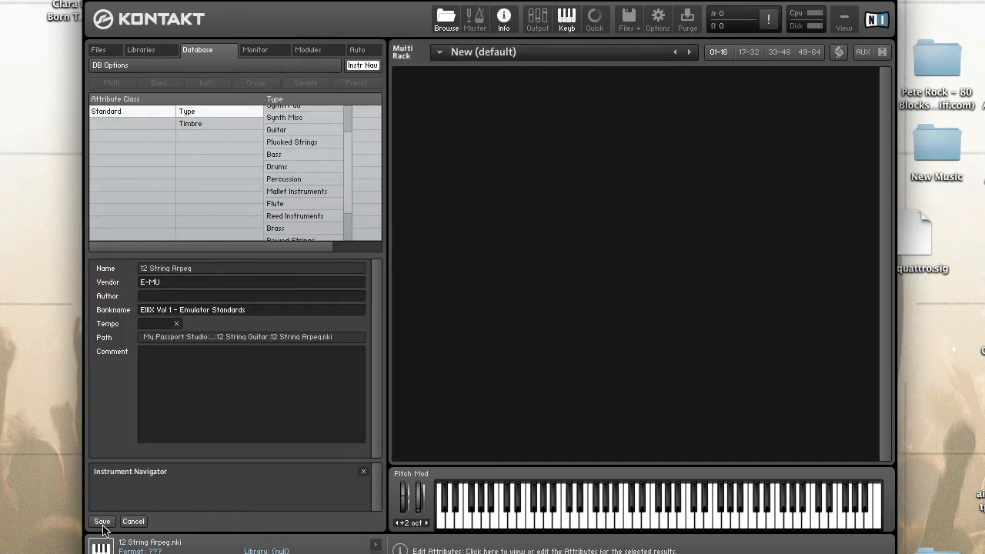
mouse_move(225, 300)
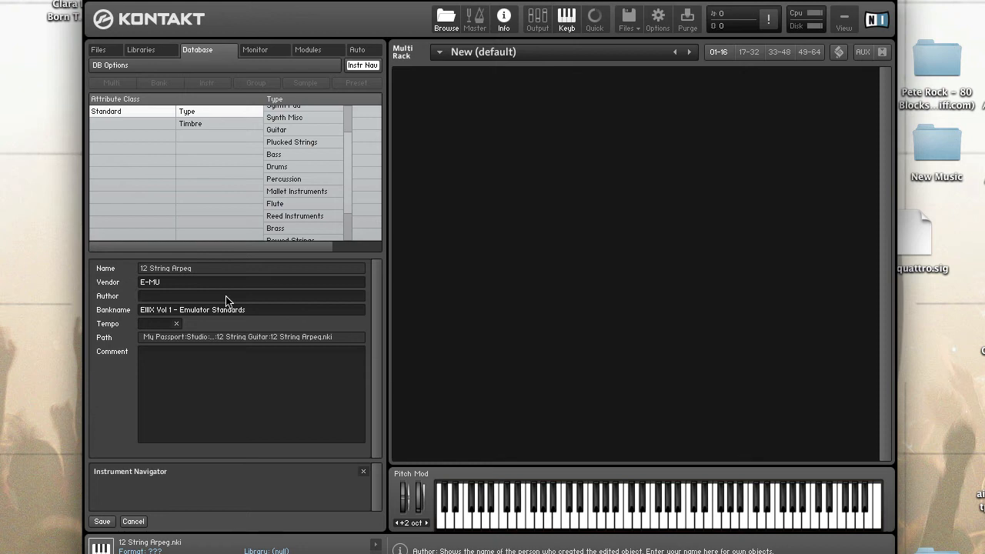
type("DJ NYc")
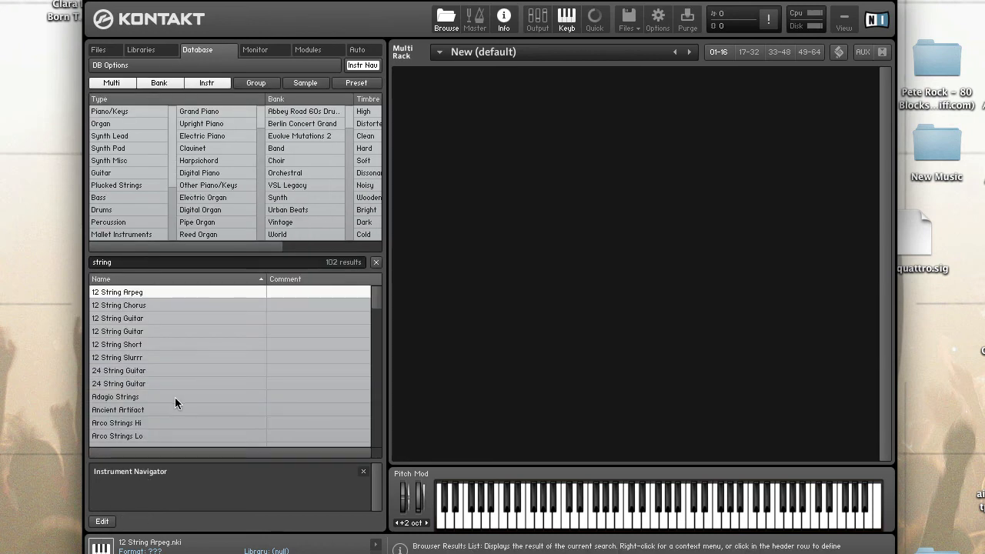
mouse_move(157, 344)
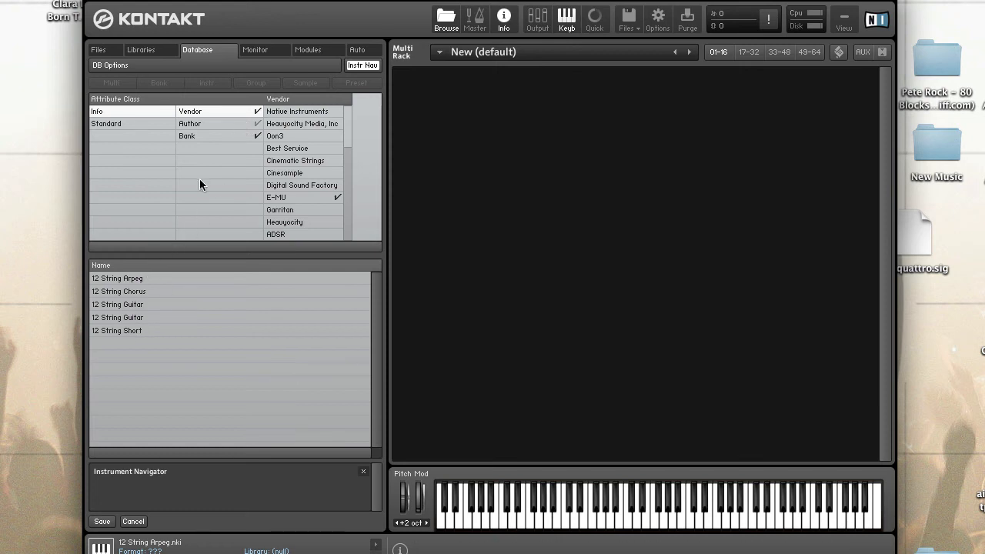
Step: List the author values and scroll through them
left_click(191, 123)
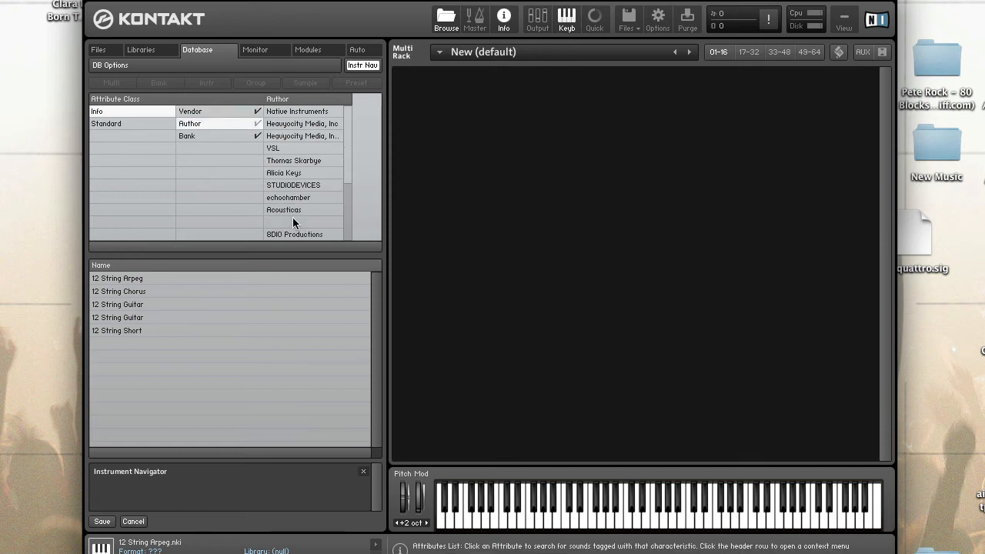
scroll("down", 3)
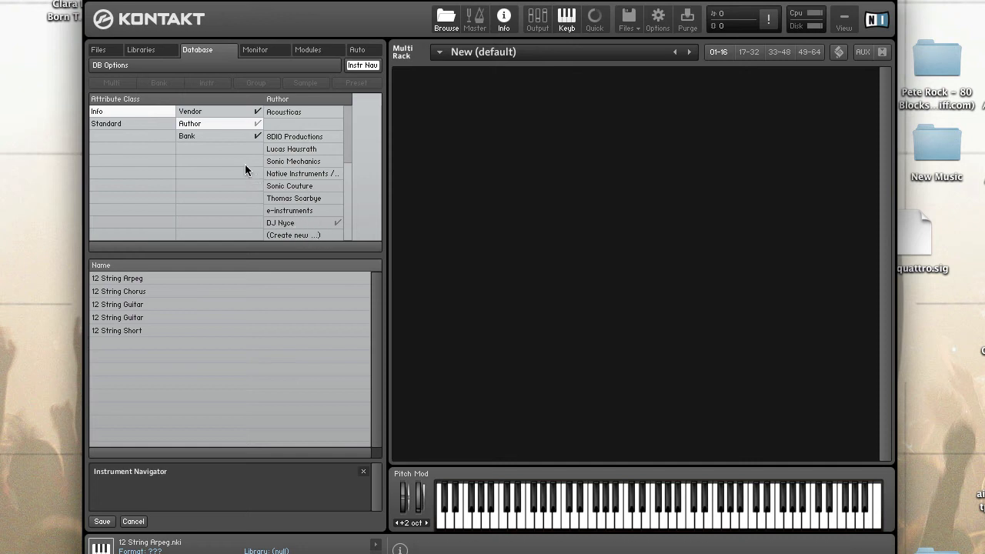
mouse_move(237, 127)
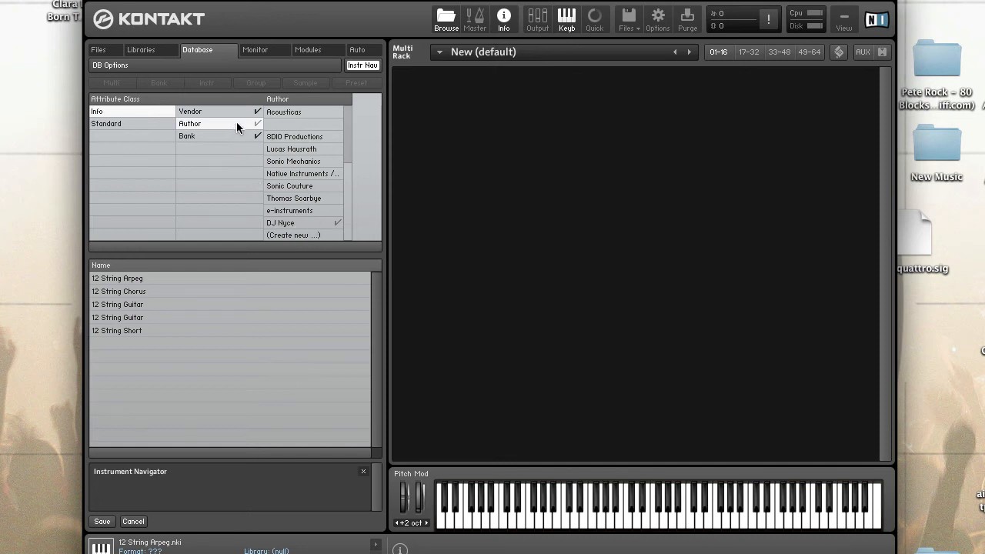
mouse_move(249, 139)
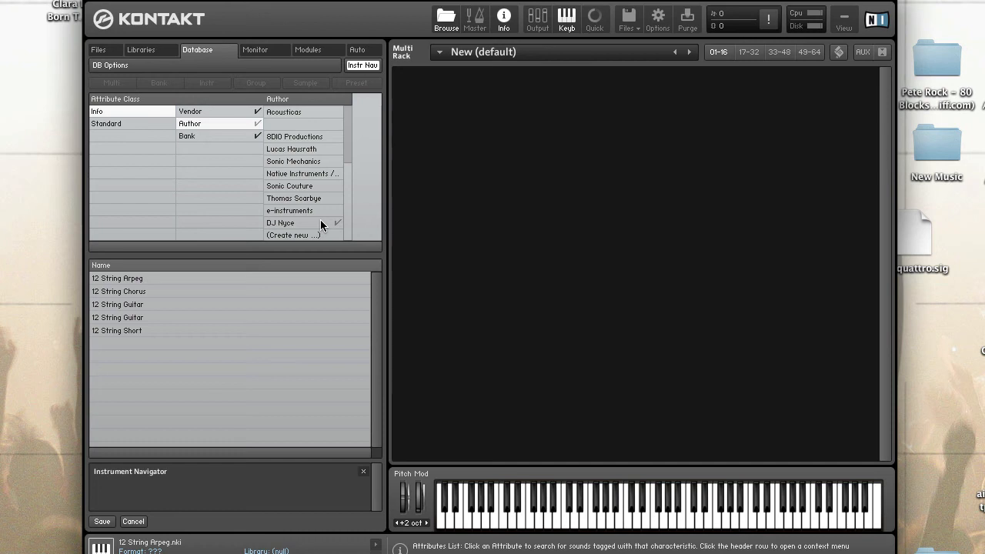
mouse_move(321, 235)
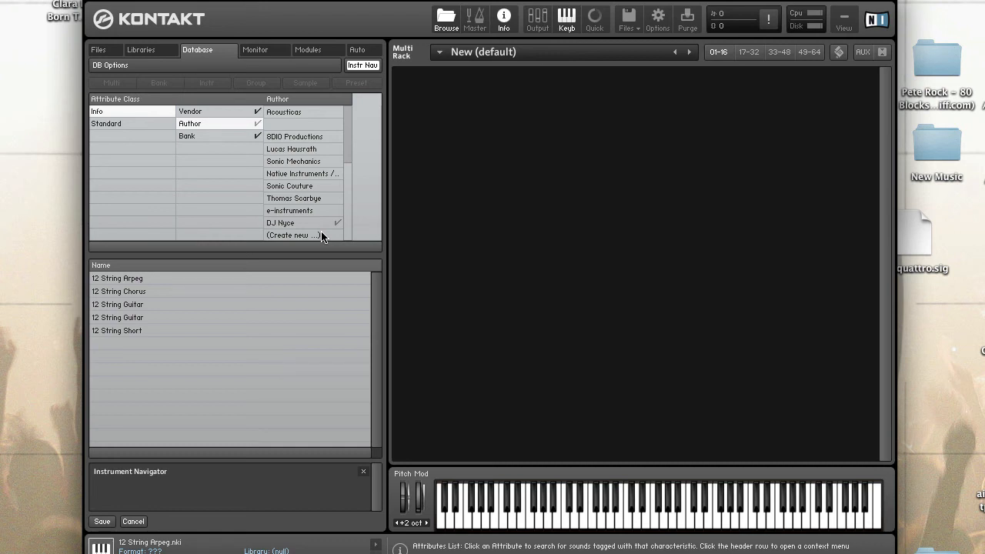
mouse_move(203, 437)
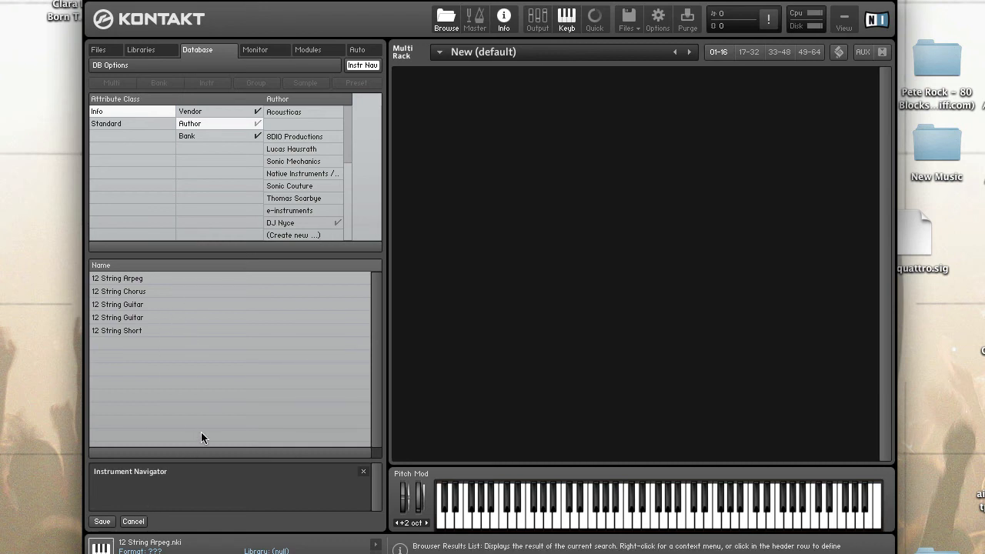
mouse_move(256, 344)
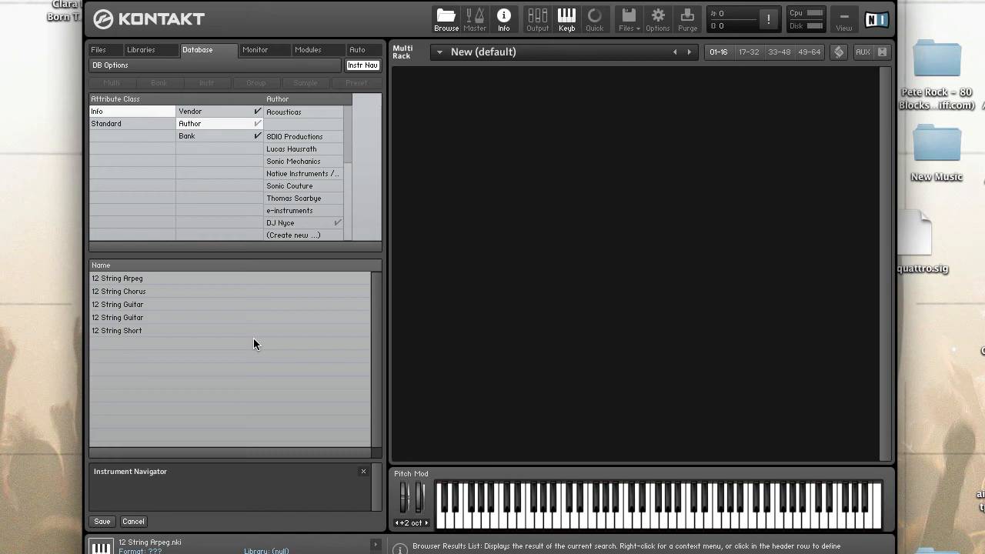
mouse_move(301, 208)
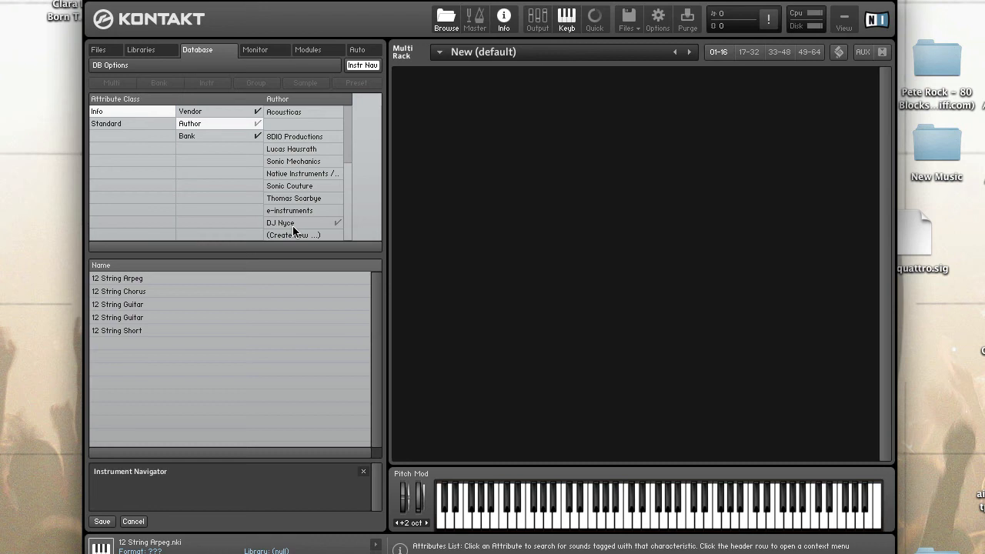
mouse_move(244, 136)
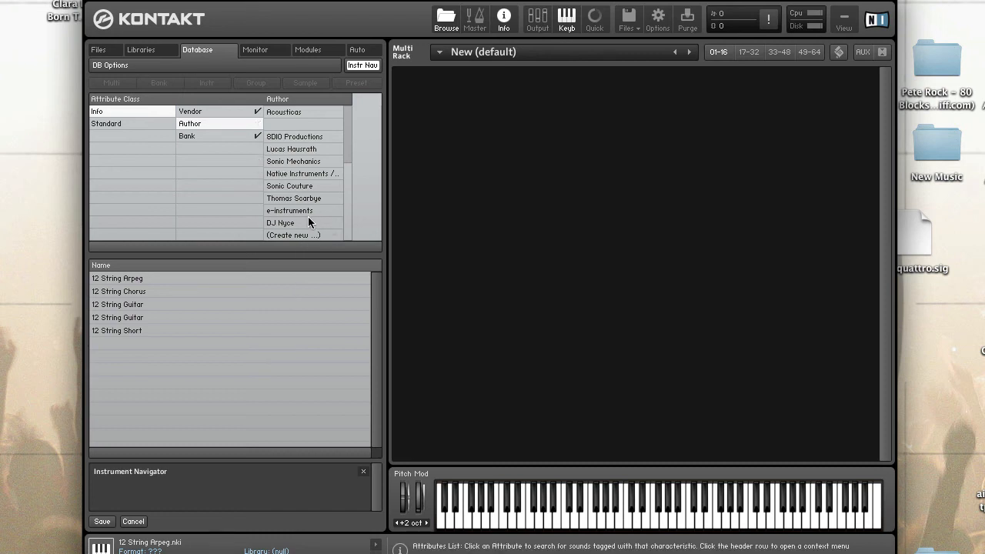
mouse_move(306, 214)
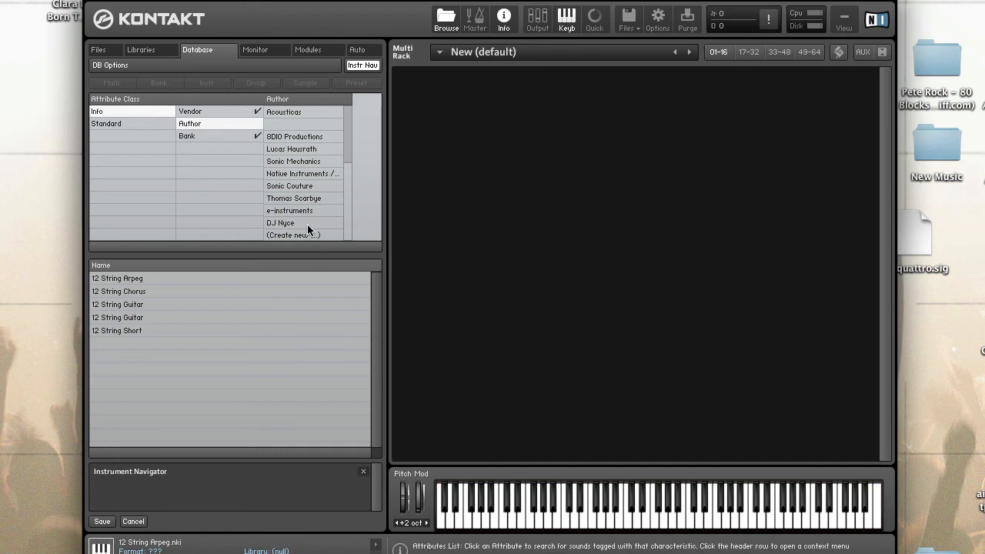
mouse_move(299, 228)
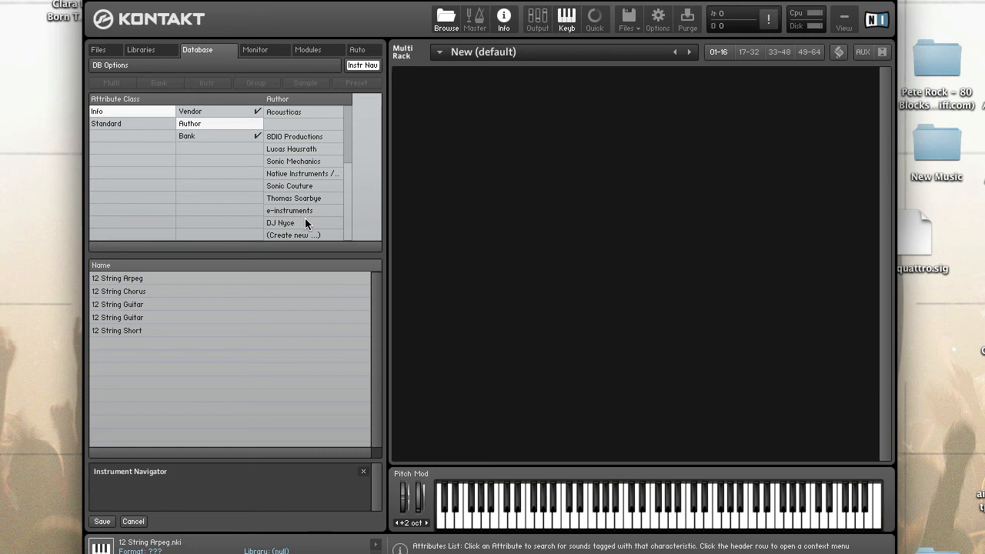
mouse_move(227, 229)
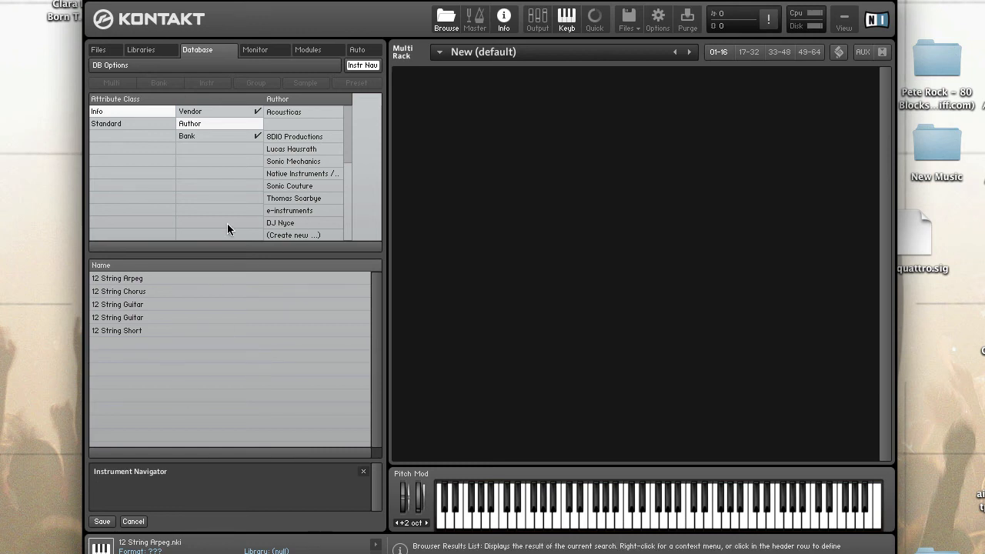
mouse_move(101, 520)
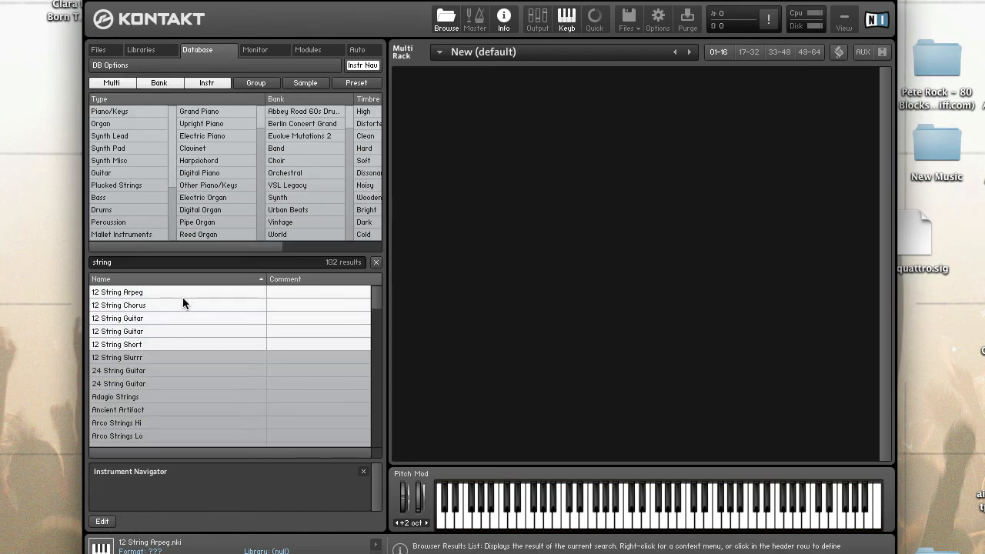
double_click(117, 293)
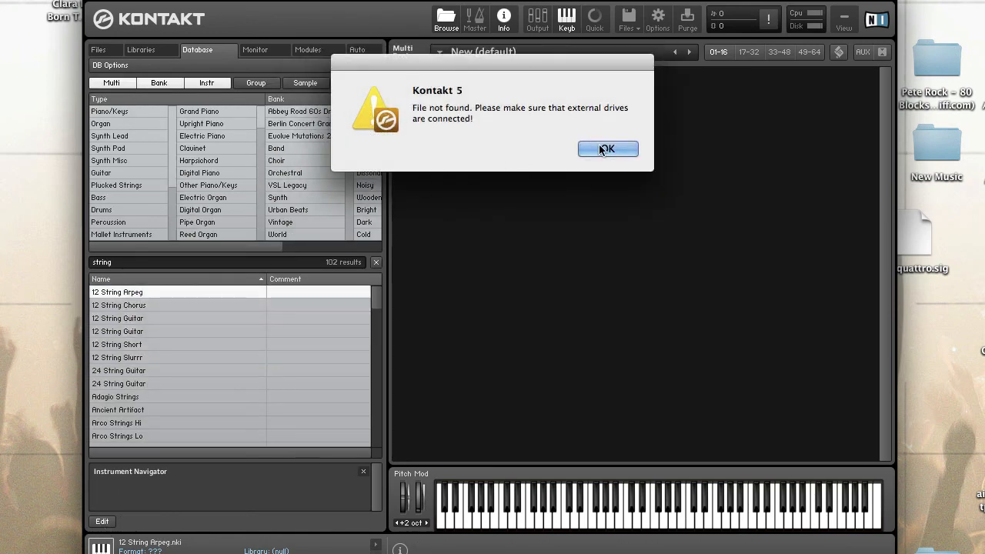
left_click(606, 147)
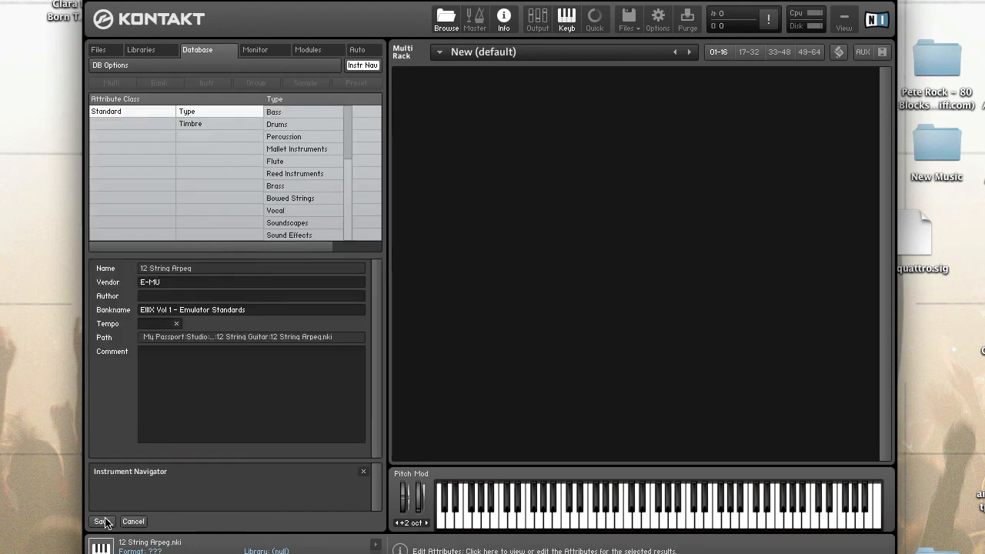
mouse_move(216, 296)
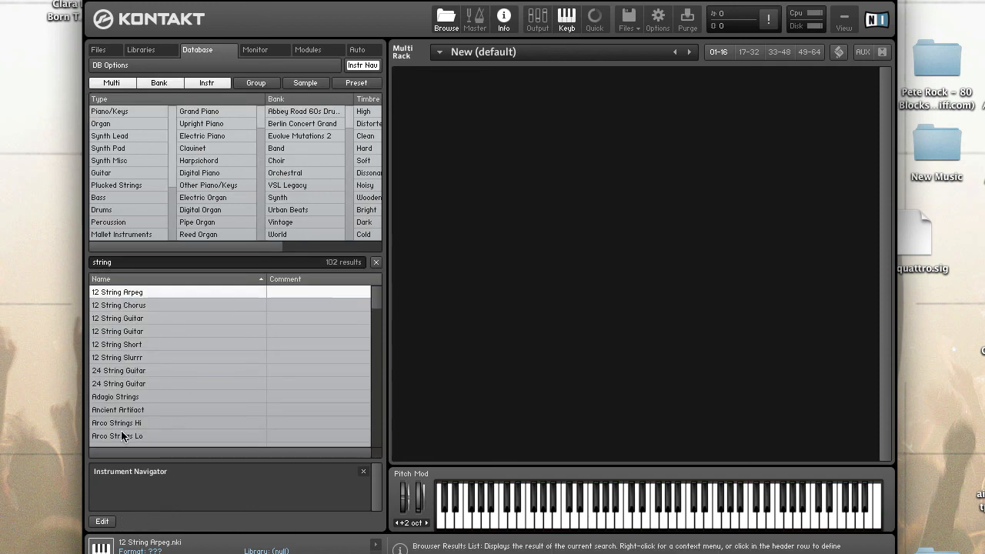
mouse_move(195, 379)
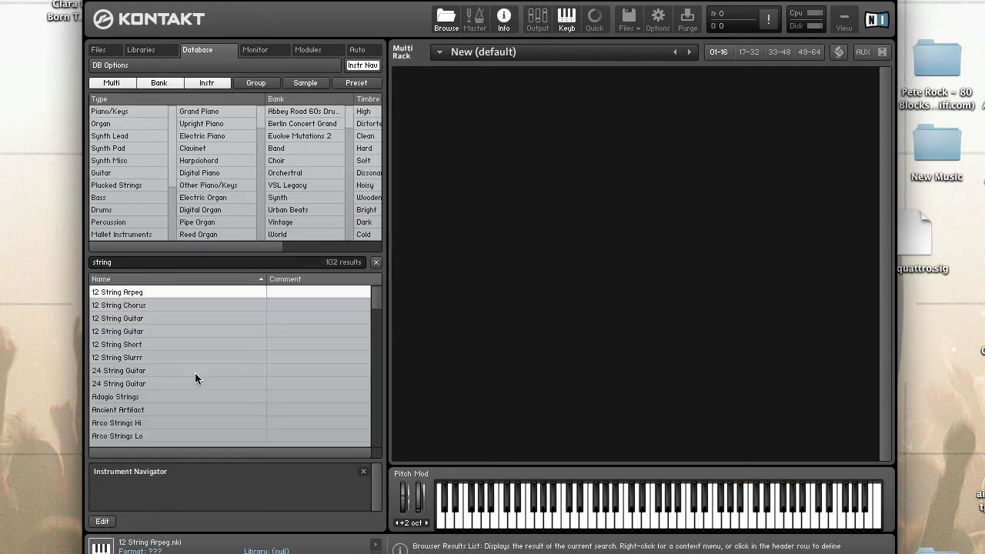
mouse_move(234, 372)
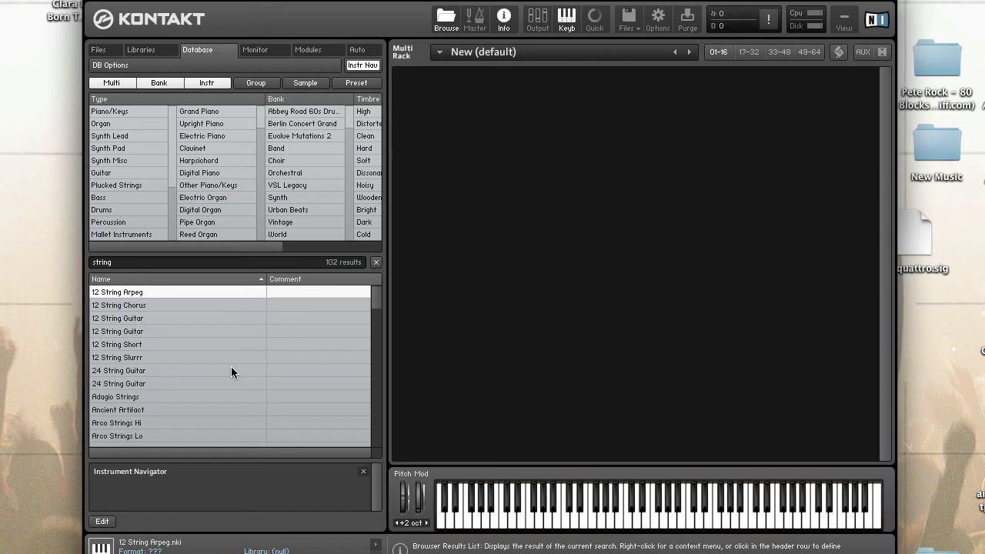
mouse_move(243, 71)
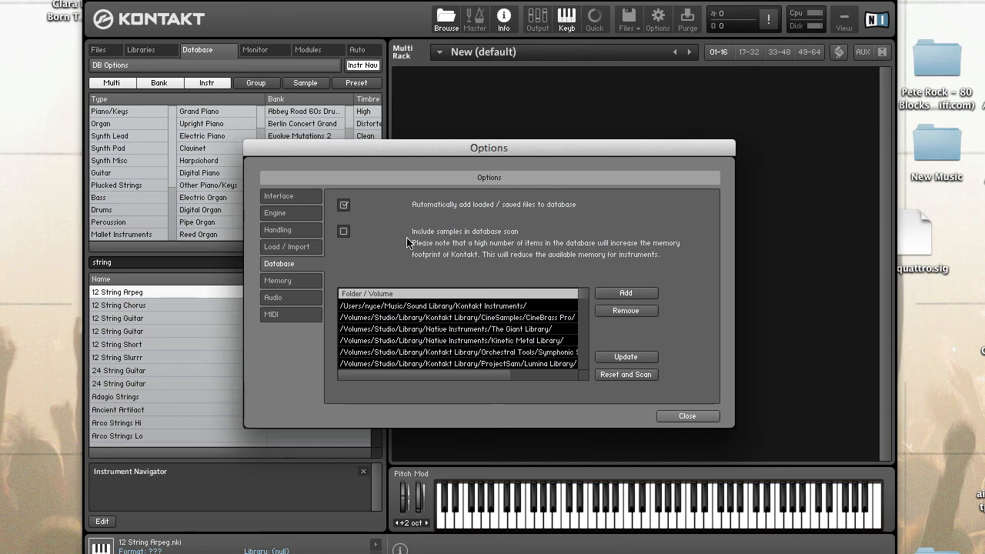
mouse_move(389, 238)
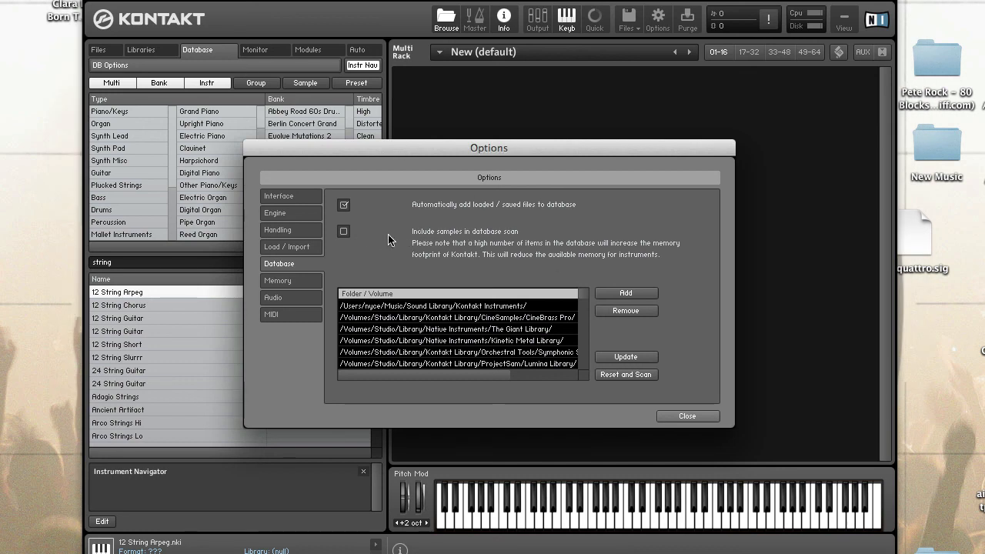
mouse_move(438, 245)
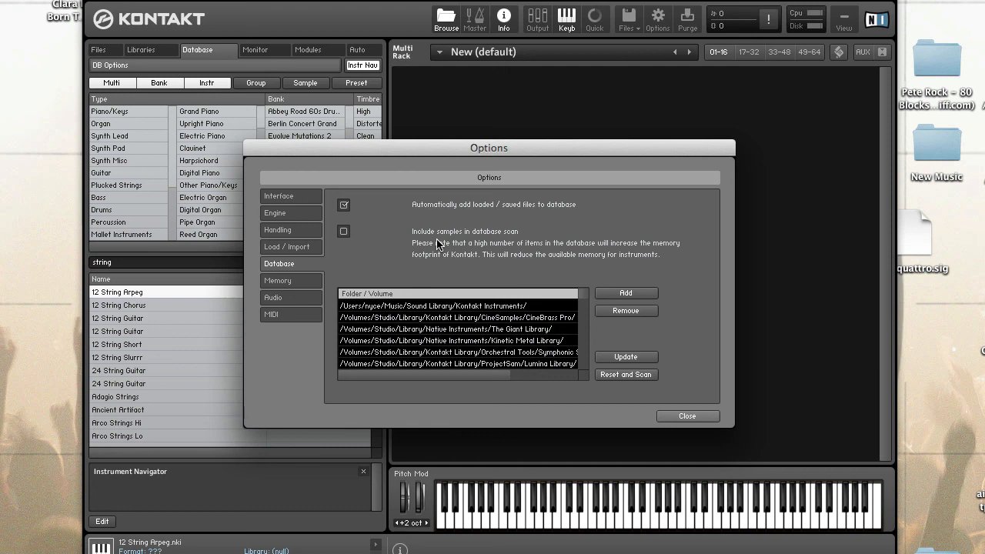
mouse_move(531, 322)
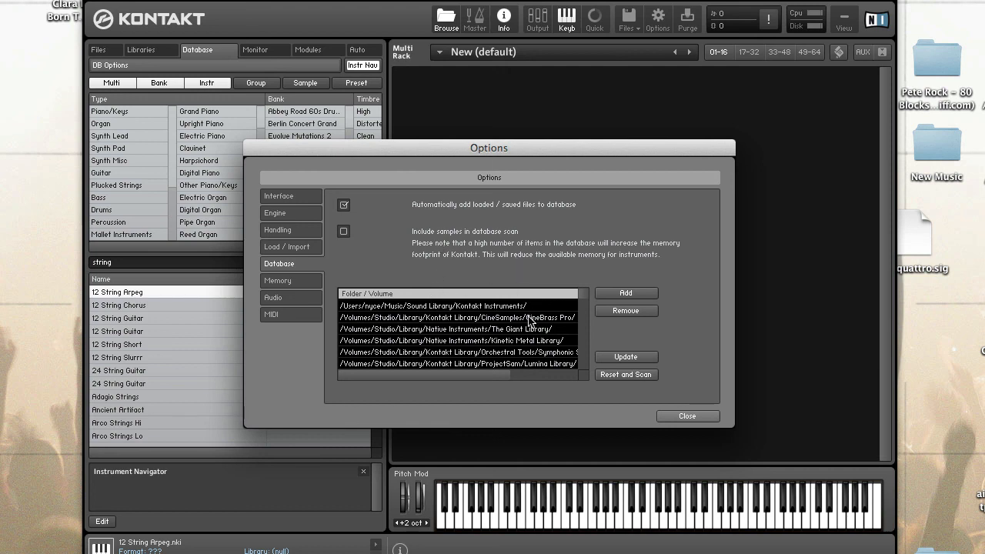
mouse_move(500, 336)
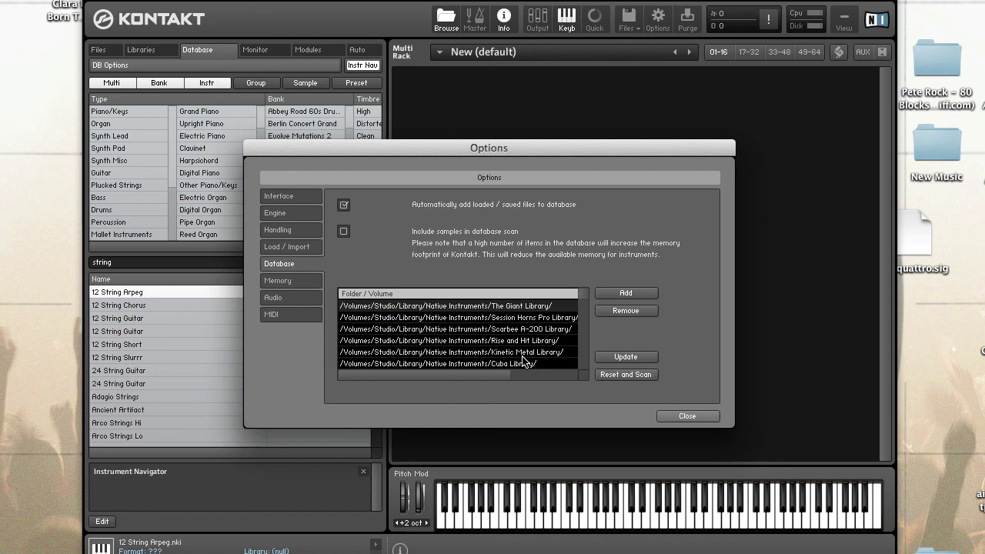
mouse_move(683, 409)
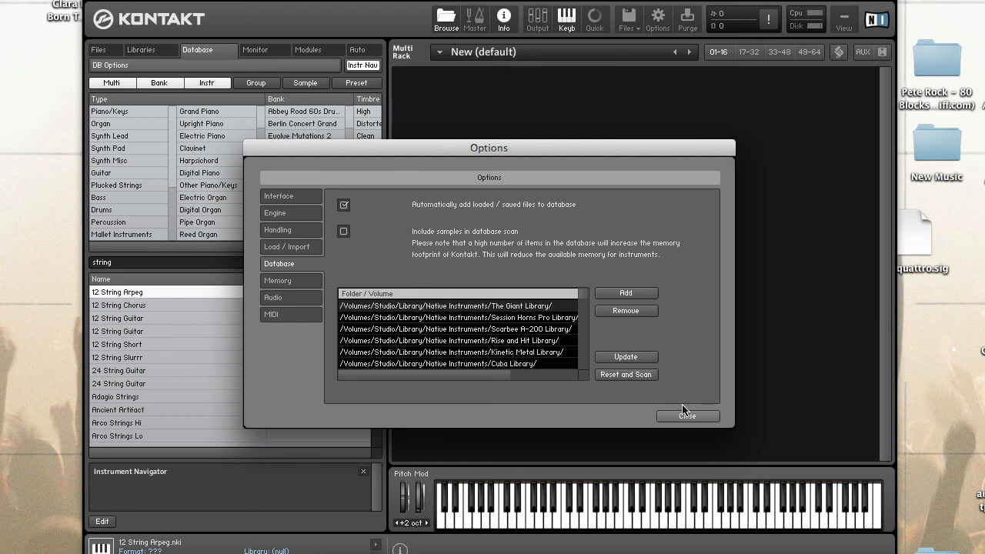
Step: Close the Options dialog to return to the 102 'string' results
left_click(686, 416)
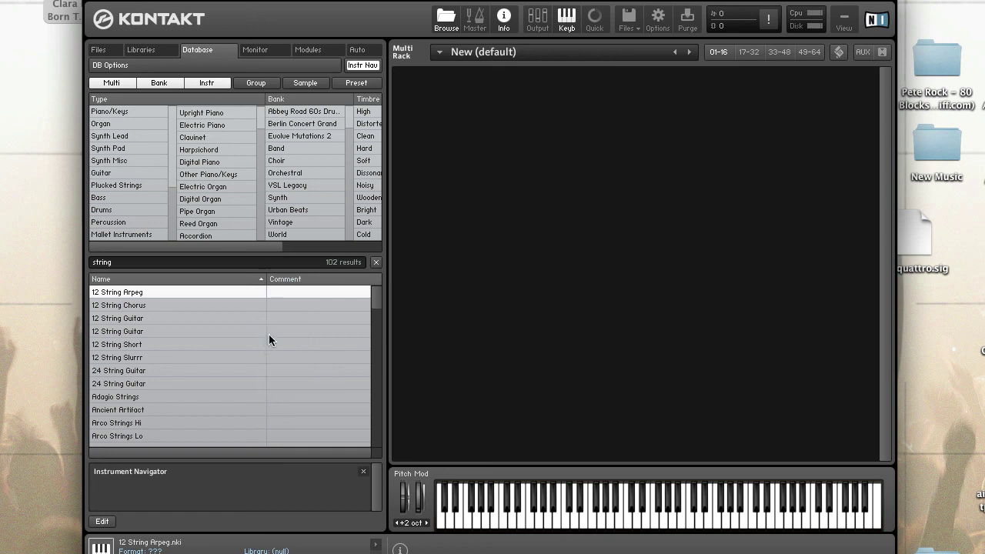
mouse_move(246, 268)
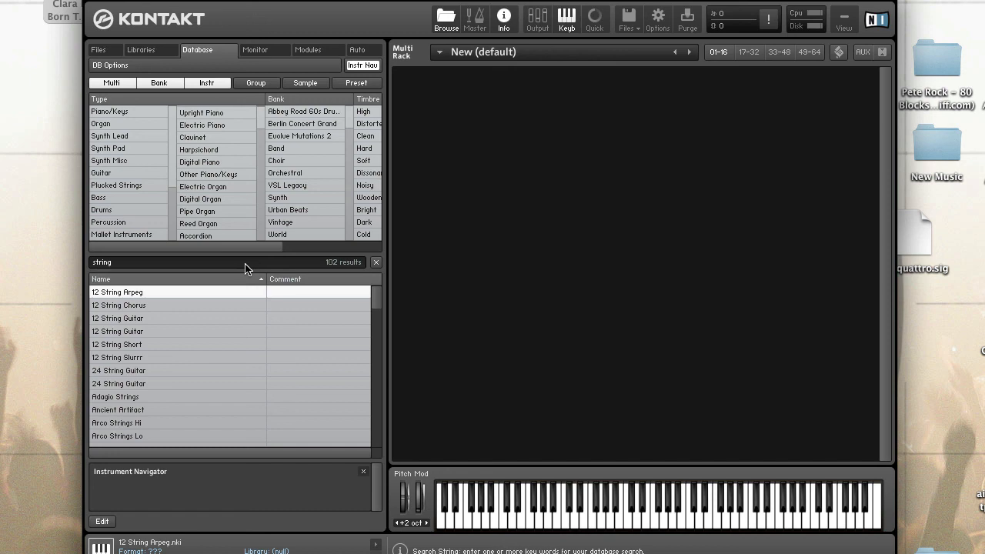
mouse_move(603, 64)
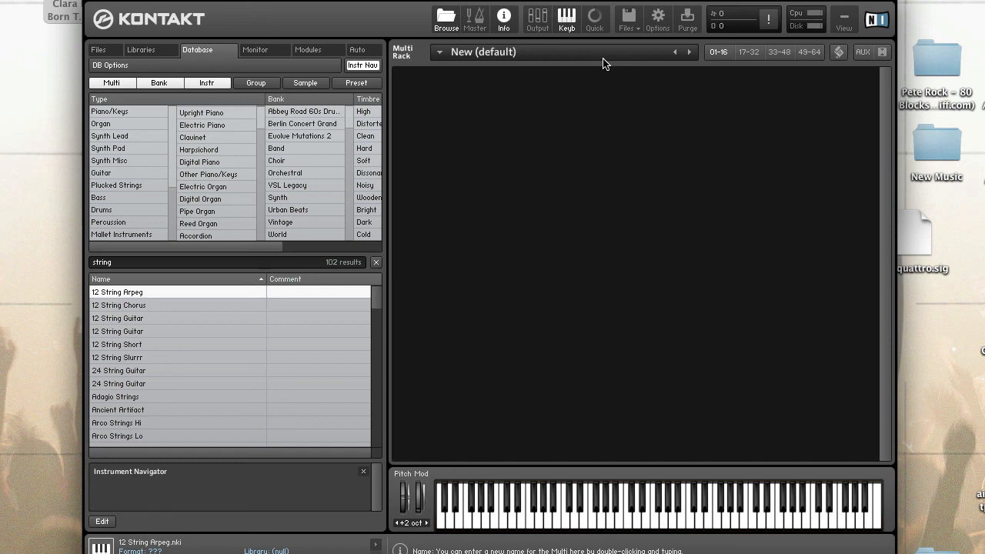
mouse_move(192, 33)
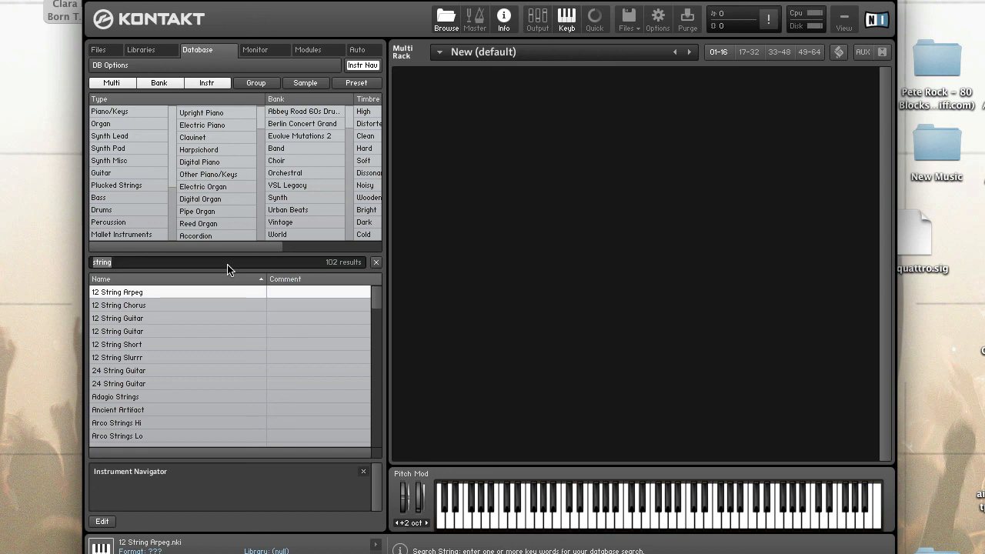
mouse_move(462, 329)
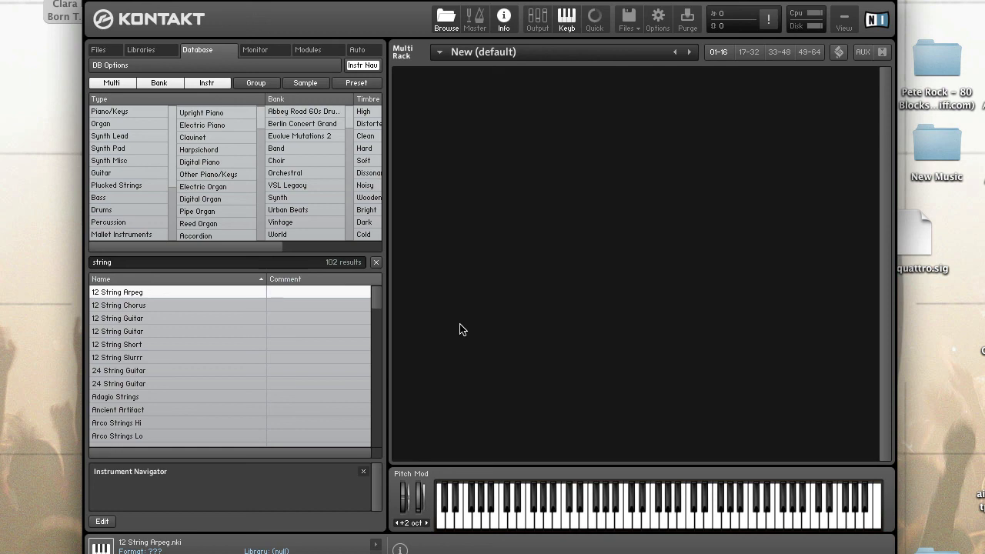